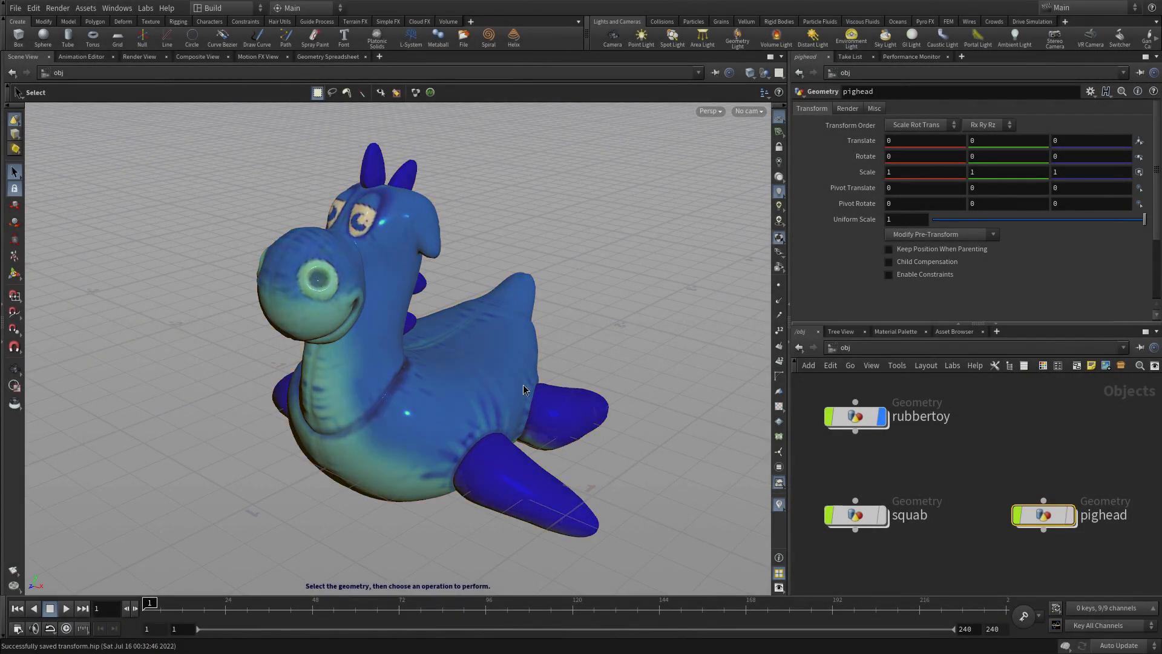
Step: Select the rubbertoy object and activate the Move tool on it
{"action": "left_click", "coordinate": [855, 416]}
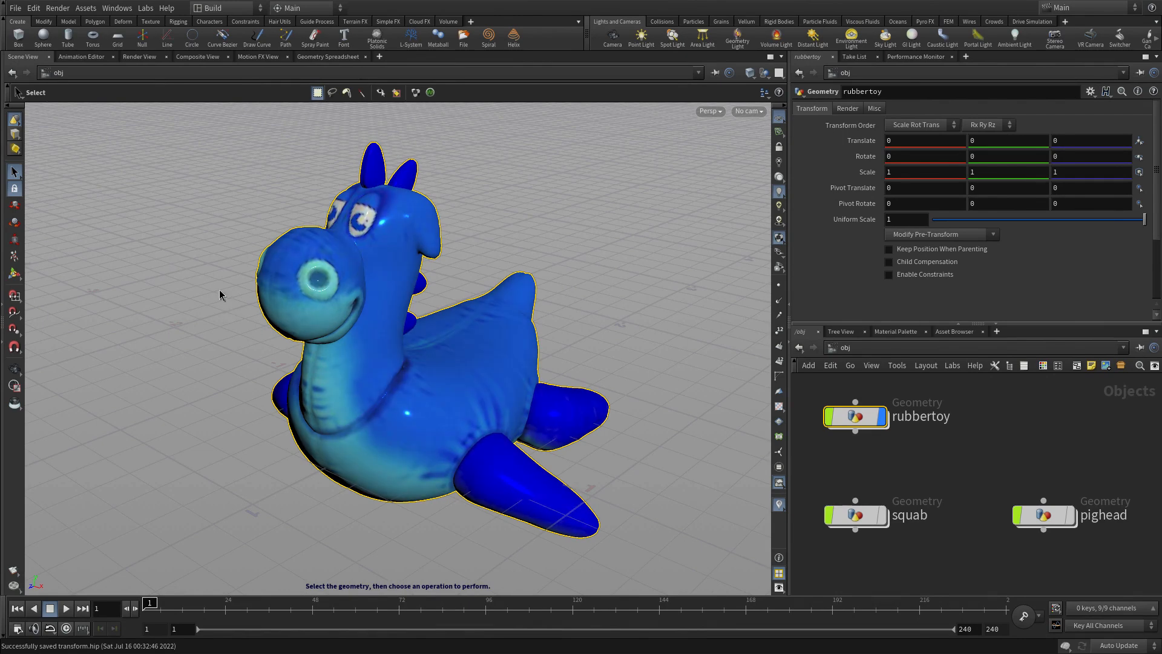
{"action": "left_click", "coordinate": [13, 205]}
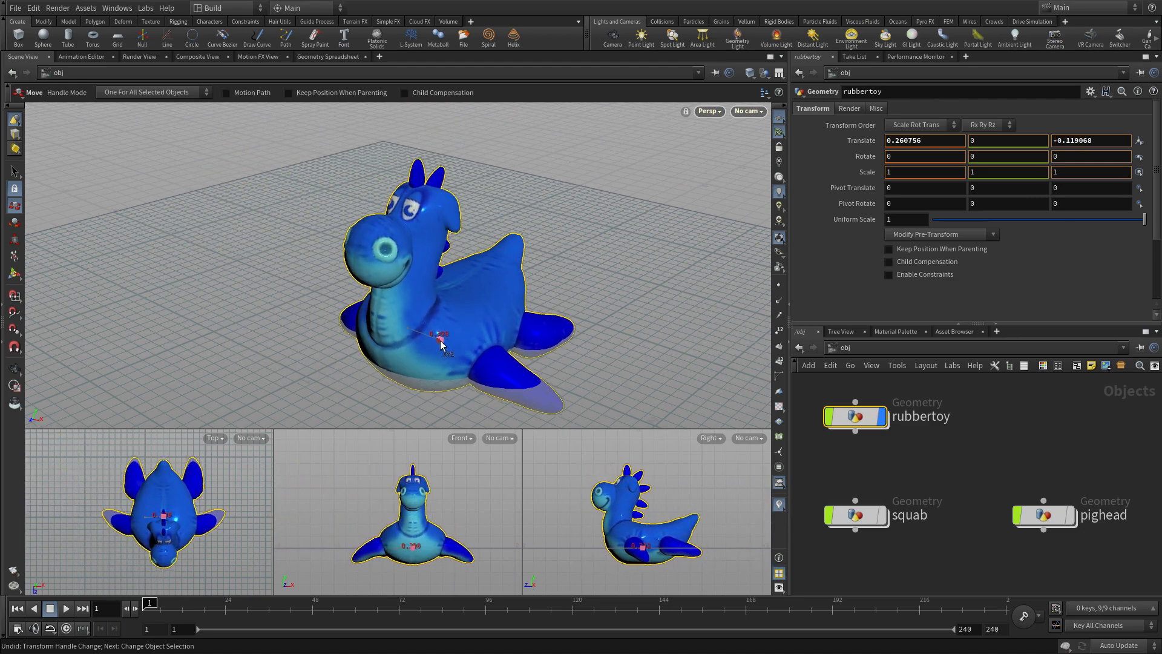
Step: Drag the rubbertoy across the ground, raise it and pull it toward the camera, then switch tools
{"action": "left_click_drag", "start_coordinate": [443, 338], "coordinate": [421, 324]}
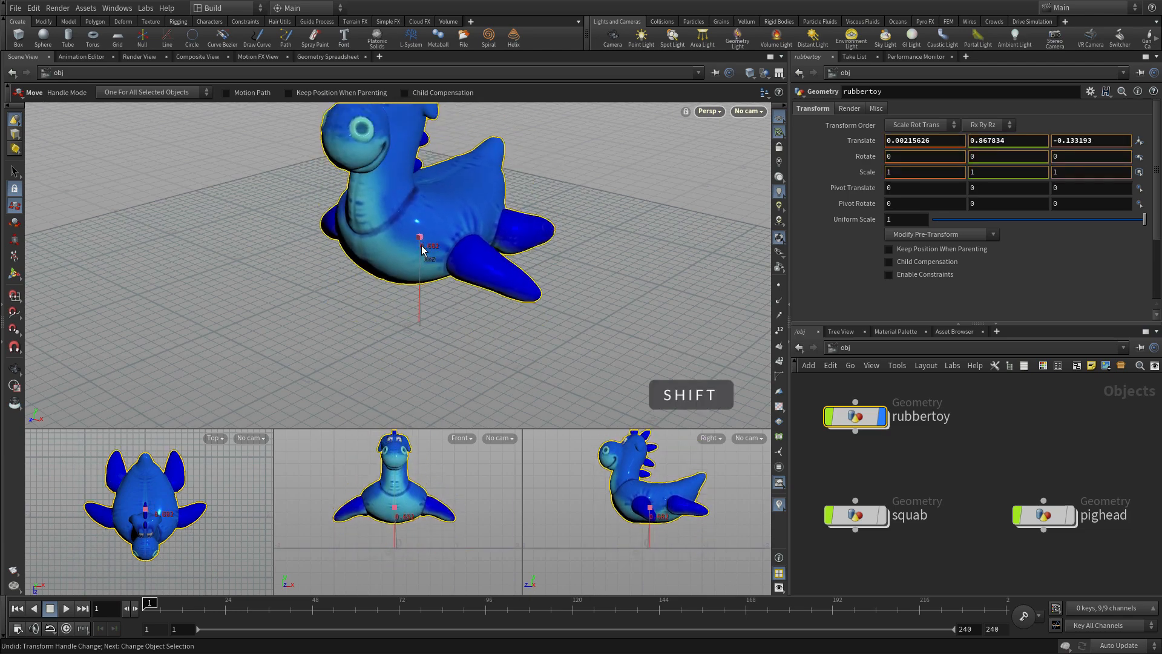
{"action": "left_click_drag", "start_coordinate": [419, 245], "coordinate": [419, 259]}
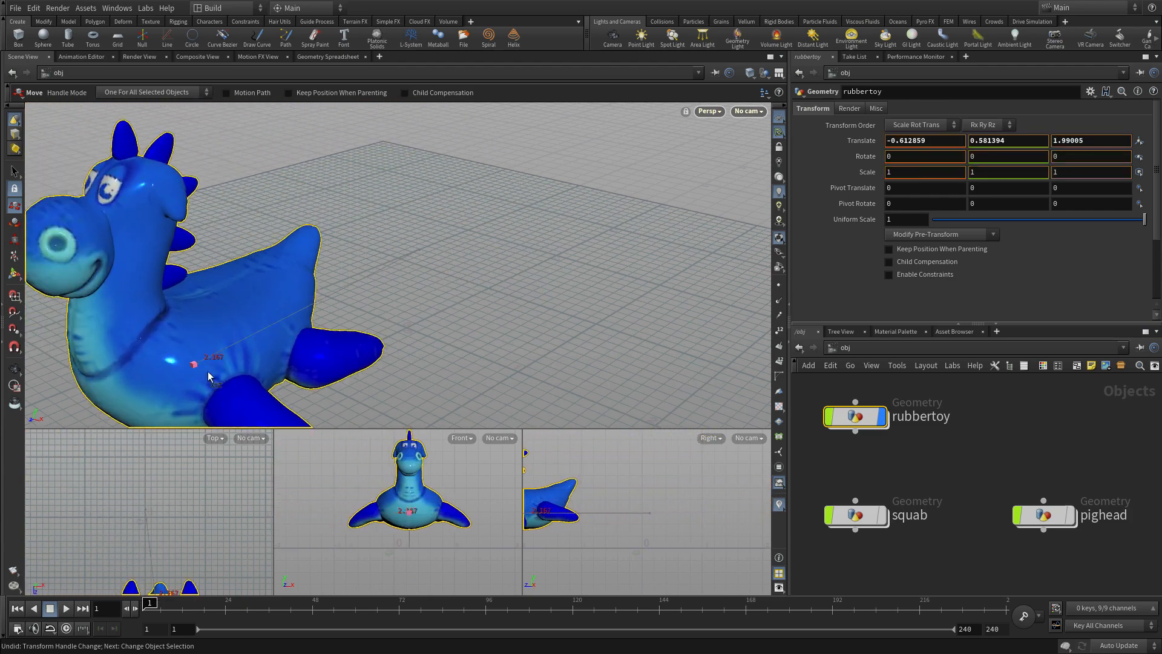
{"action": "left_click_drag", "start_coordinate": [193, 363], "coordinate": [279, 256]}
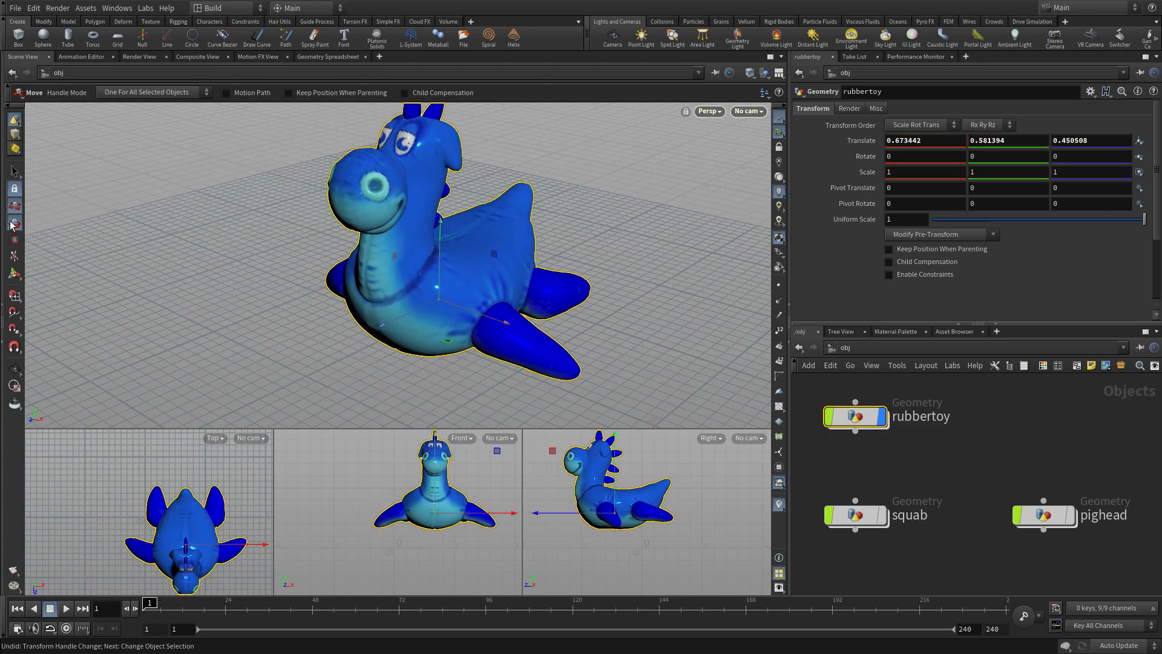
{"action": "left_click", "coordinate": [13, 207]}
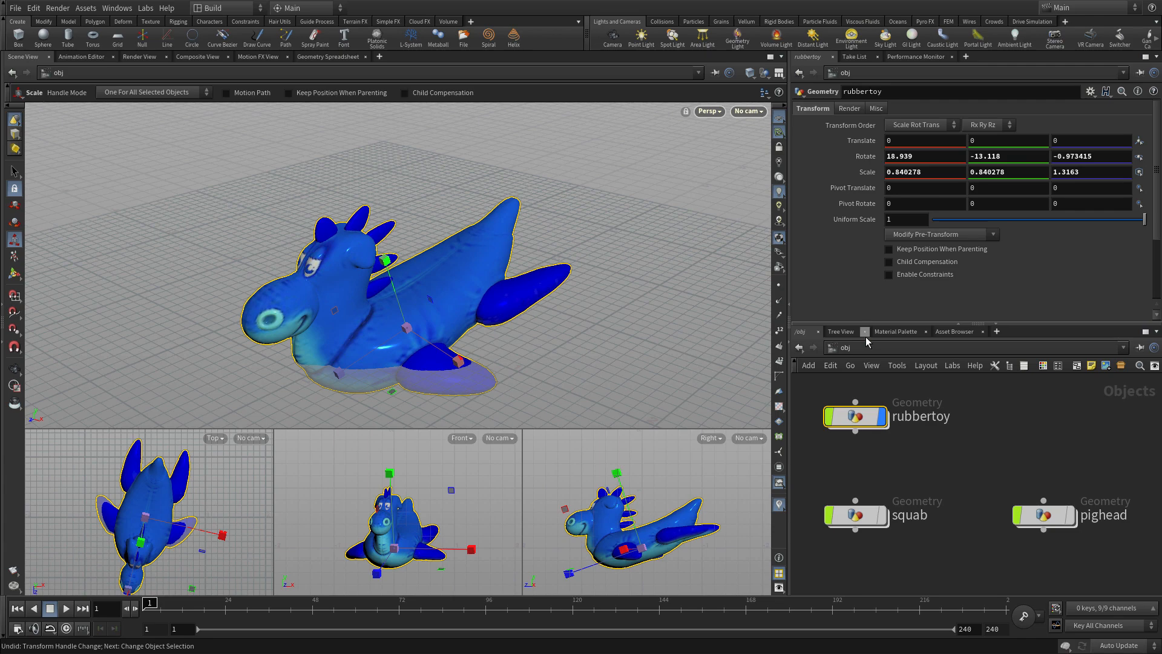
Step: Revert the rubbertoy's Rotate and Scale parameters to their defaults
{"action": "right_click", "coordinate": [926, 140]}
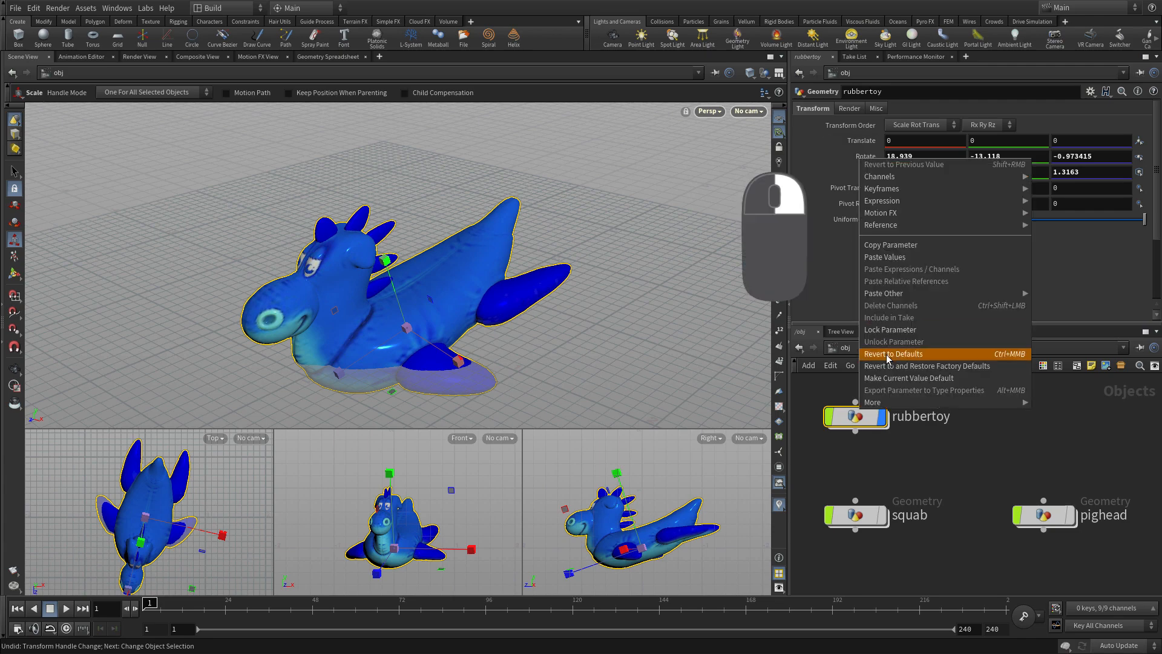
{"action": "left_click", "coordinate": [892, 354]}
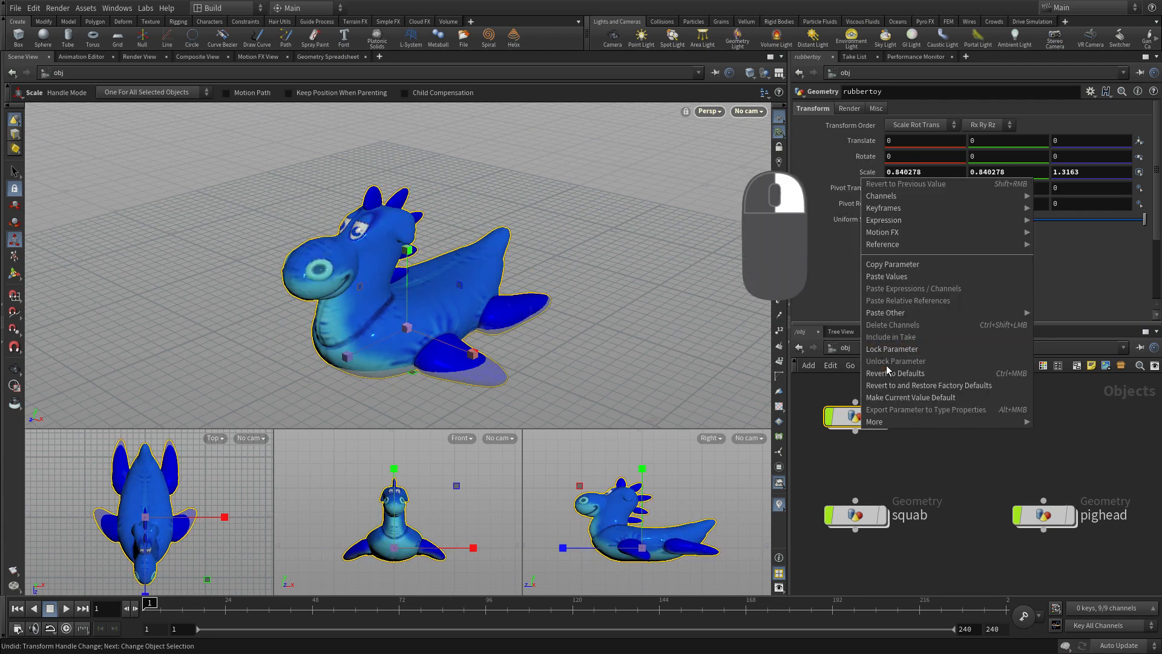
{"action": "left_click", "coordinate": [895, 373]}
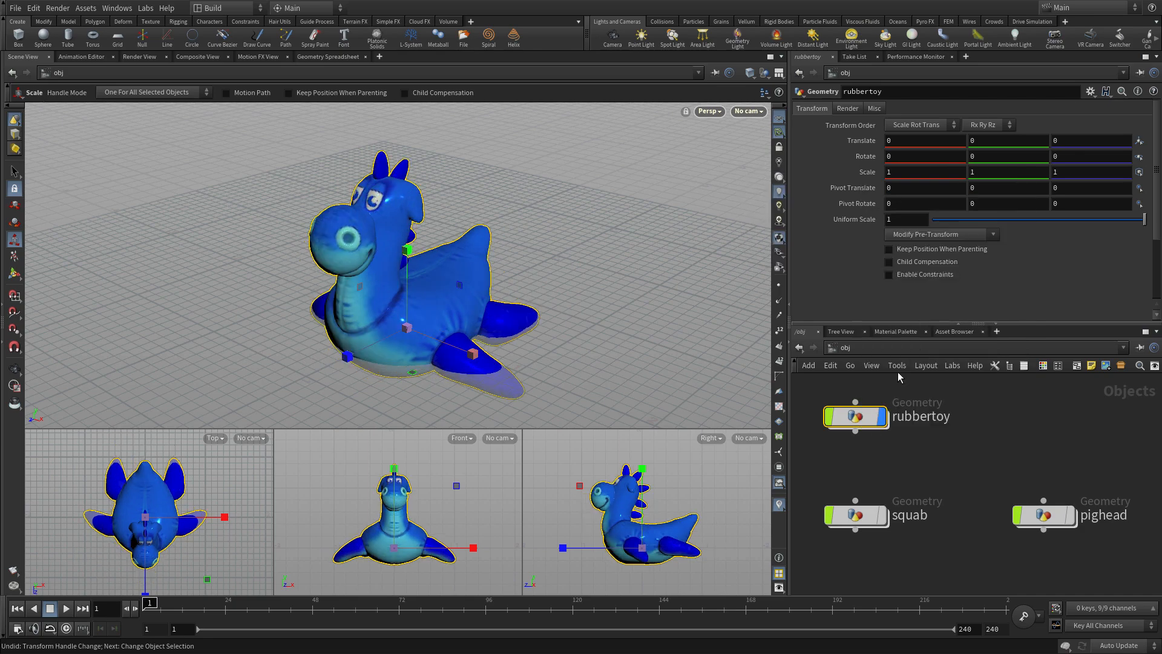
{"action": "mouse_move", "coordinate": [266, 339]}
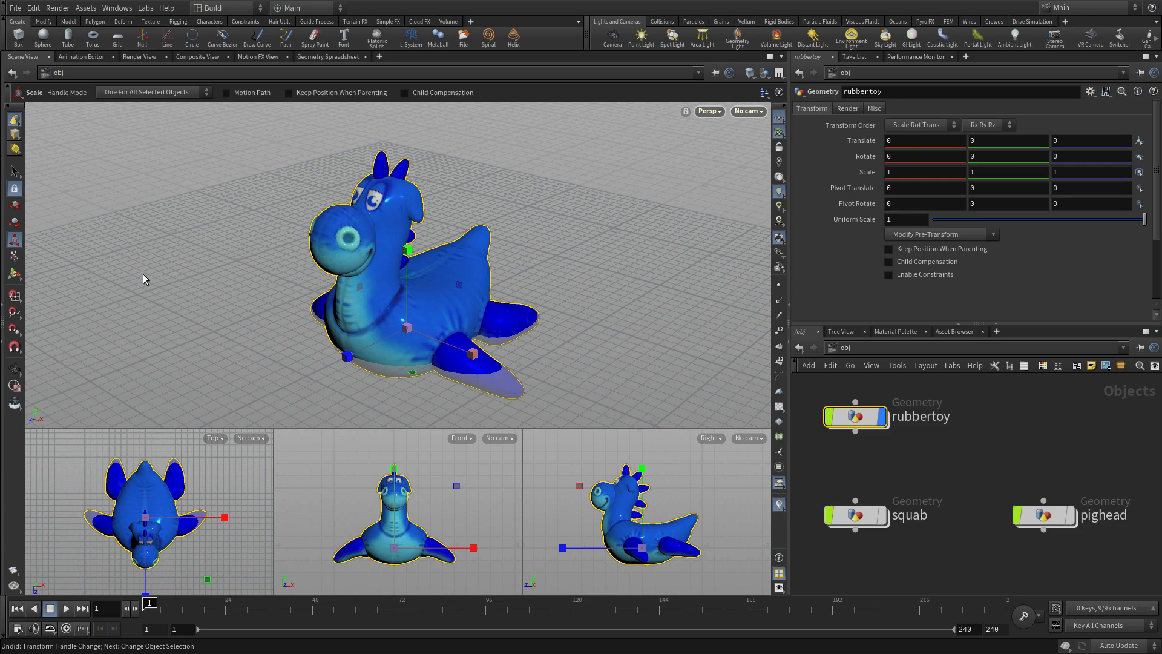
Step: Switch among the Pose and Scale tools, ending back on the Pose tool
{"action": "left_click", "coordinate": [14, 254]}
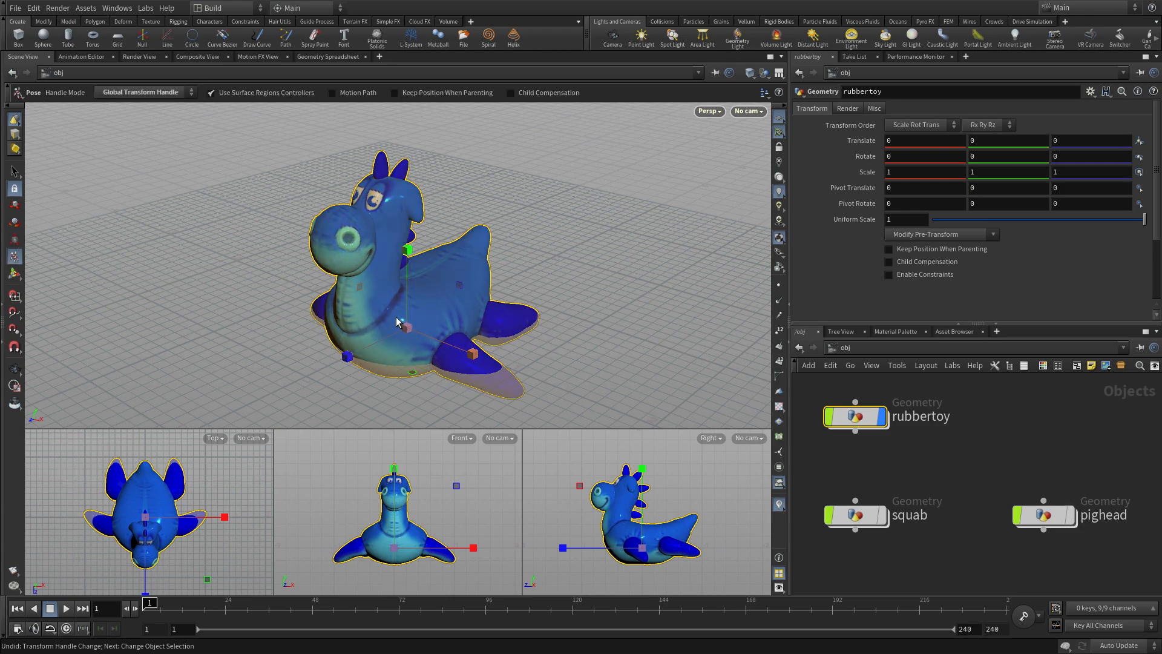
{"action": "left_click", "coordinate": [13, 272]}
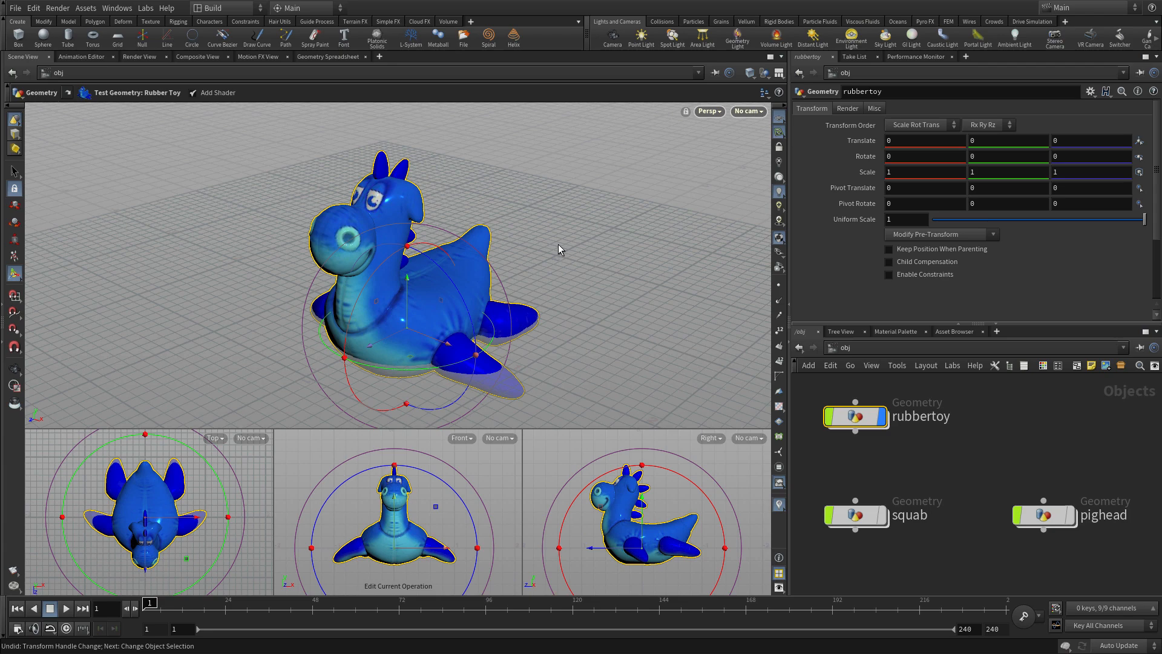
{"action": "left_click", "coordinate": [13, 240]}
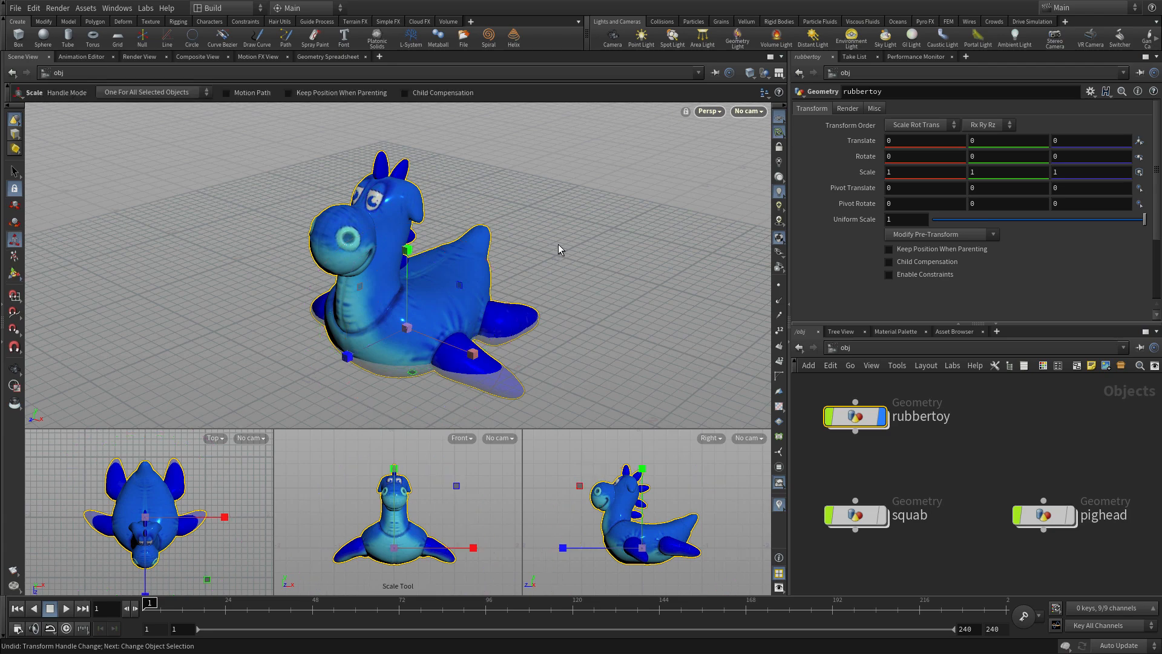
{"action": "mouse_move", "coordinate": [43, 310]}
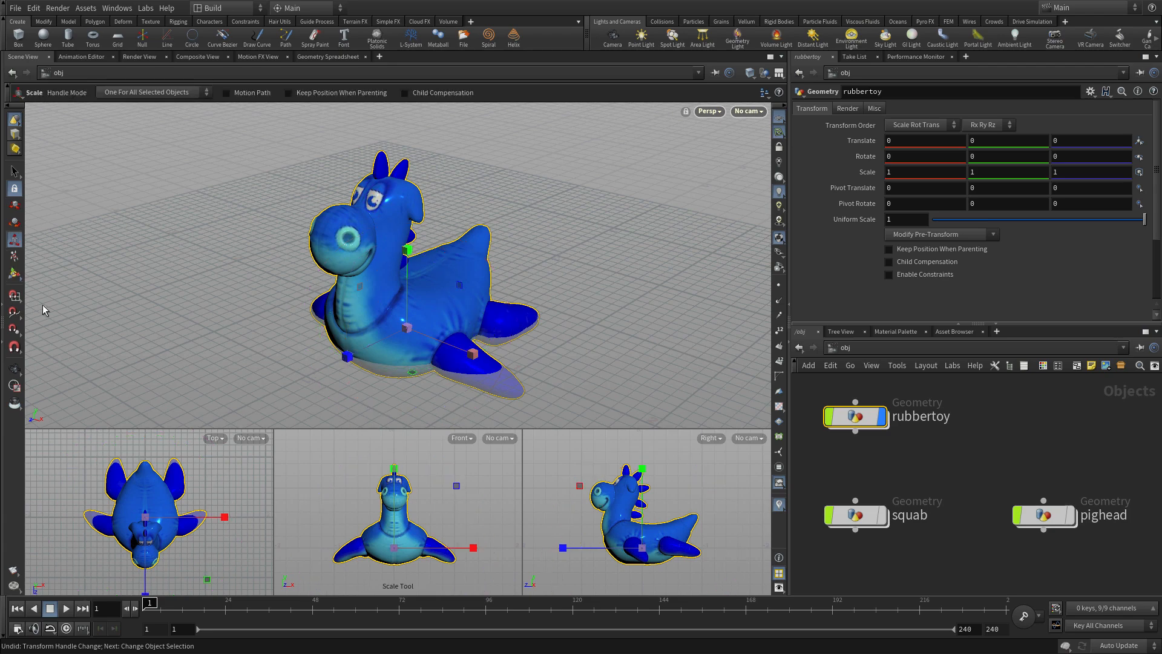
{"action": "left_click", "coordinate": [13, 255]}
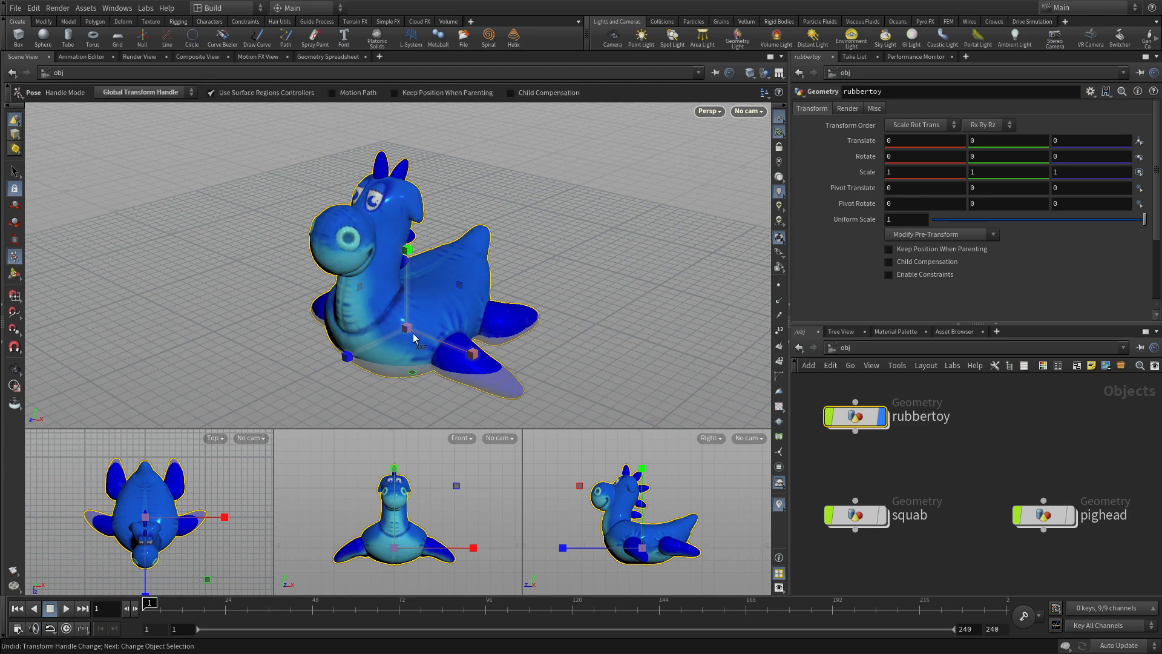
Step: Cycle the Pose handle through rotation and other modes with Y, then return to the Pose tool
{"action": "key", "text": "y"}
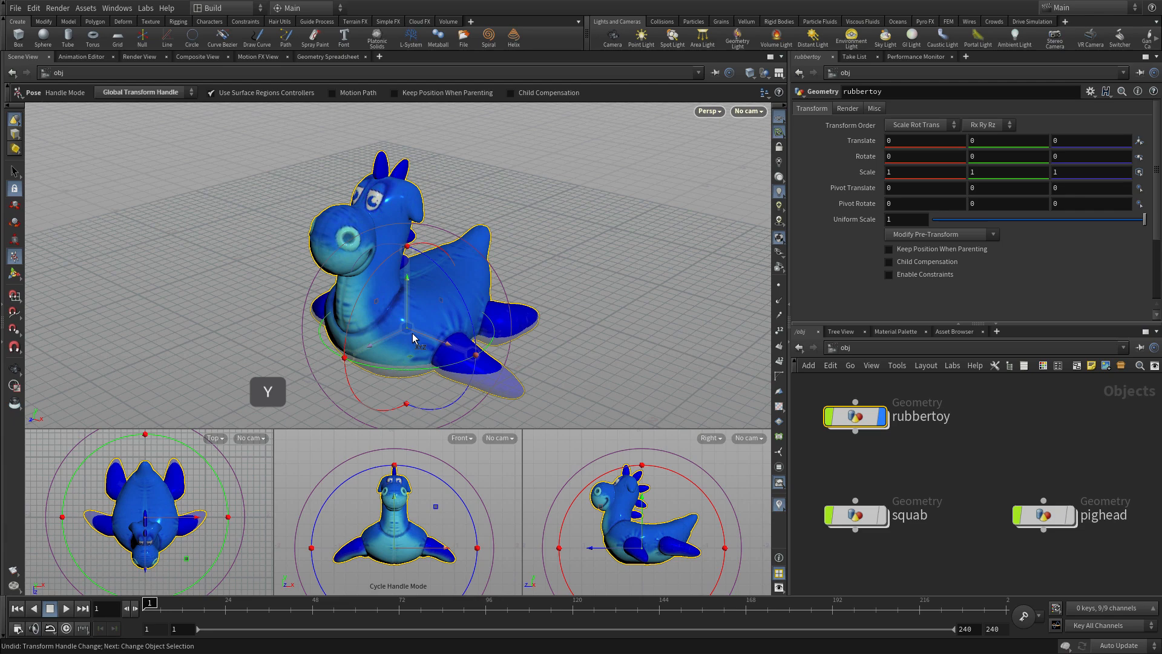
{"action": "mouse_move", "coordinate": [535, 261]}
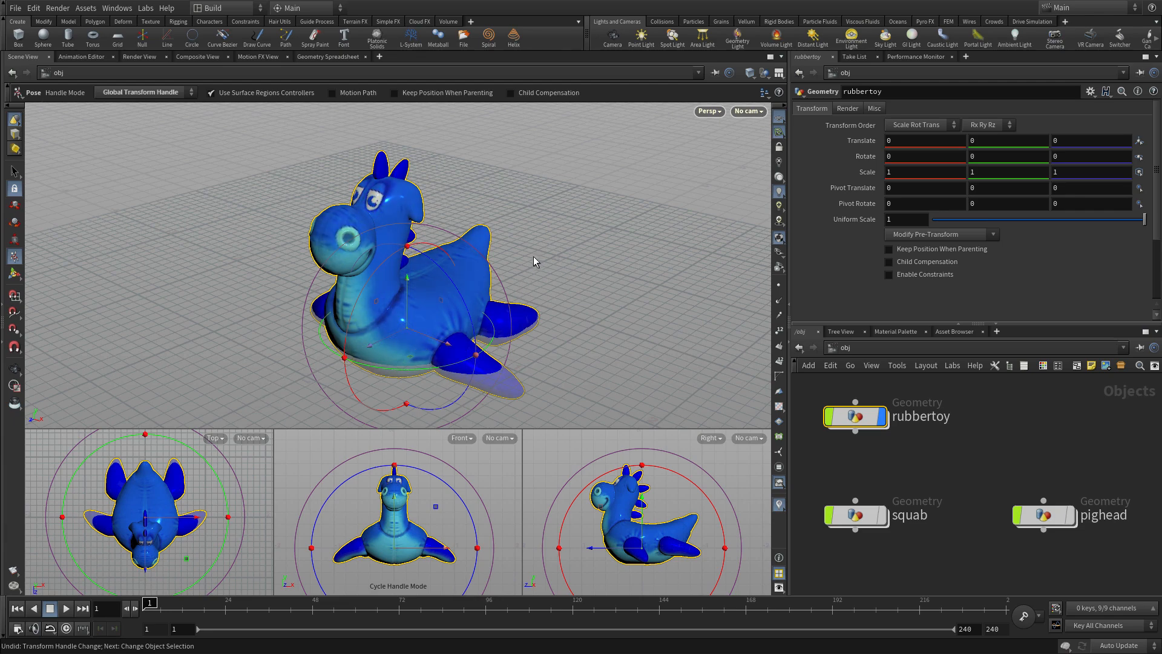
{"action": "mouse_move", "coordinate": [7, 275]}
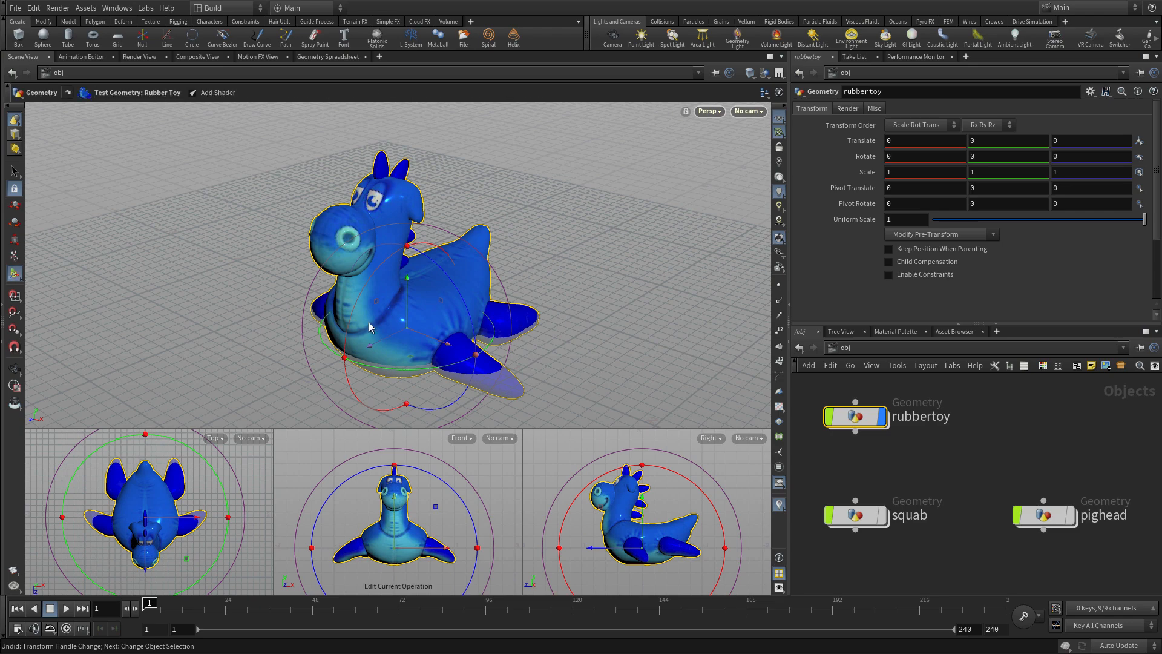
{"action": "key", "text": "y"}
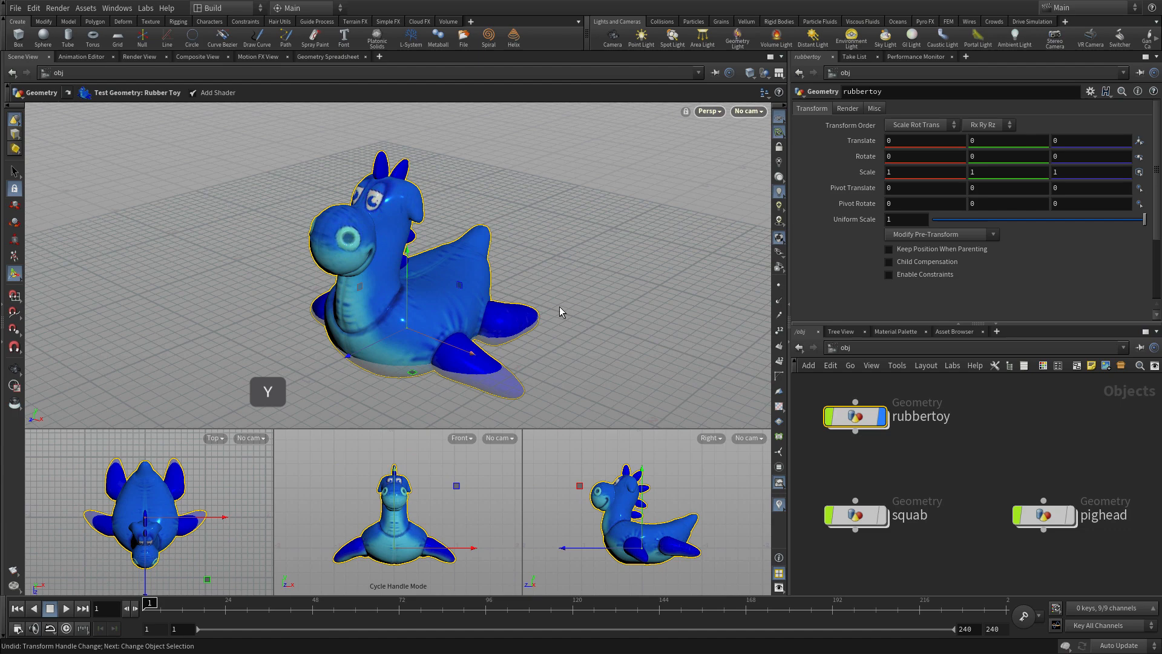
{"action": "left_click", "coordinate": [13, 274]}
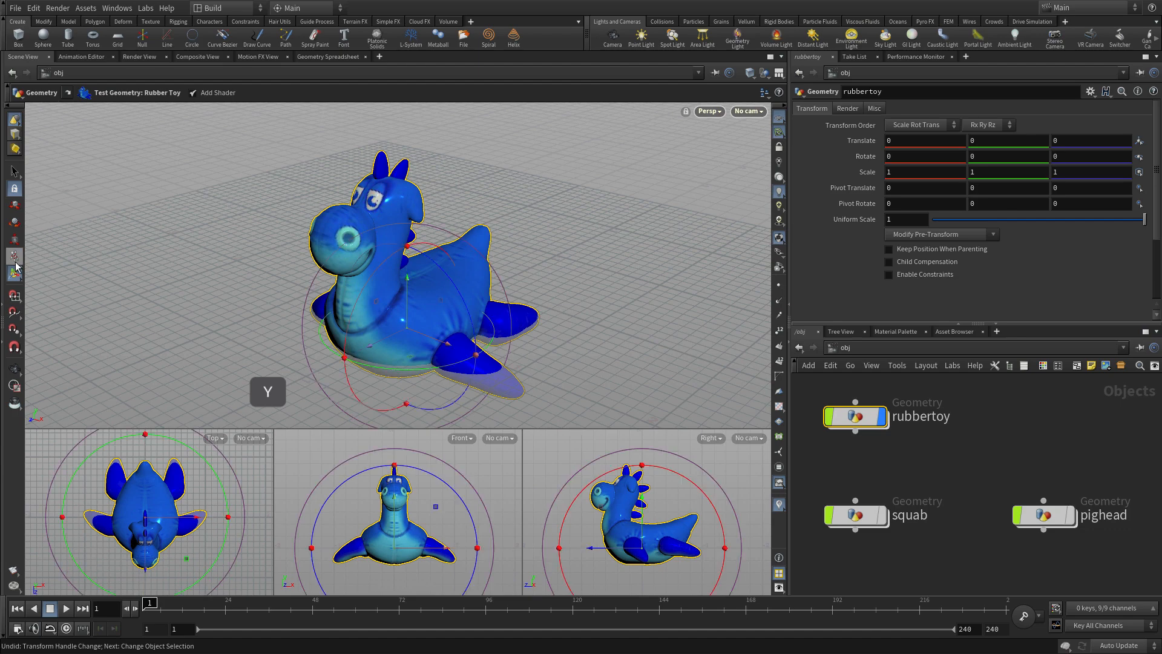
{"action": "left_click", "coordinate": [15, 255]}
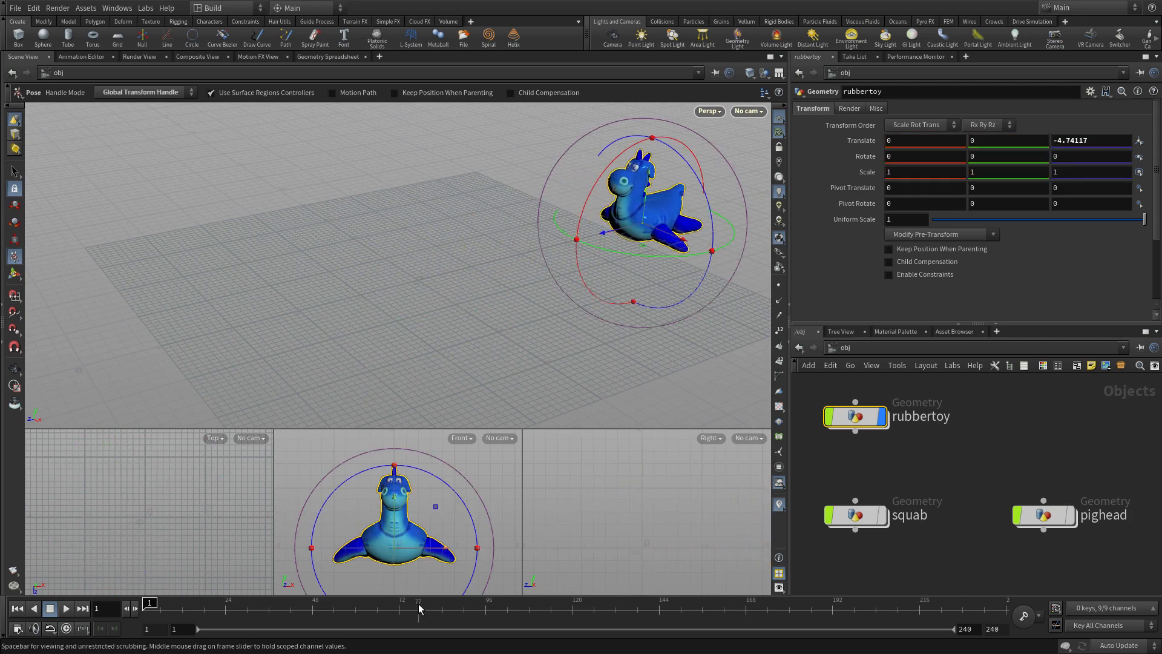
Step: Key the rubbertoy's position at frame 1 and again at frame 240 after moving it back along Z
{"action": "key", "text": "k"}
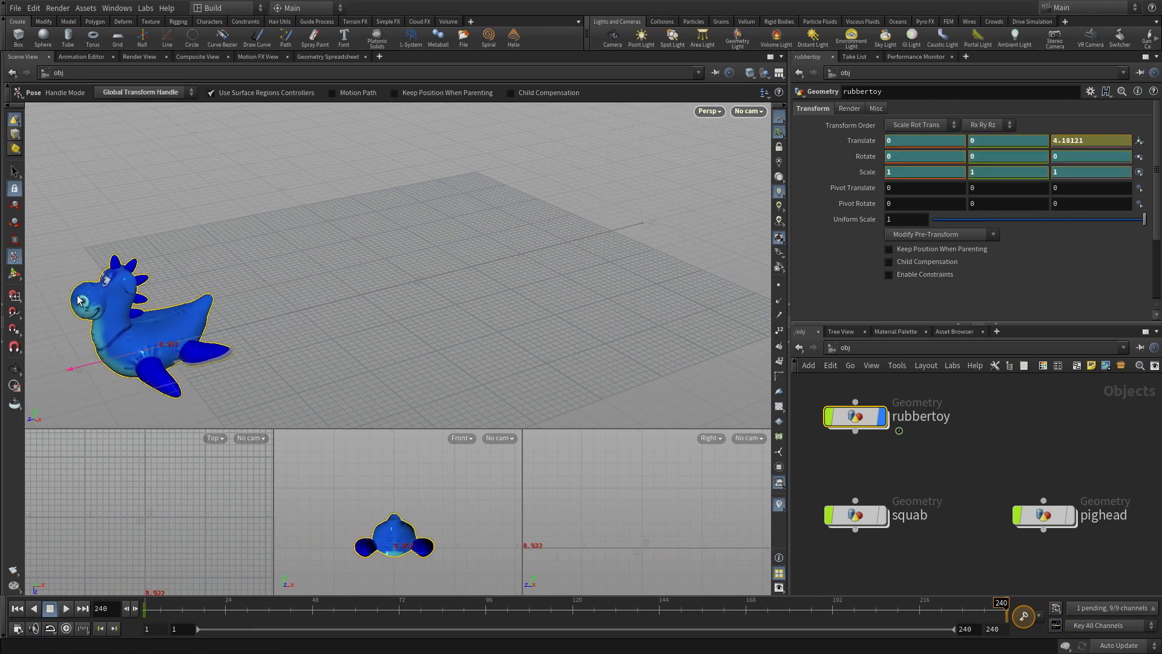
{"action": "key", "text": "k"}
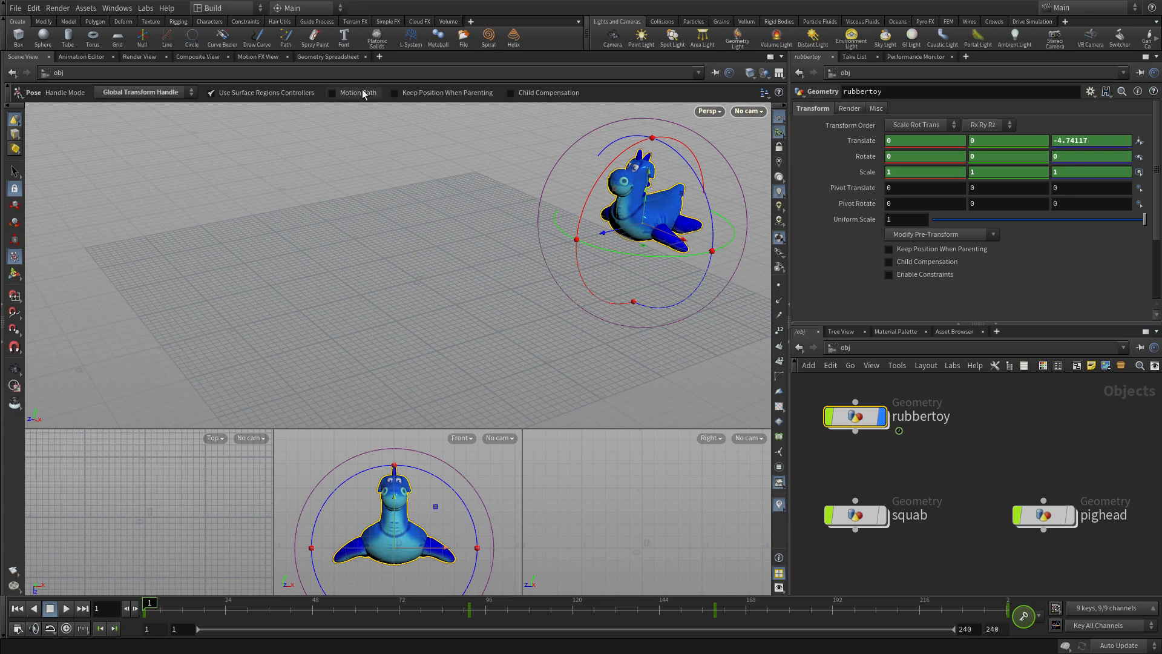
Step: Enable the rubbertoy's Motion Path, reshape it into a winding curve and turn on Show Tangents
{"action": "left_click", "coordinate": [337, 92]}
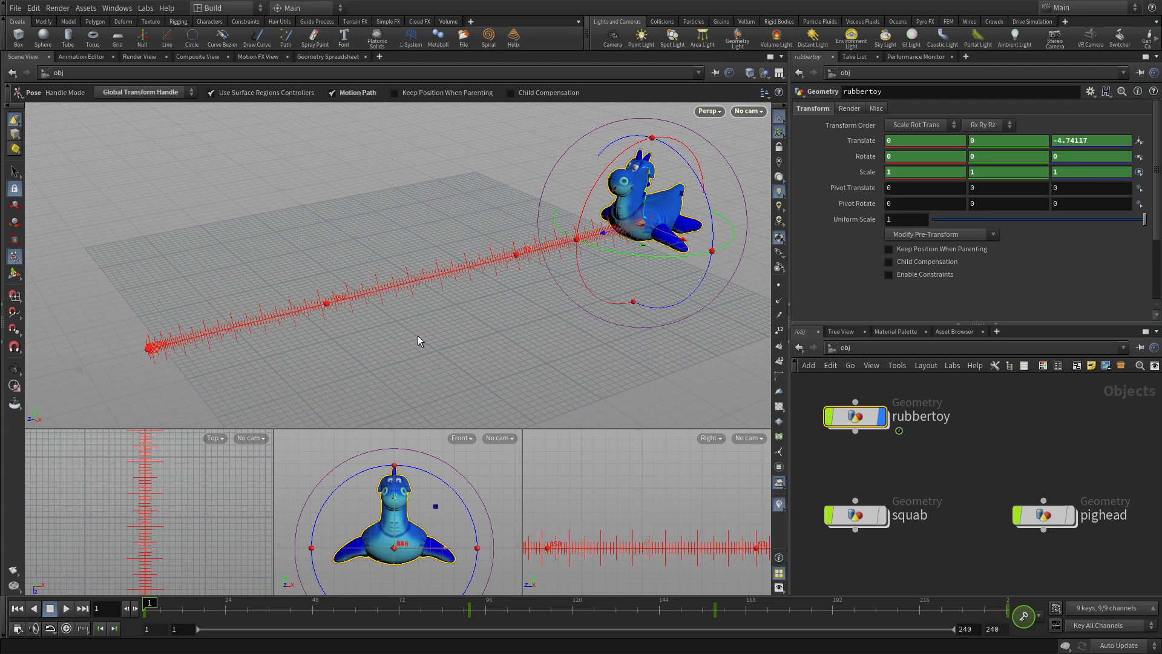
{"action": "mouse_move", "coordinate": [324, 319]}
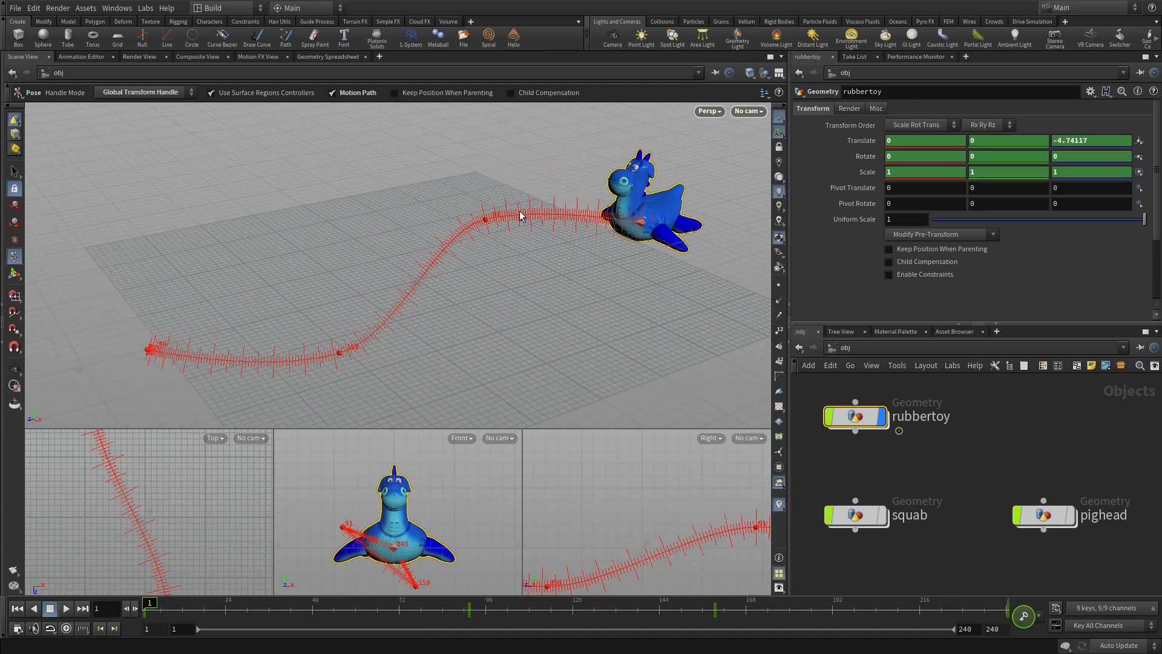
{"action": "right_click", "coordinate": [519, 215]}
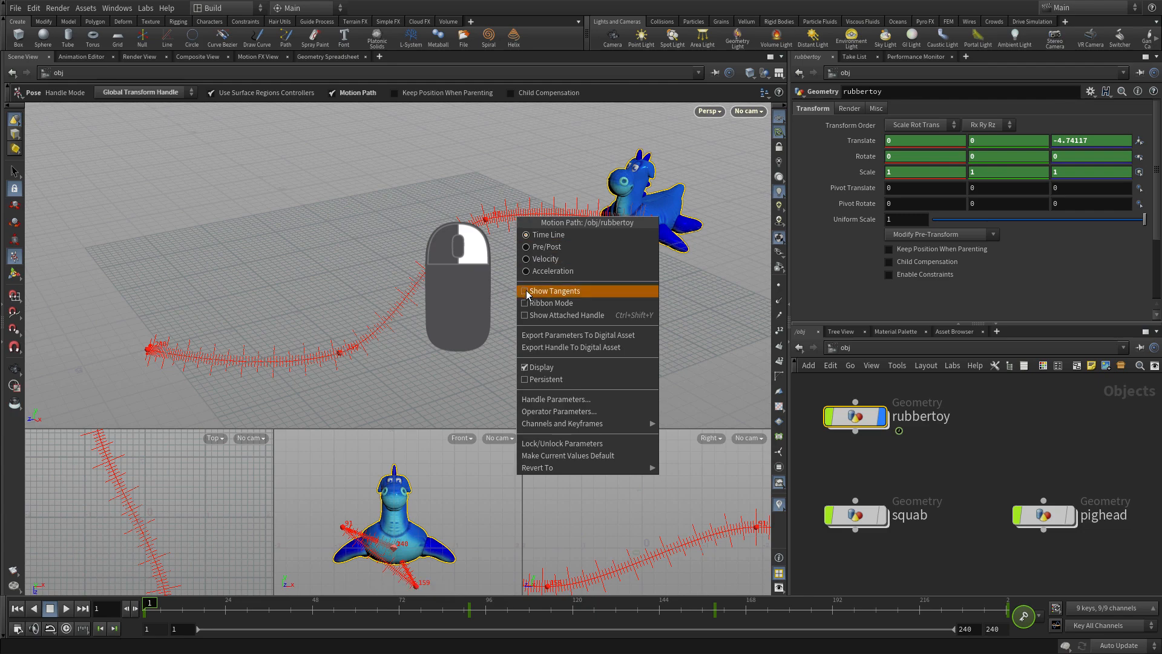
{"action": "left_click", "coordinate": [556, 290]}
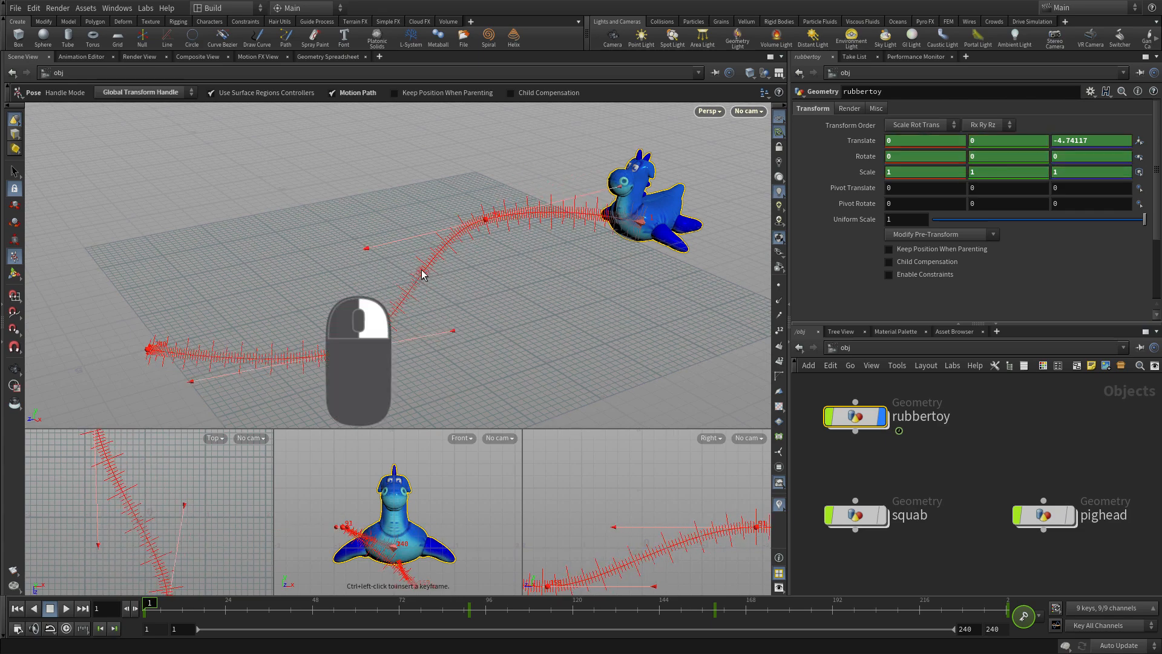
Step: Switch the motion path to Ribbon Mode and scrub the timeline to review the toy along it
{"action": "right_click", "coordinate": [422, 277]}
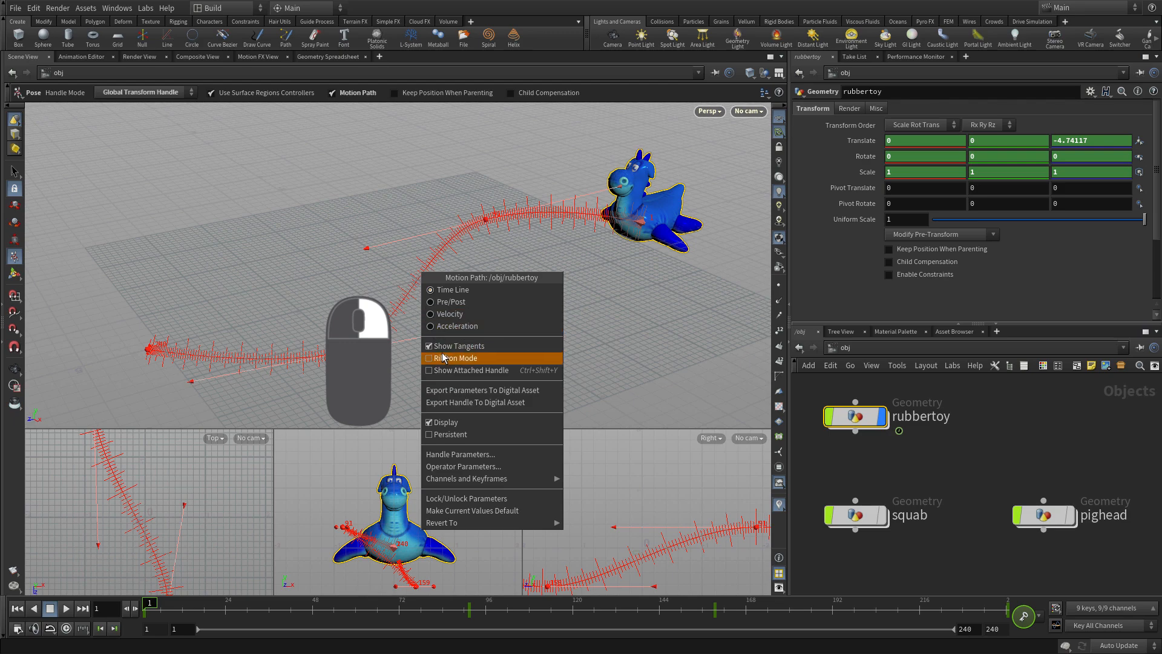
{"action": "left_click", "coordinate": [457, 357]}
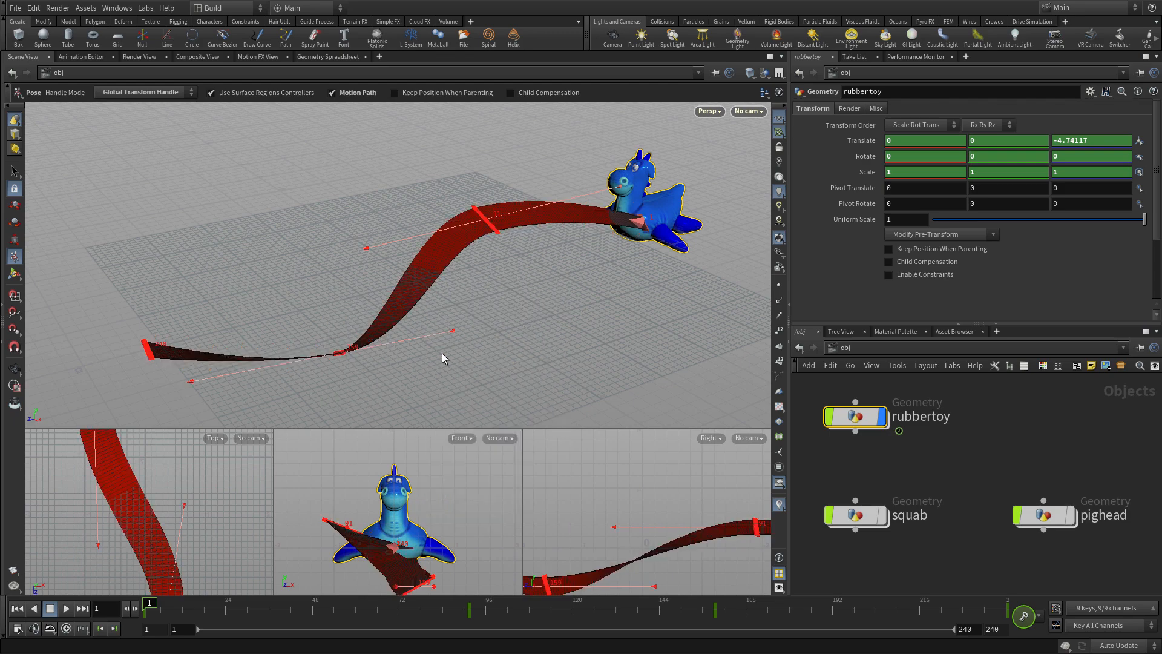
{"action": "mouse_move", "coordinate": [495, 237]}
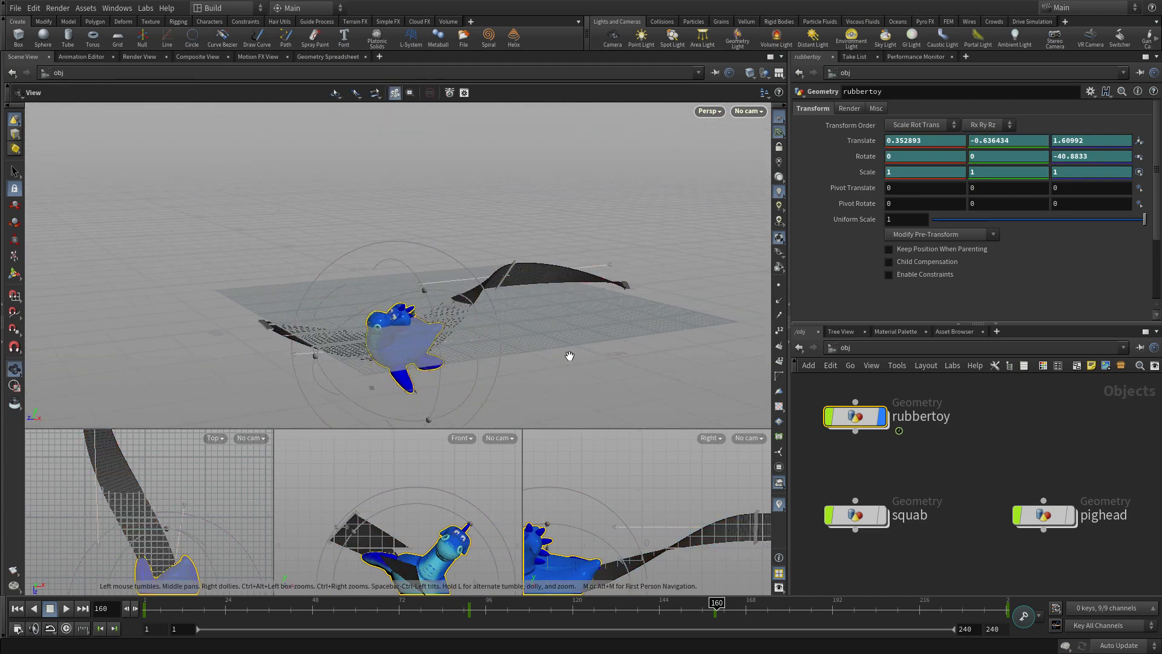
{"action": "left_click", "coordinate": [149, 601]}
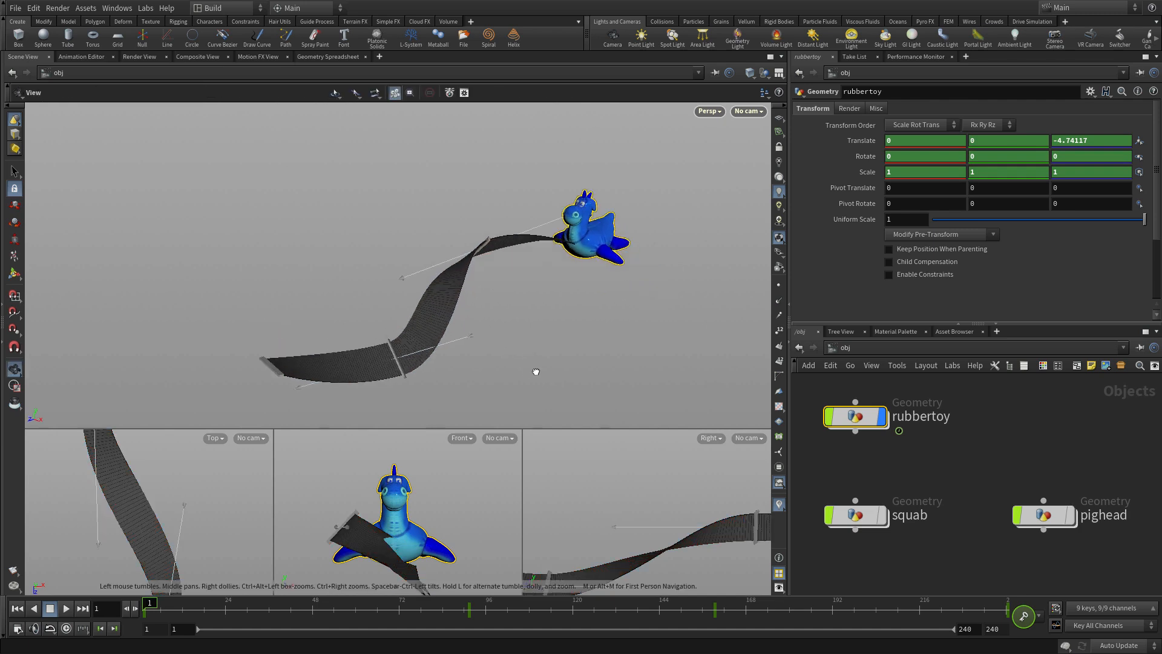
Step: Hide the motion path ribbon, jump back to frame 1 and deselect the rubbertoy
{"action": "right_click", "coordinate": [441, 317]}
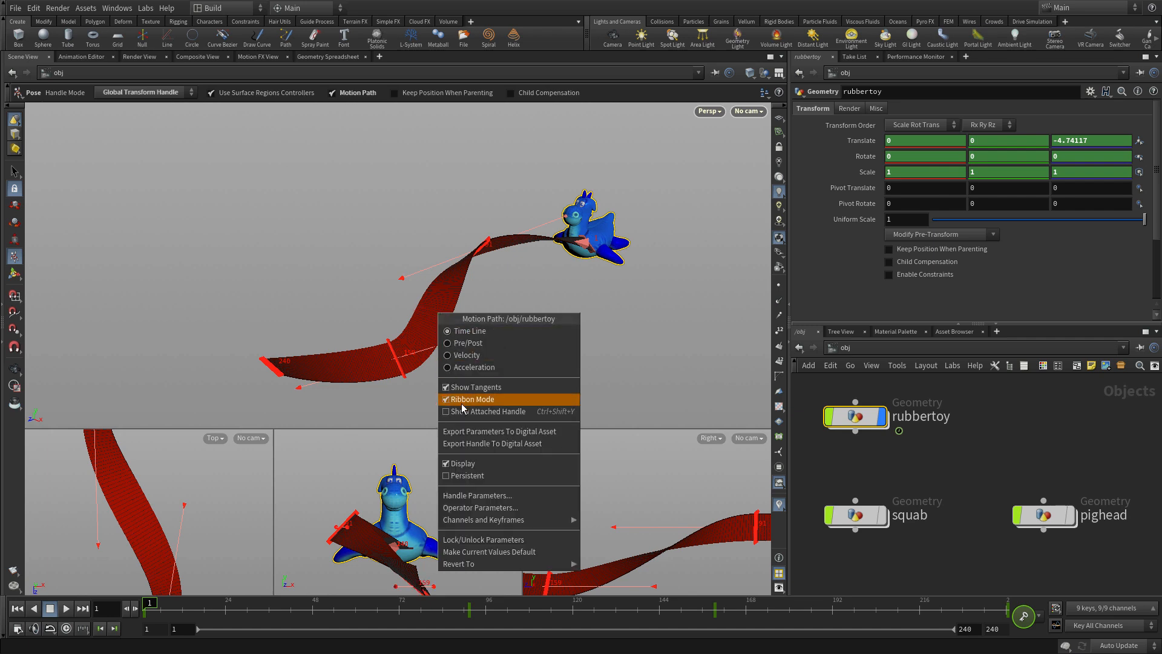
{"action": "left_click", "coordinate": [474, 399]}
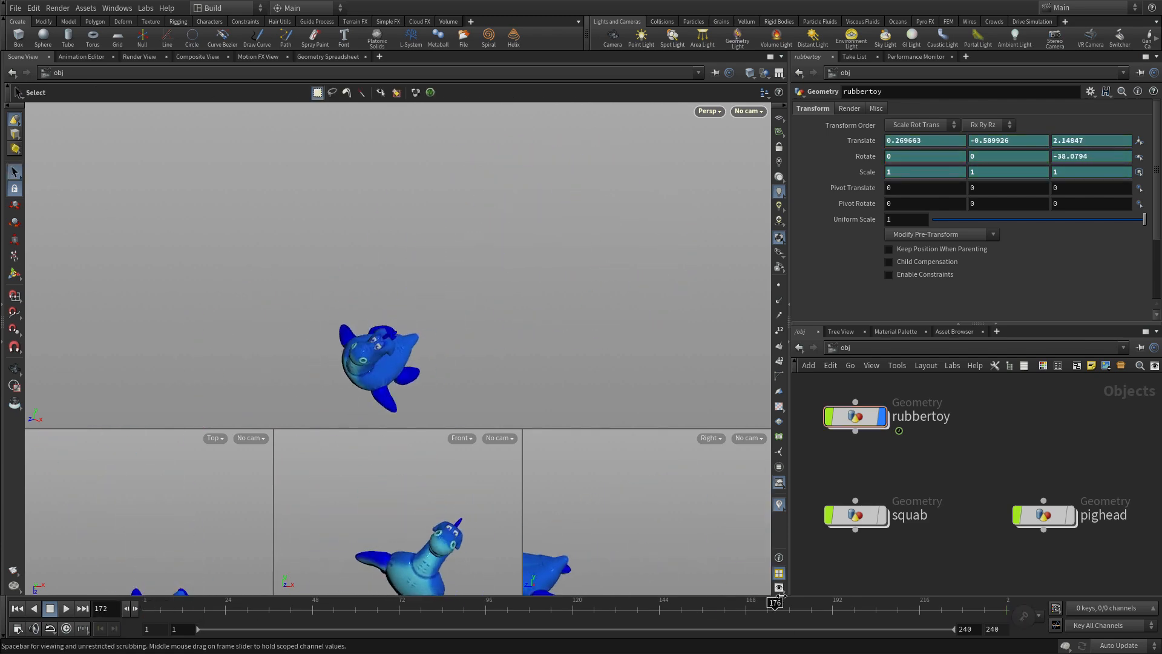
{"action": "left_click", "coordinate": [15, 608]}
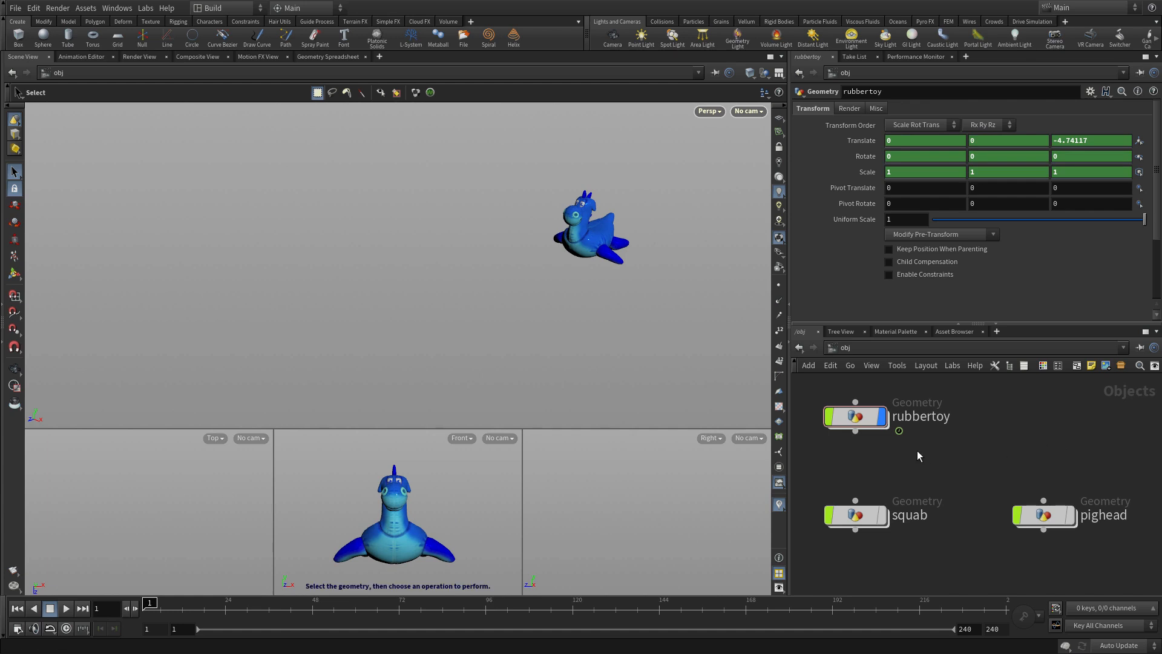
{"action": "left_click", "coordinate": [853, 515]}
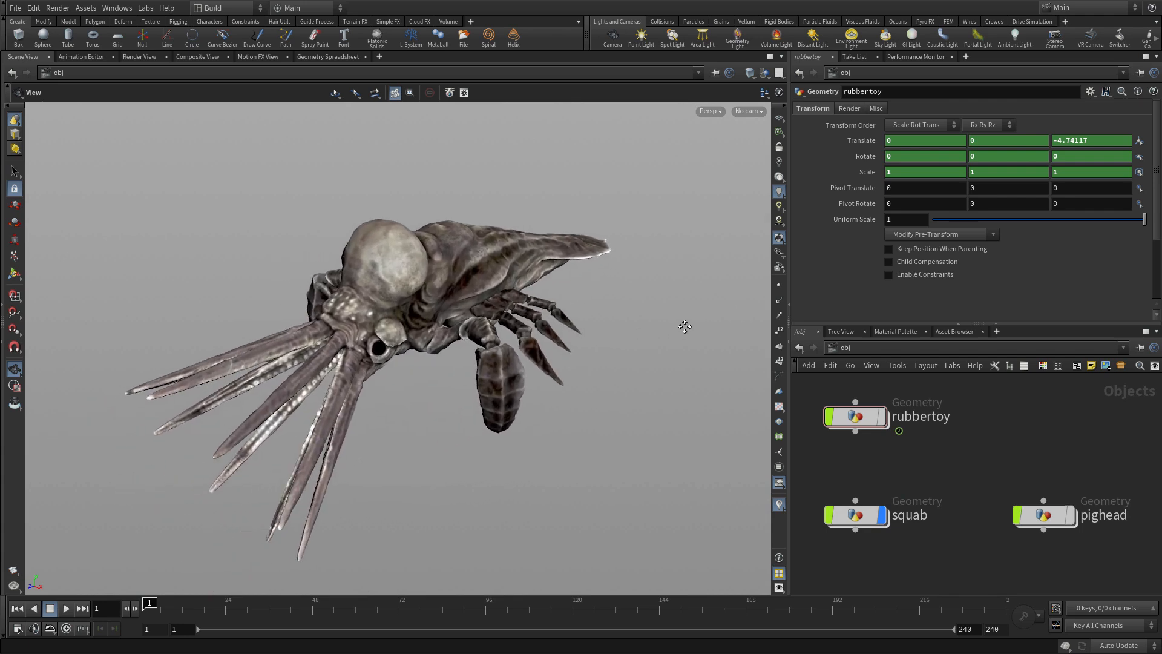
Step: Change the viewport shading, select the squab and put the Move then Rotate handle on it
{"action": "left_click", "coordinate": [13, 171]}
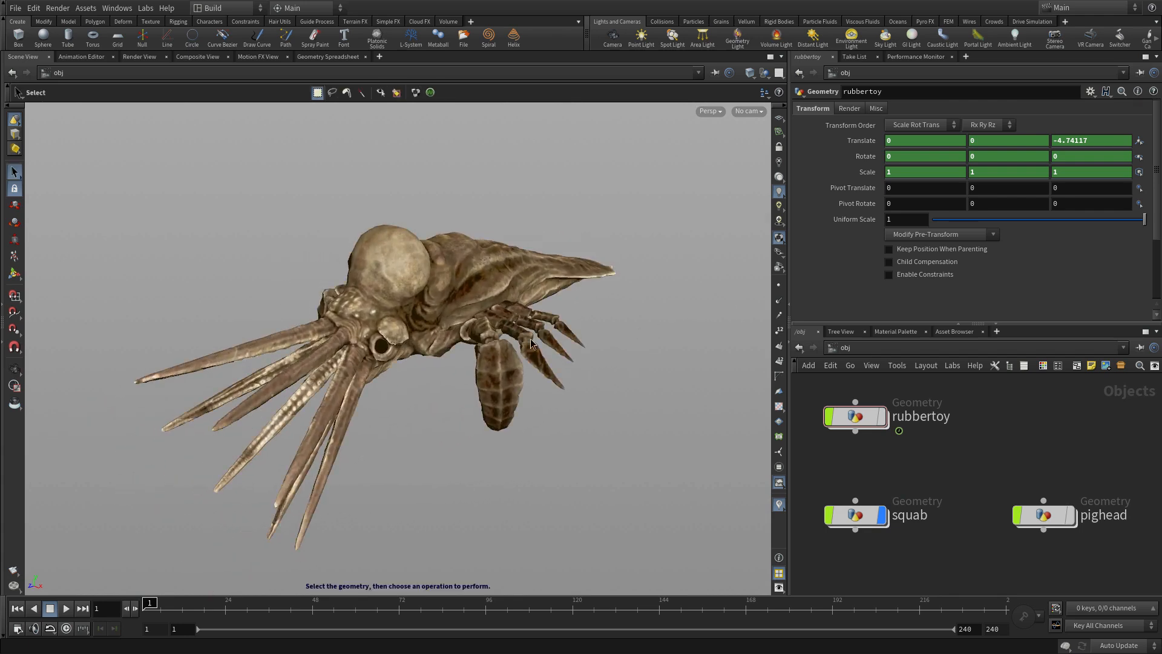
{"action": "left_click", "coordinate": [855, 516]}
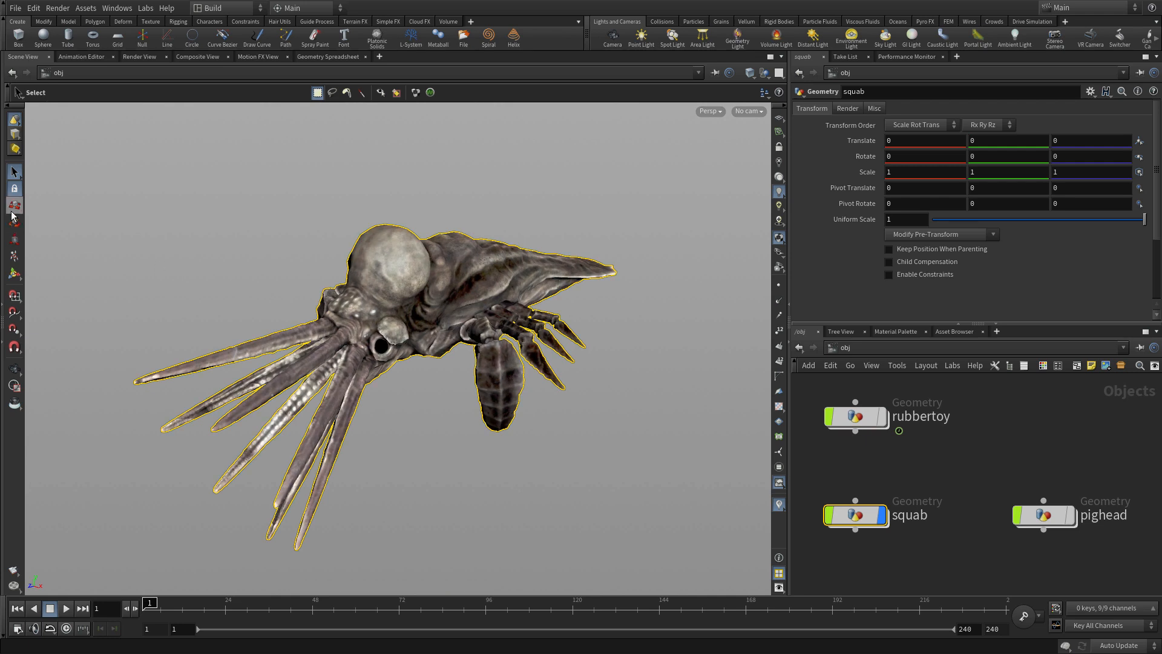
{"action": "left_click", "coordinate": [13, 189]}
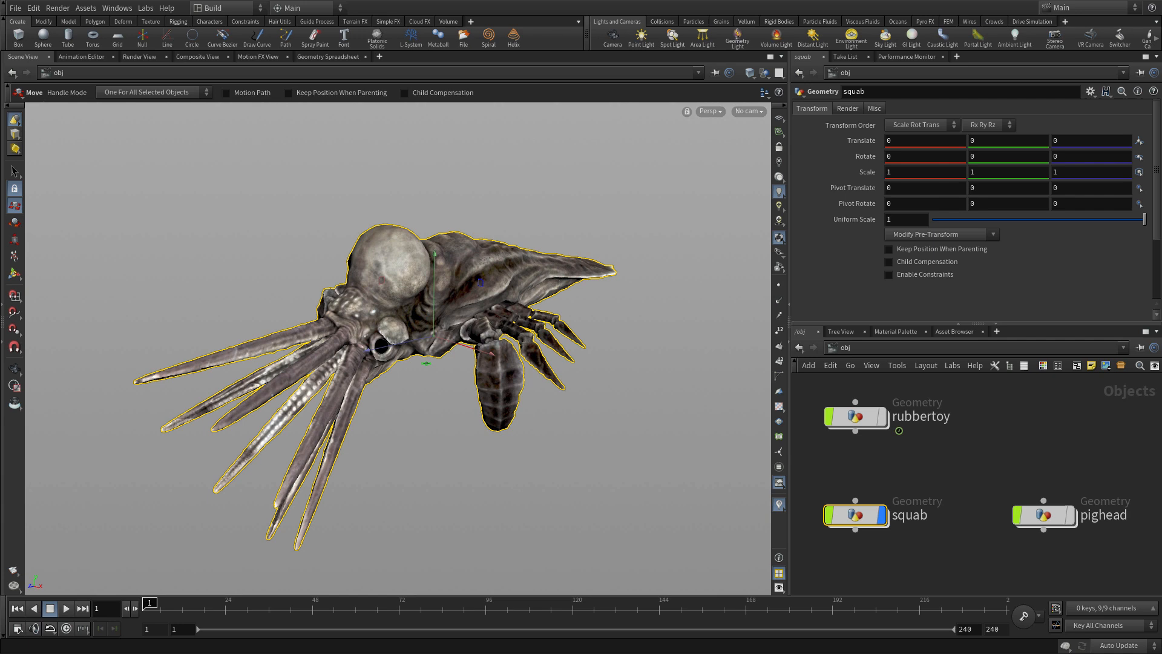
{"action": "left_click", "coordinate": [14, 221]}
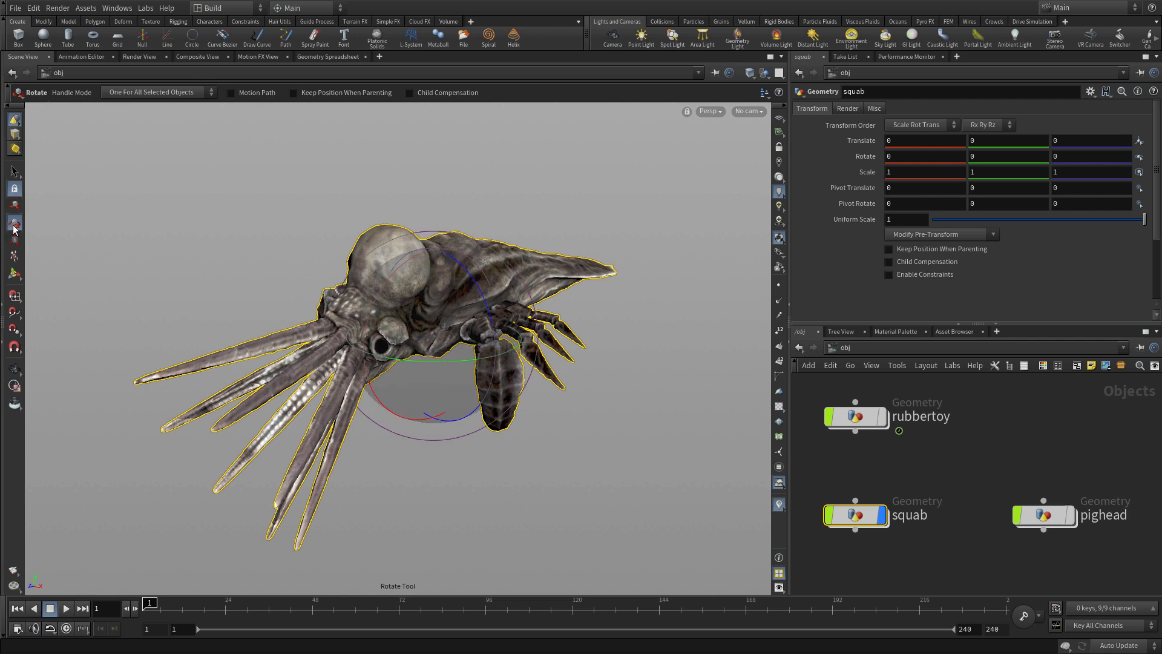
{"action": "mouse_move", "coordinate": [478, 370]}
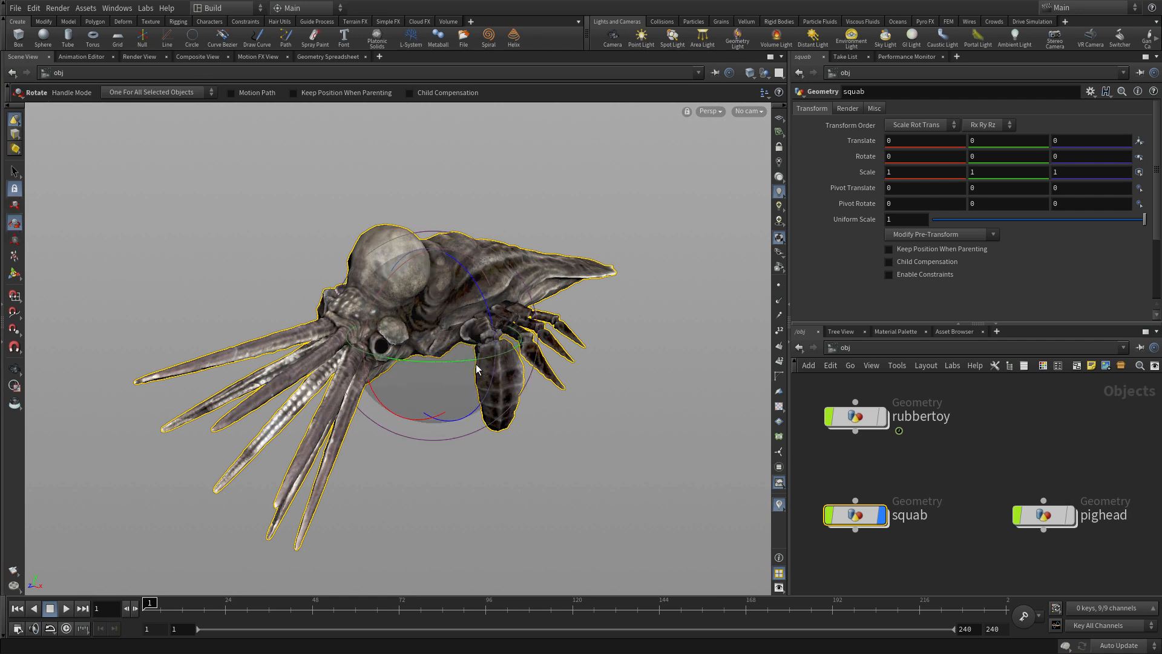
{"action": "mouse_move", "coordinate": [437, 363]}
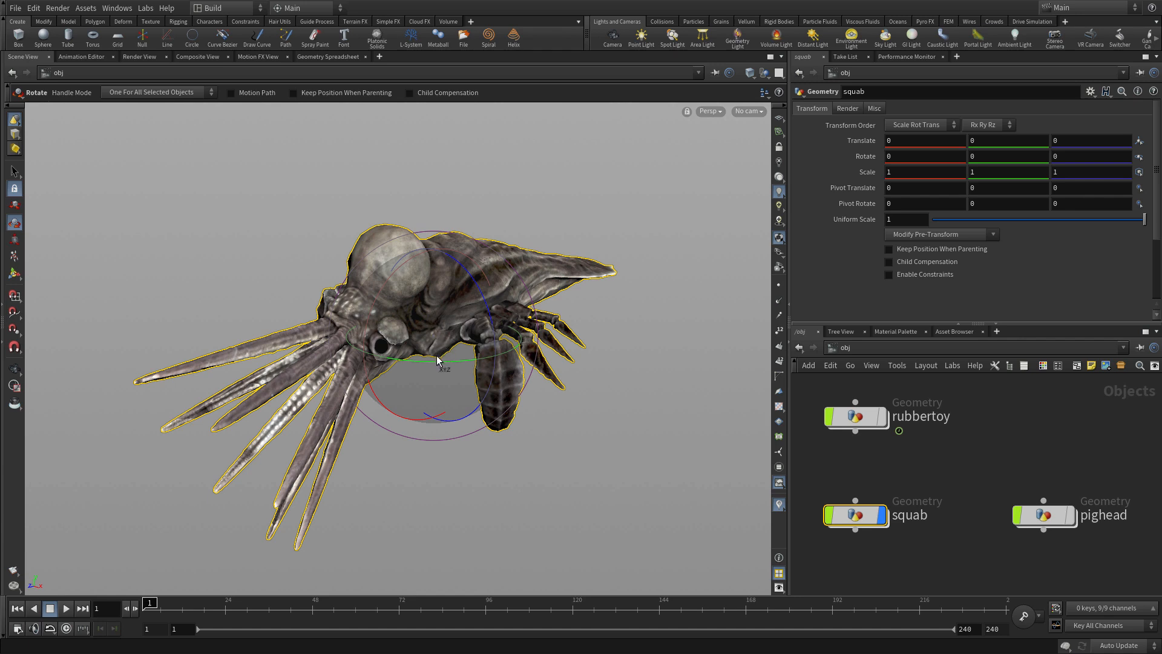
Step: Enable the Pivot Handle, drag the pivot to the squab's tail tip and turn the pivot handle off
{"action": "right_click", "coordinate": [437, 359]}
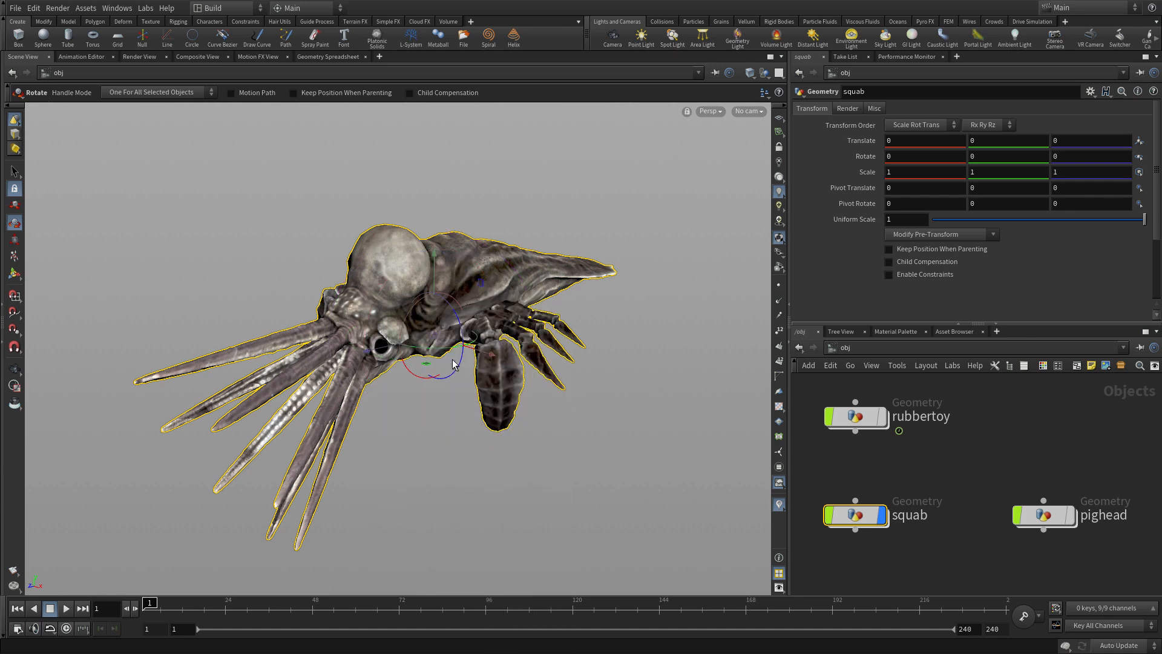
{"action": "mouse_move", "coordinate": [433, 338]}
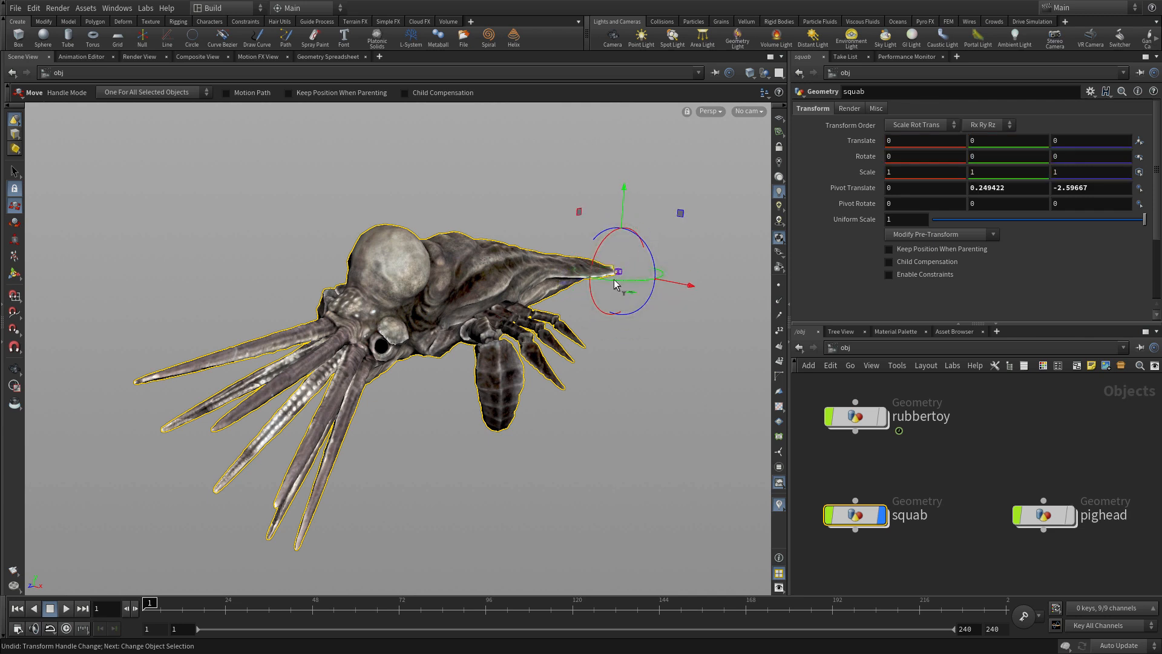
{"action": "right_click", "coordinate": [617, 271]}
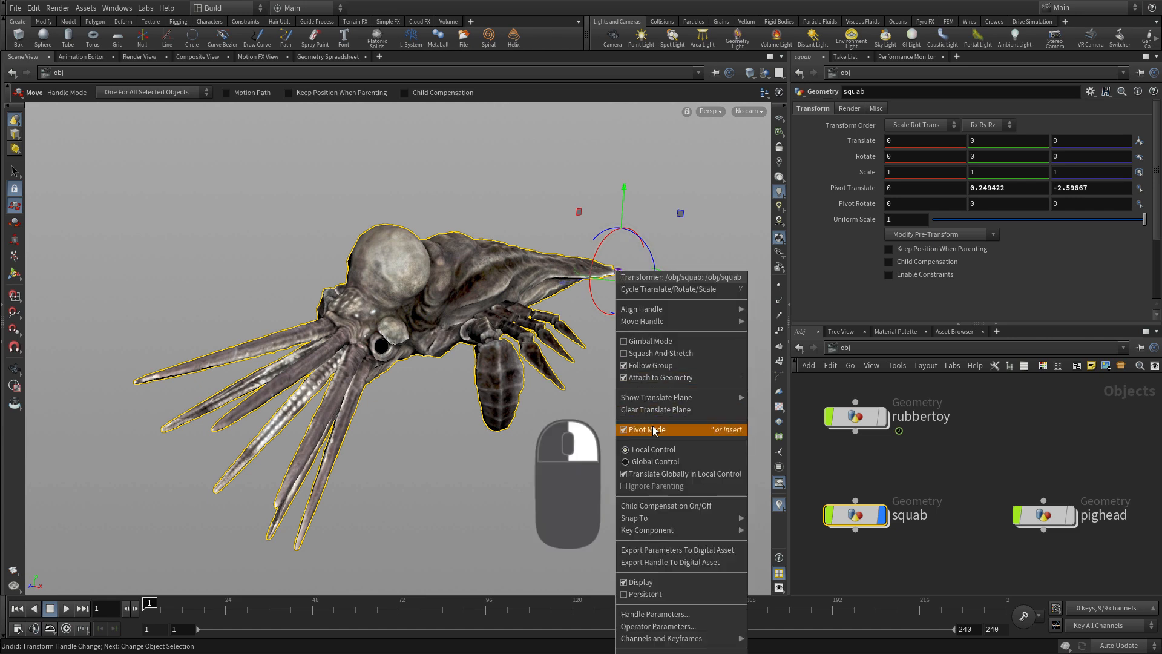
{"action": "left_click", "coordinate": [645, 428]}
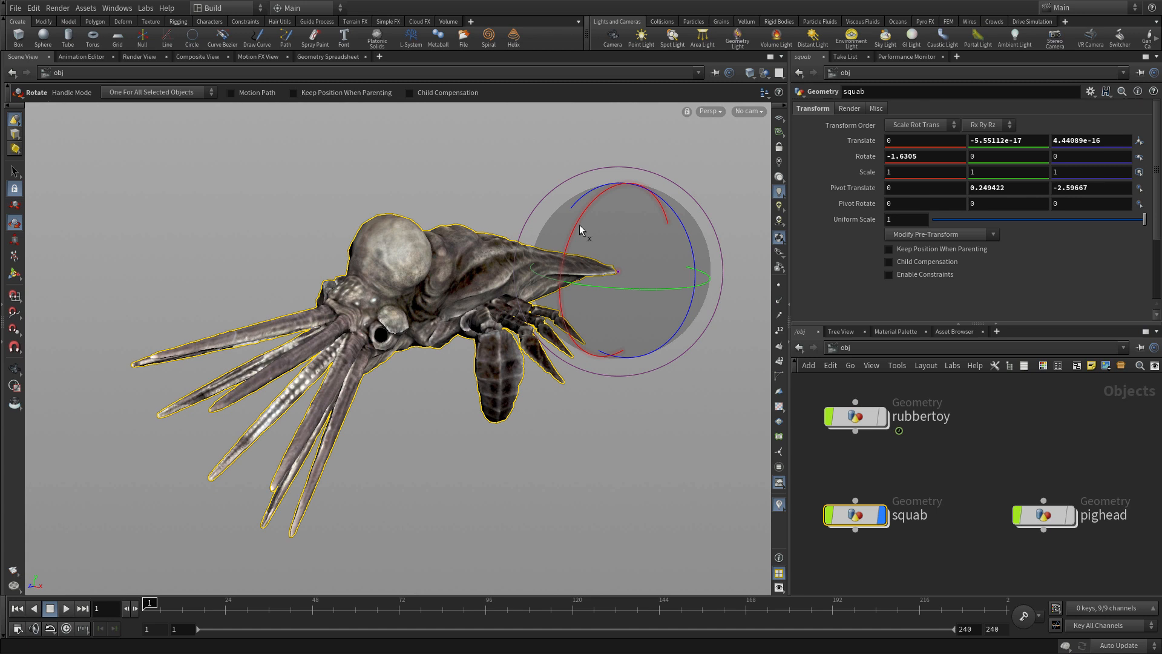
{"action": "mouse_move", "coordinate": [681, 161]}
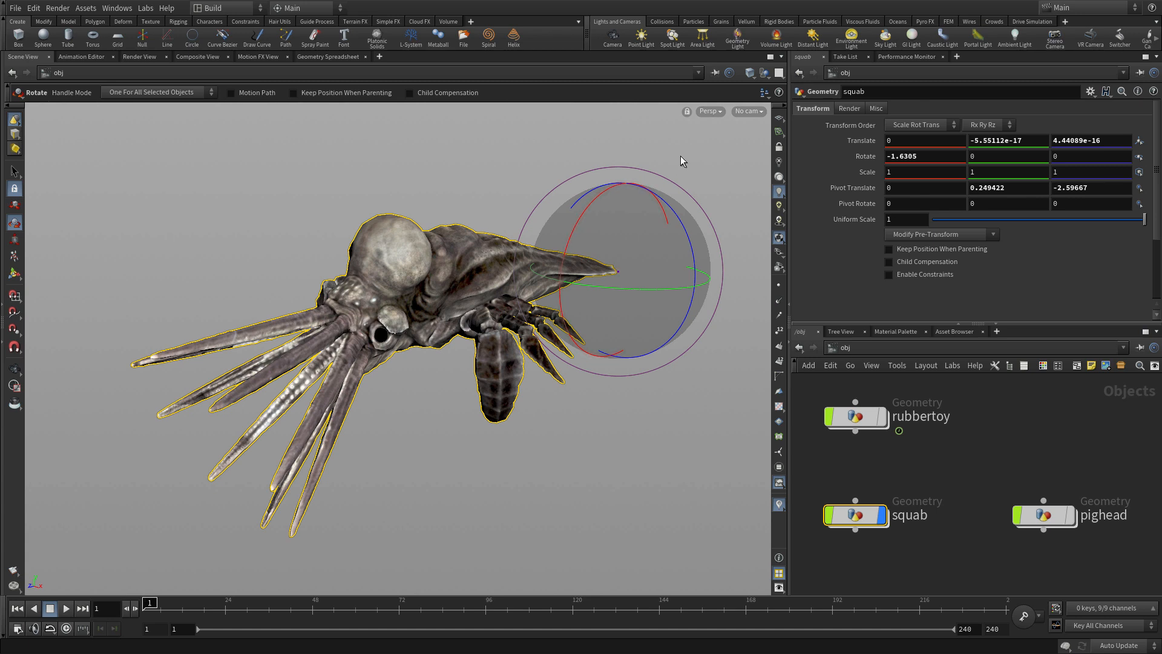
{"action": "mouse_move", "coordinate": [107, 205]}
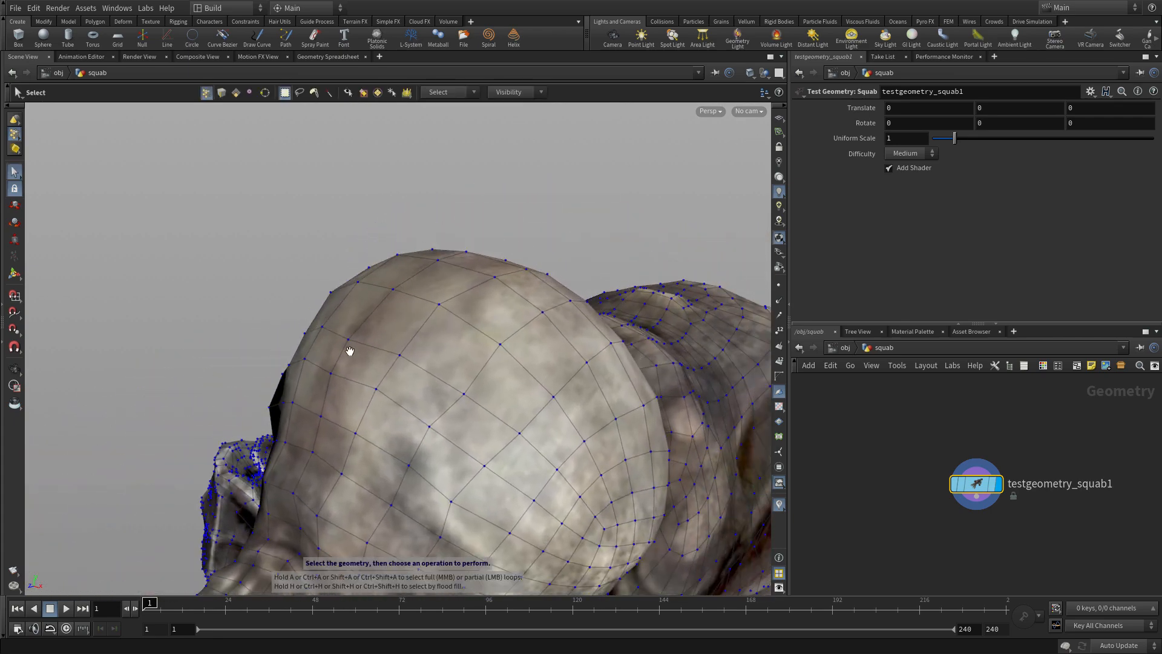
Step: Create edit1 on the selected head-dome points 352, 414 and 421
{"action": "key", "text": "shift"}
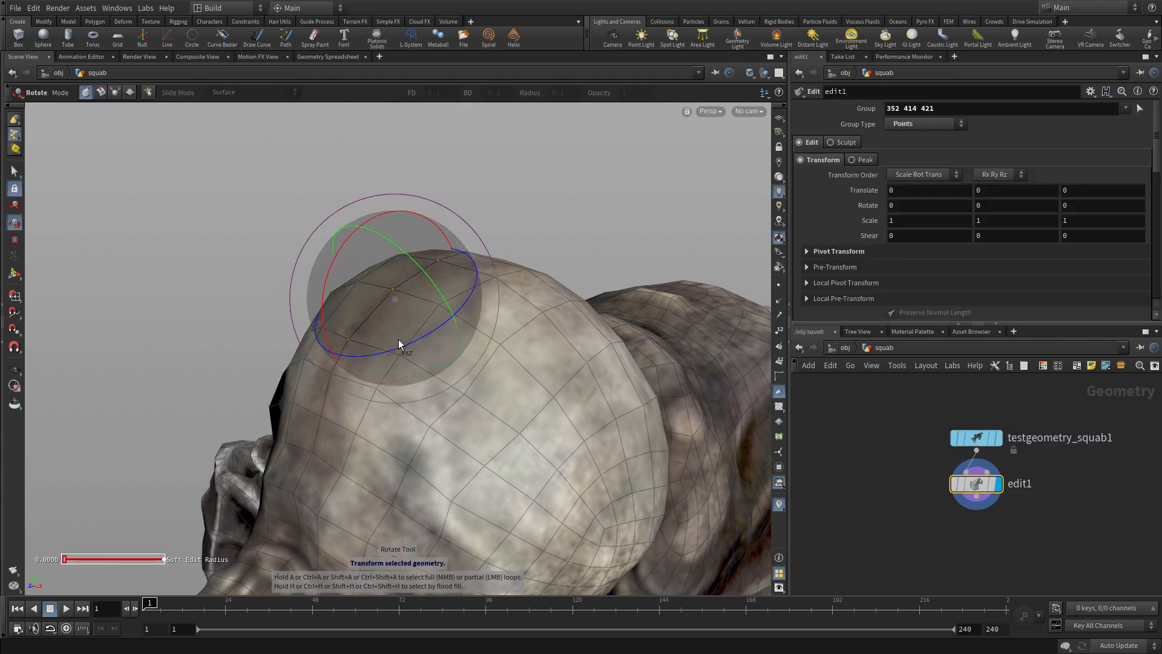
{"action": "mouse_move", "coordinate": [349, 343]}
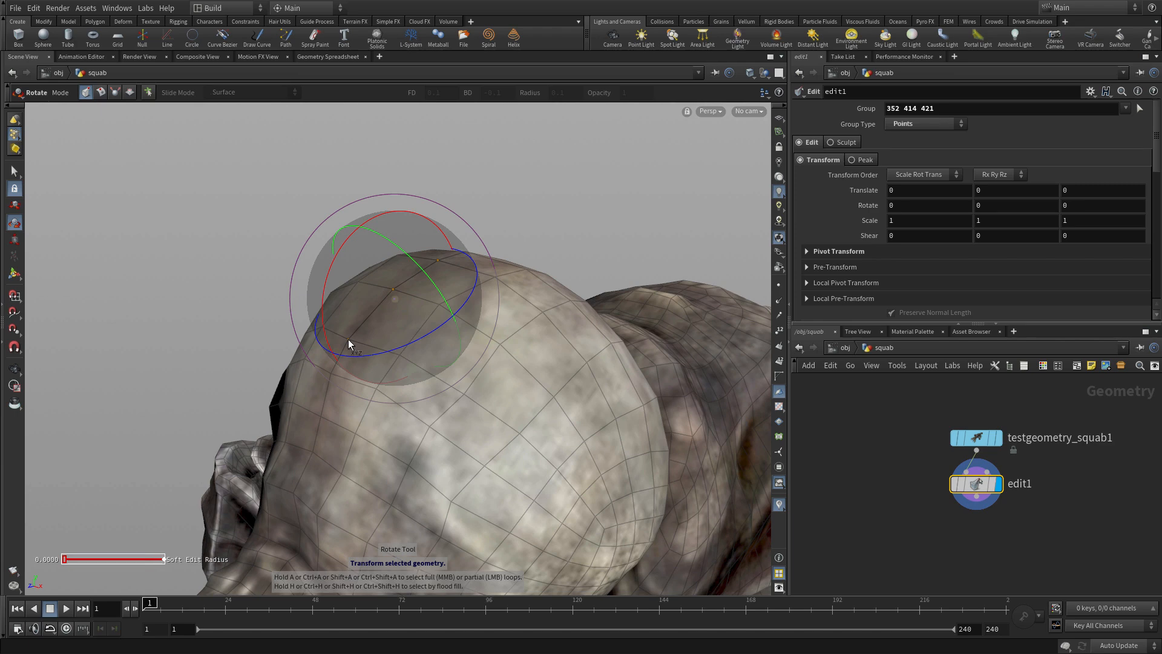
Step: Detach the handle from geometry, rotate the dome points about 8.7 in X, and return to /obj
{"action": "right_click", "coordinate": [348, 344]}
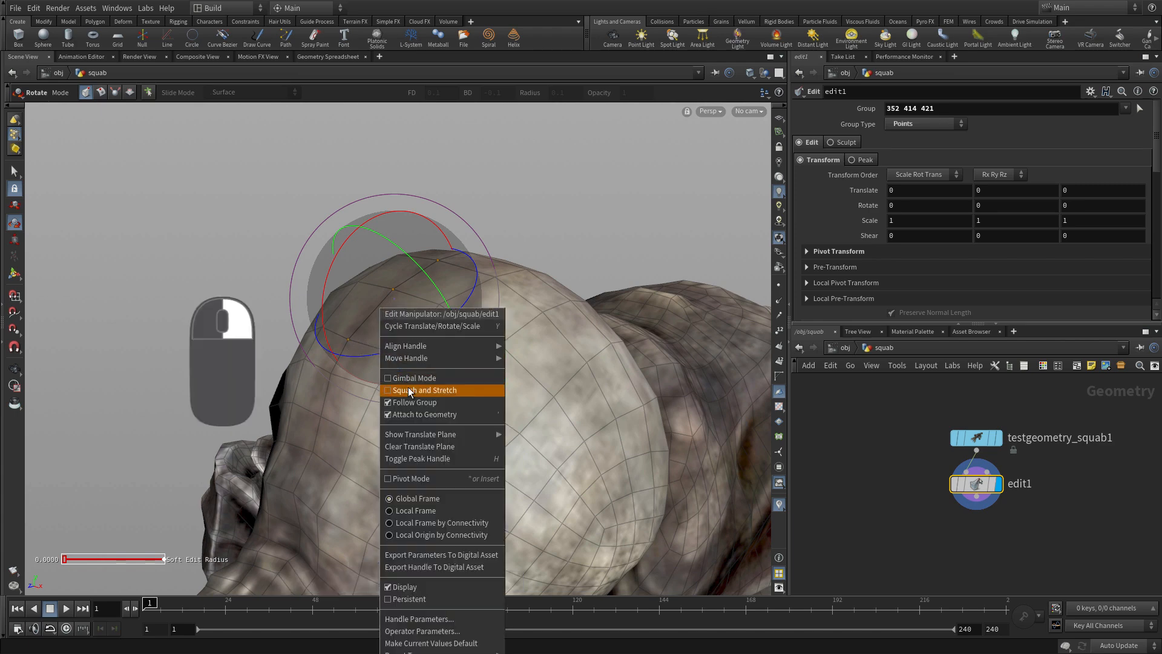
{"action": "mouse_move", "coordinate": [436, 414]}
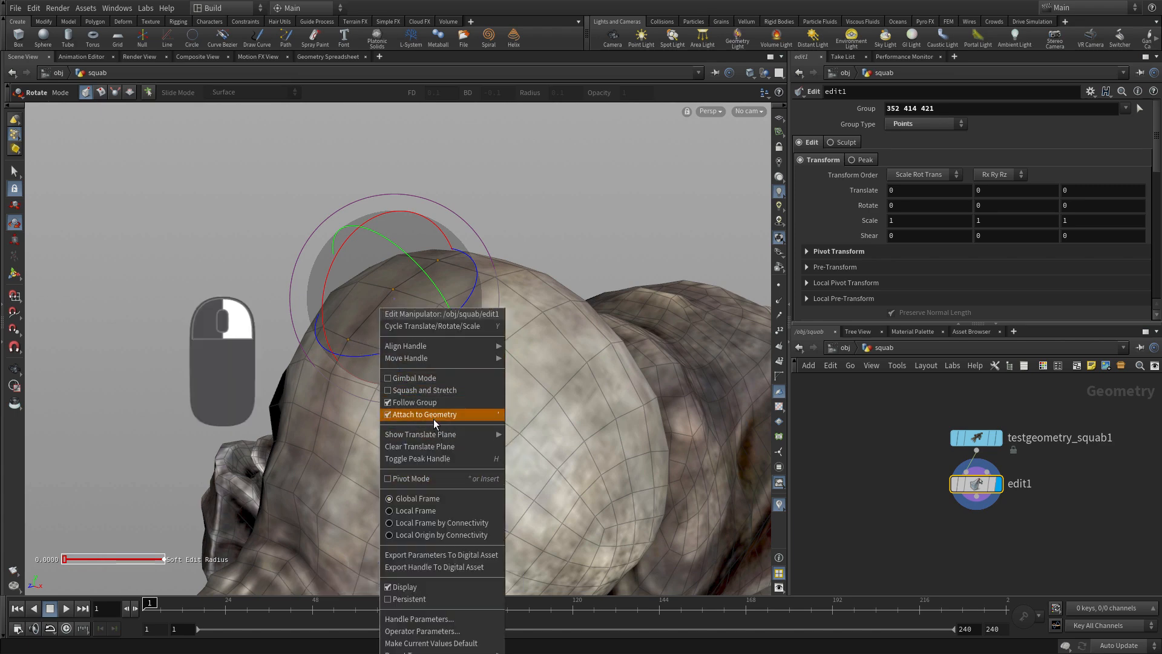
{"action": "left_click", "coordinate": [424, 414]}
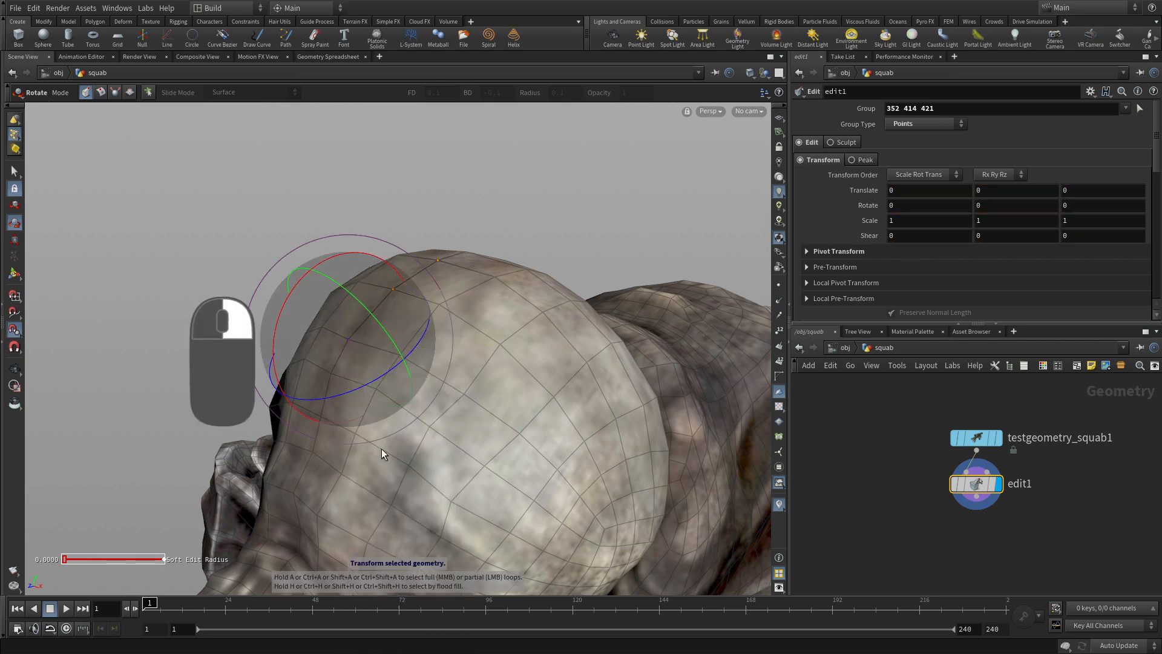
{"action": "left_click_drag", "start_coordinate": [385, 266], "coordinate": [300, 270]}
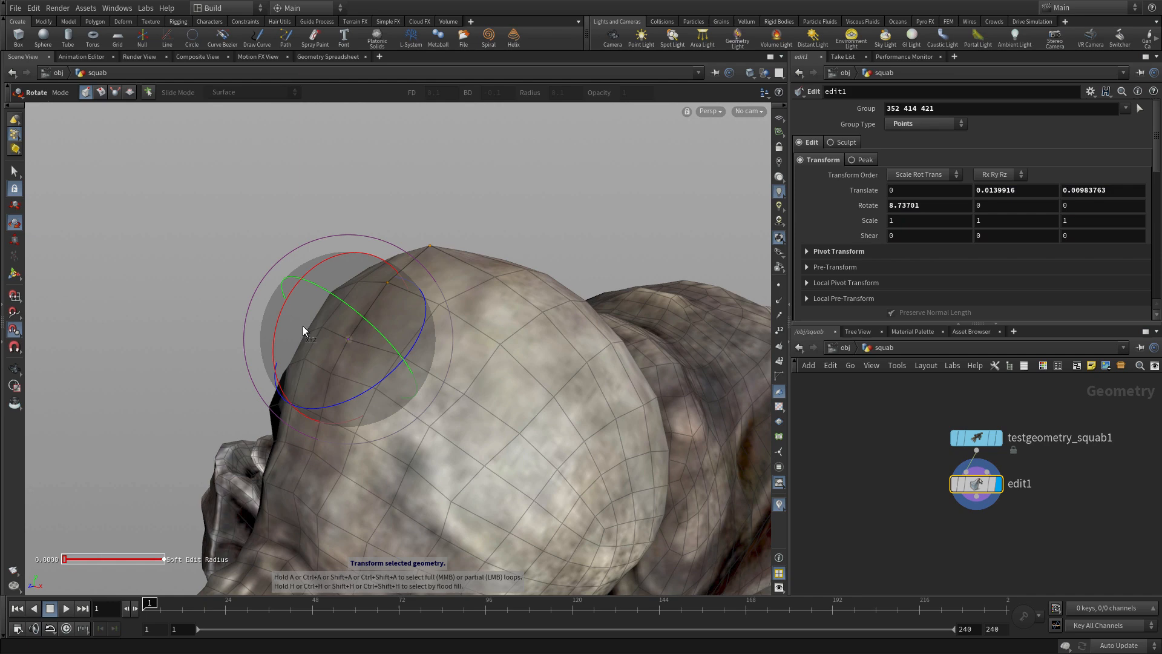
{"action": "mouse_move", "coordinate": [322, 232]}
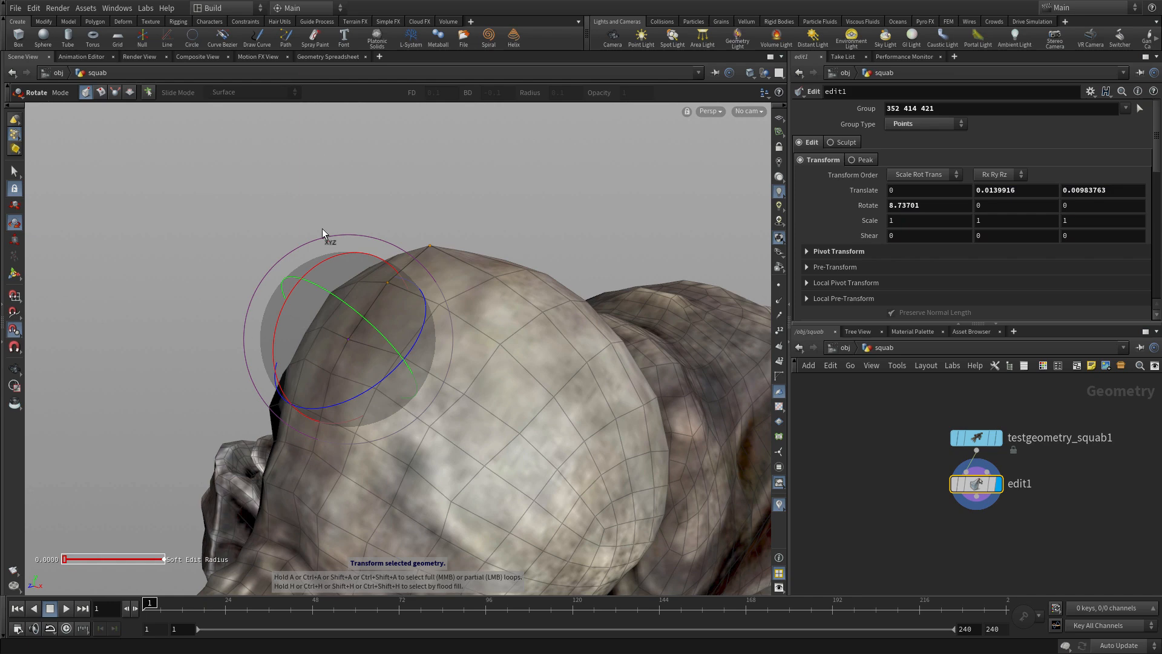
{"action": "mouse_move", "coordinate": [279, 328]}
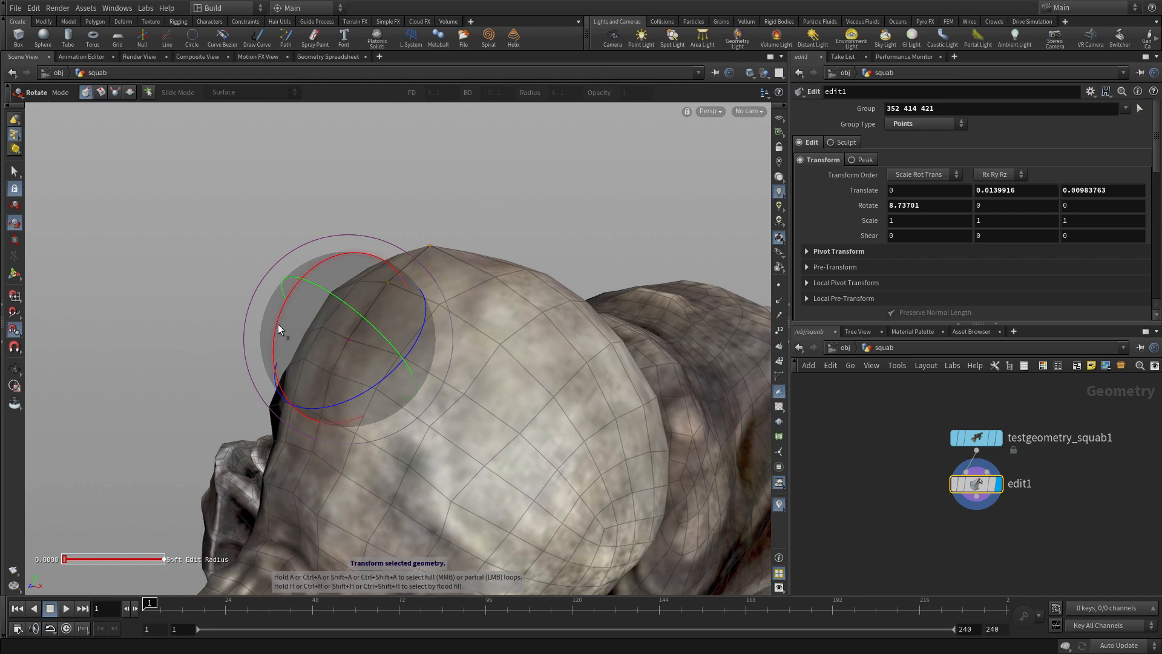
{"action": "left_click", "coordinate": [31, 92]}
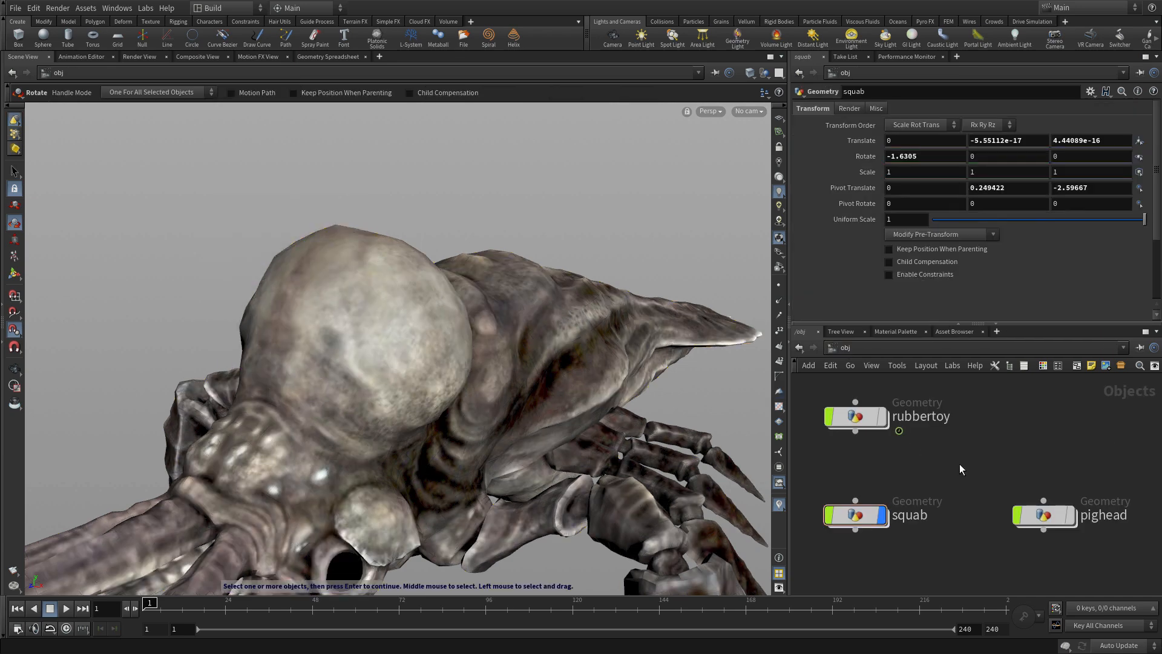
{"action": "mouse_move", "coordinate": [1044, 515]}
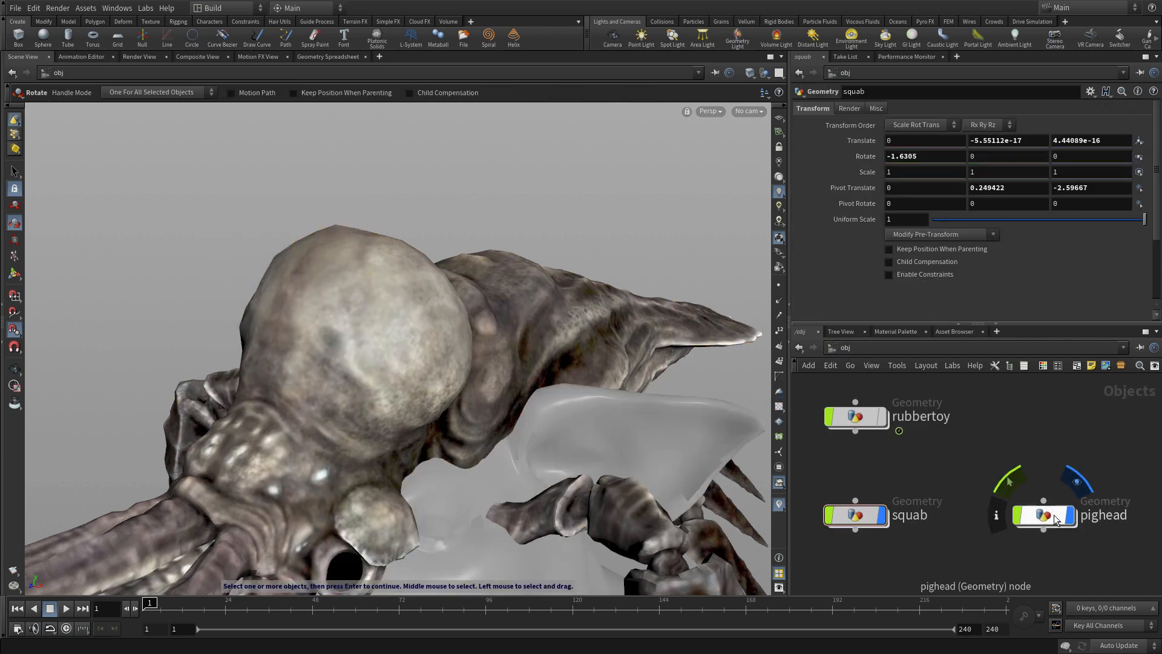
Step: Show the pighead object alone with wireframe-over-surface shading from the V radial menu
{"action": "left_click", "coordinate": [1042, 514]}
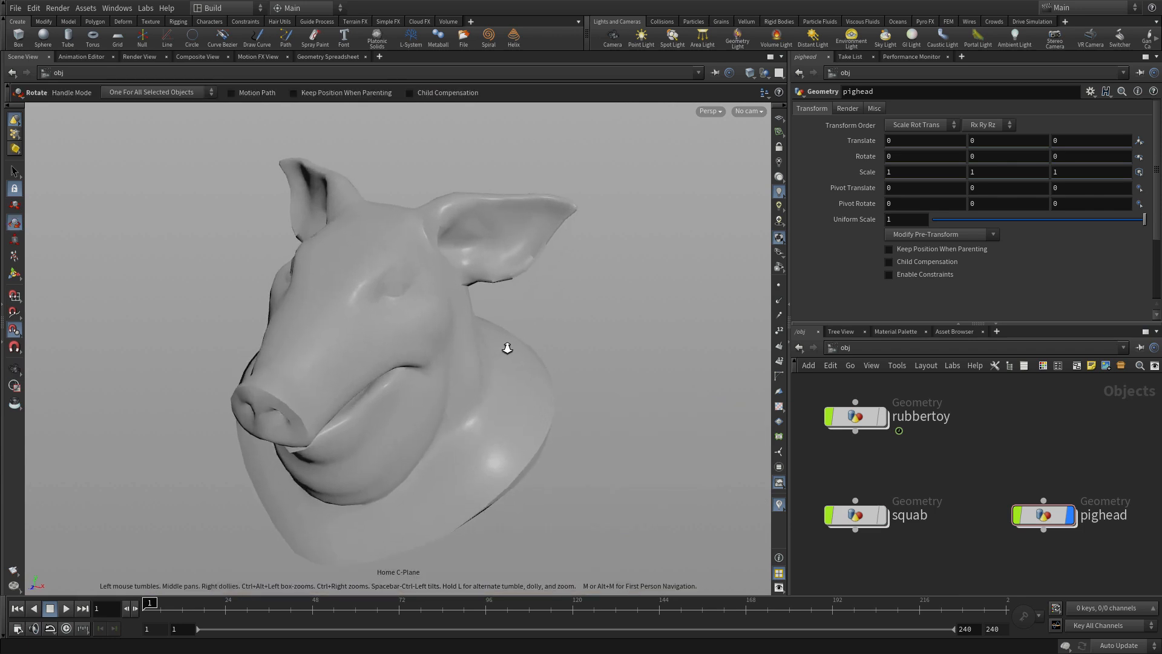
{"action": "key", "text": "v"}
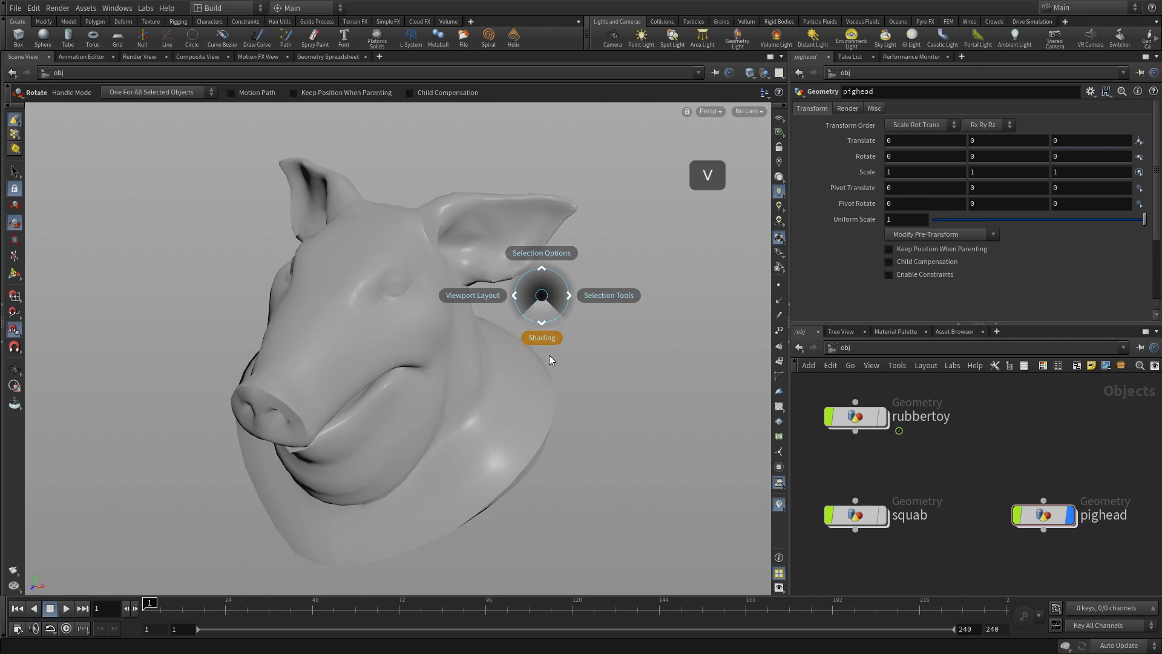
{"action": "left_click", "coordinate": [541, 338]}
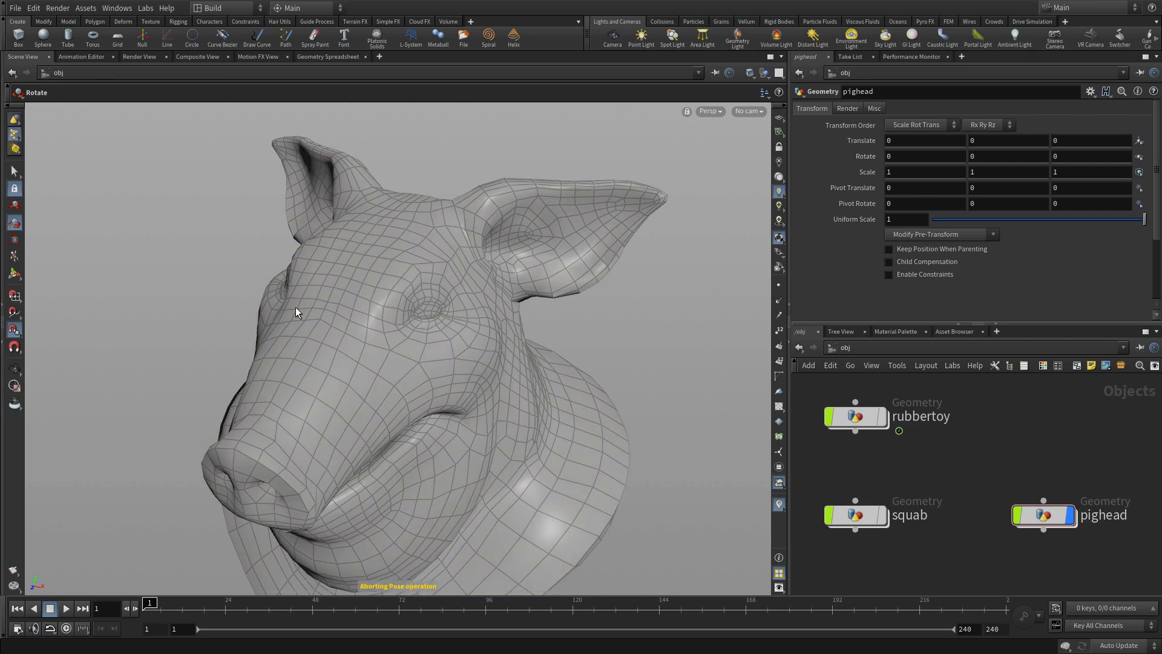
{"action": "mouse_move", "coordinate": [513, 379]}
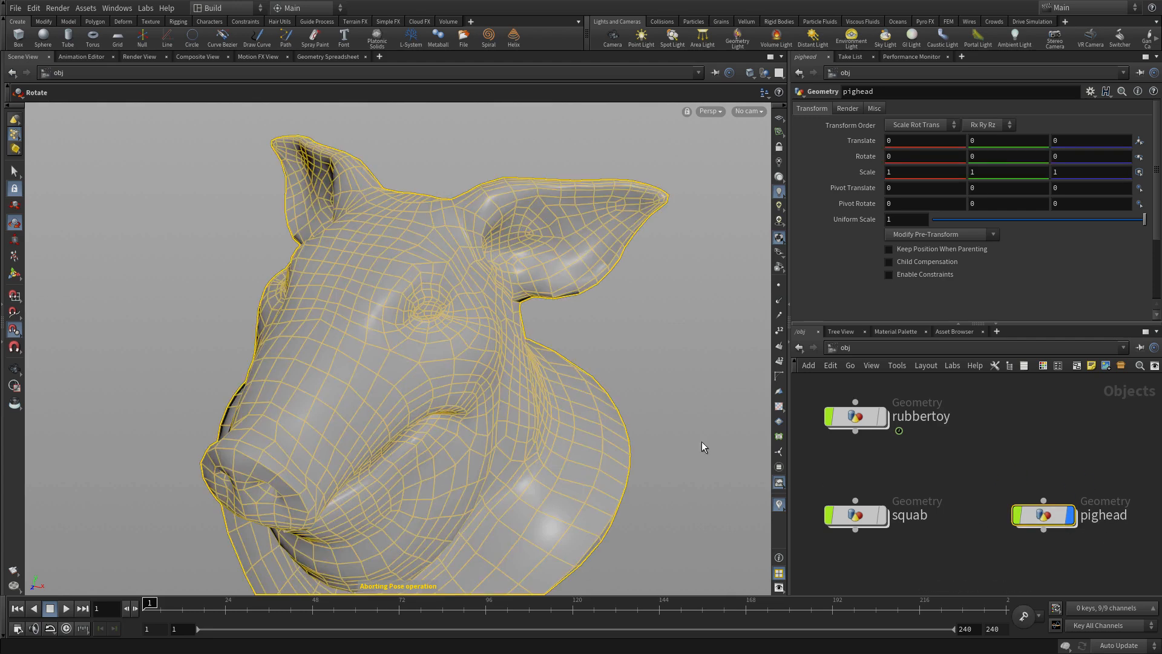
{"action": "mouse_move", "coordinate": [464, 373]}
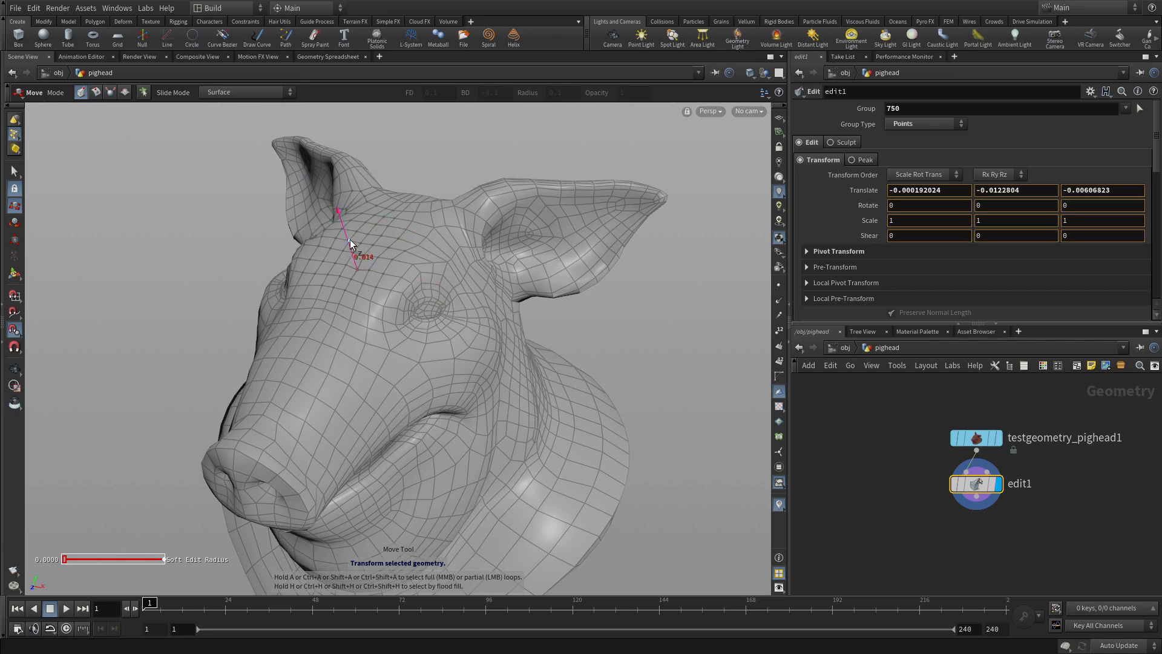
Step: Select both ear tip points and soft-move them upward to lengthen the ears
{"action": "left_click", "coordinate": [352, 244]}
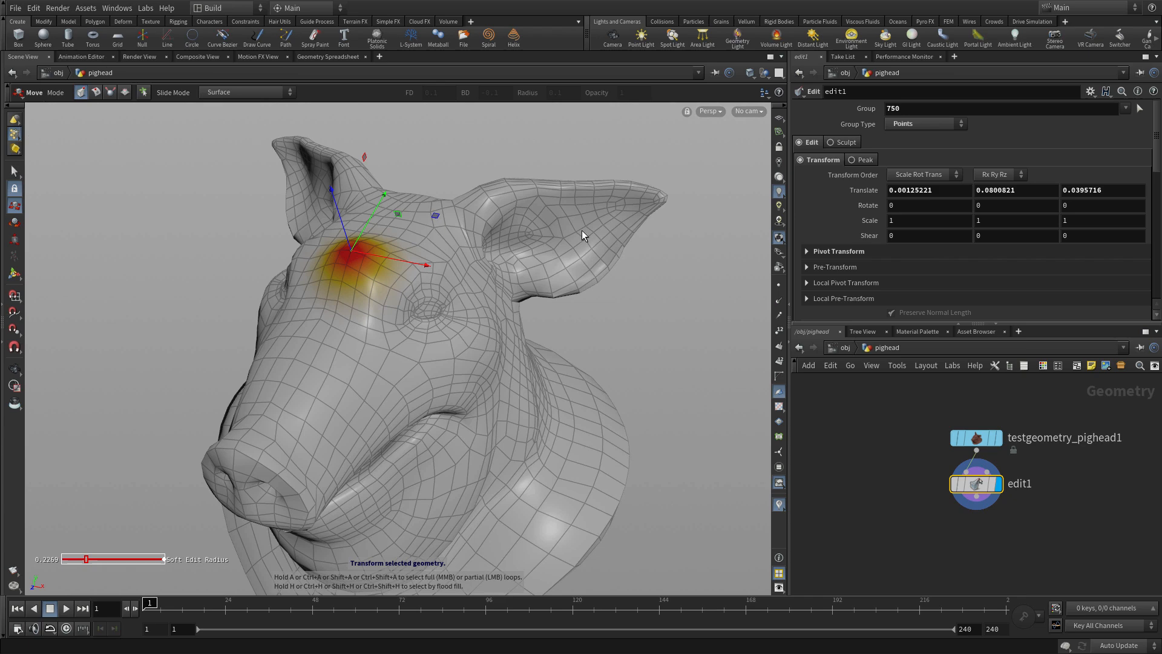
{"action": "mouse_move", "coordinate": [213, 236]}
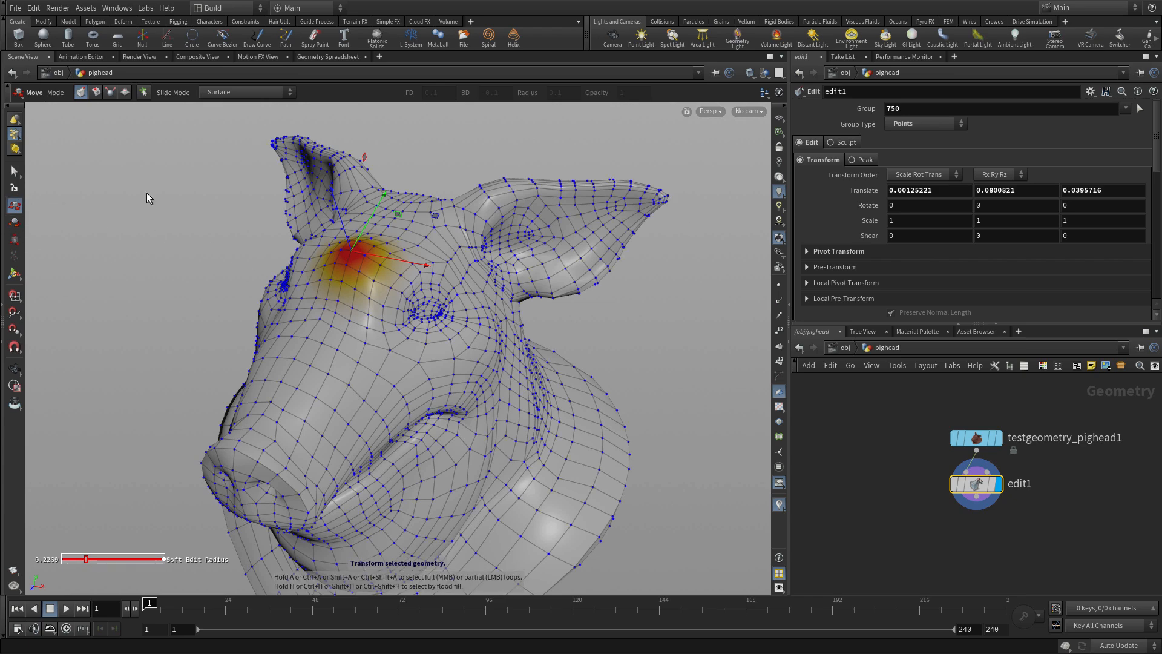
{"action": "left_click", "coordinate": [656, 196]}
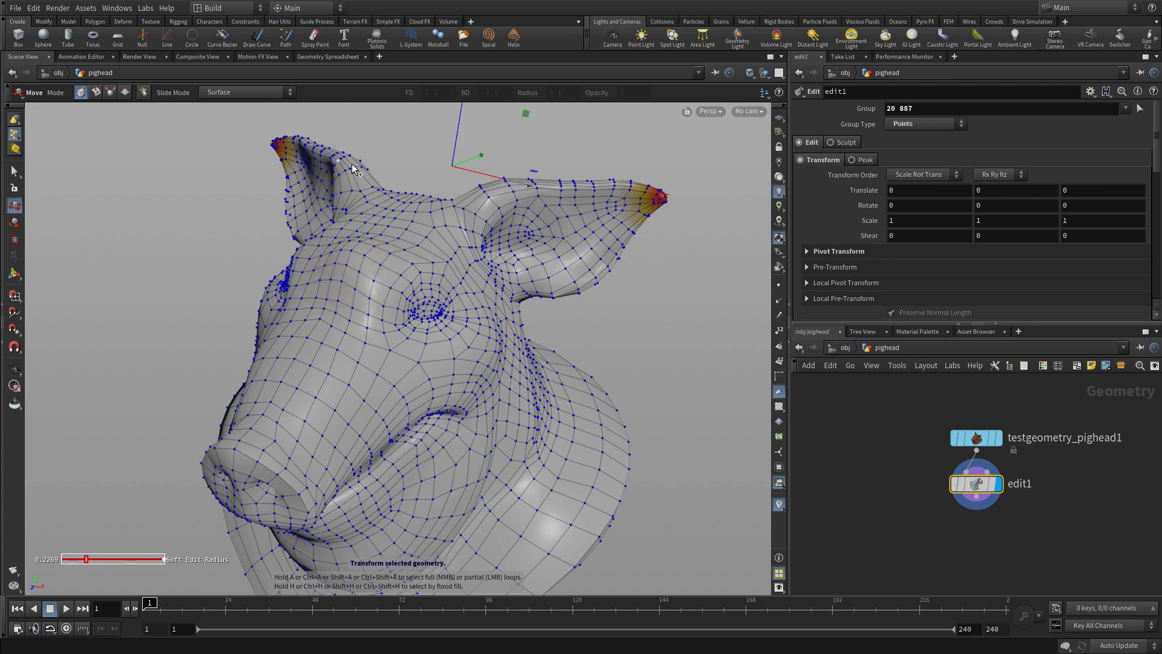
{"action": "left_click_drag", "start_coordinate": [356, 159], "coordinate": [464, 93]}
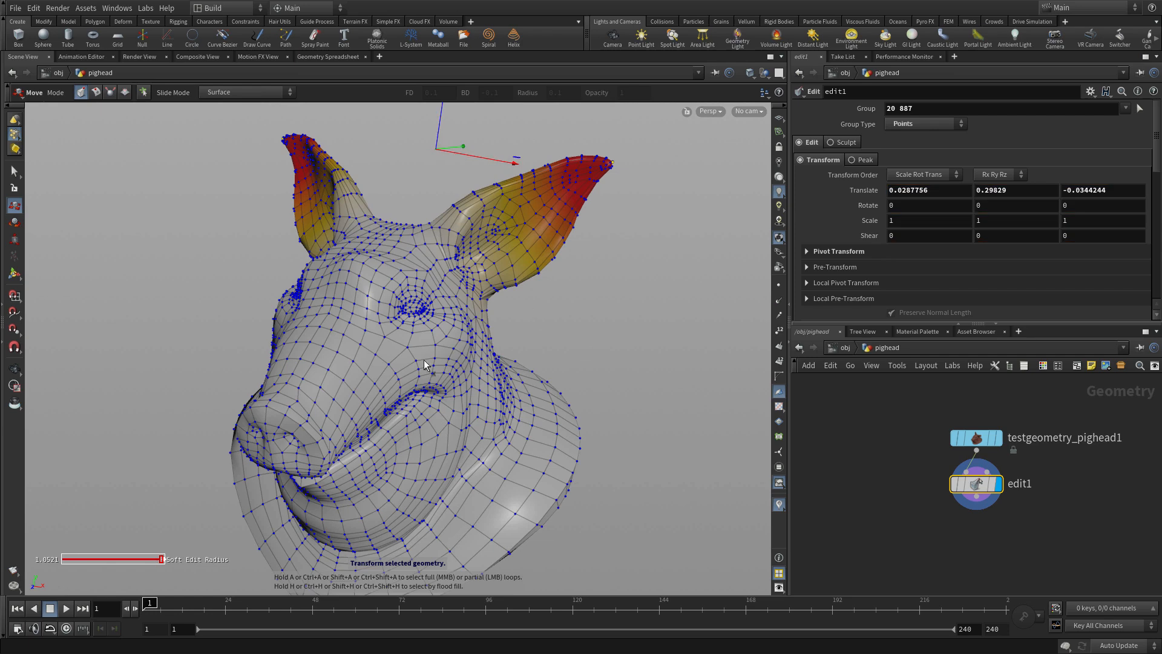
{"action": "mouse_move", "coordinate": [157, 488]}
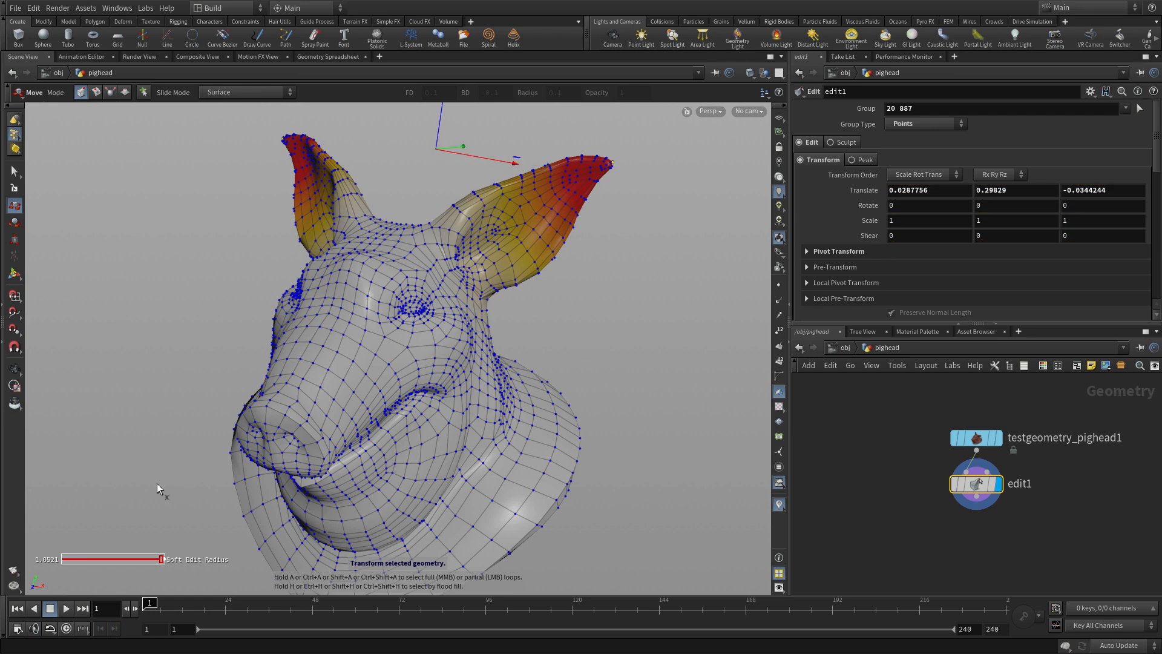
{"action": "mouse_move", "coordinate": [162, 536]}
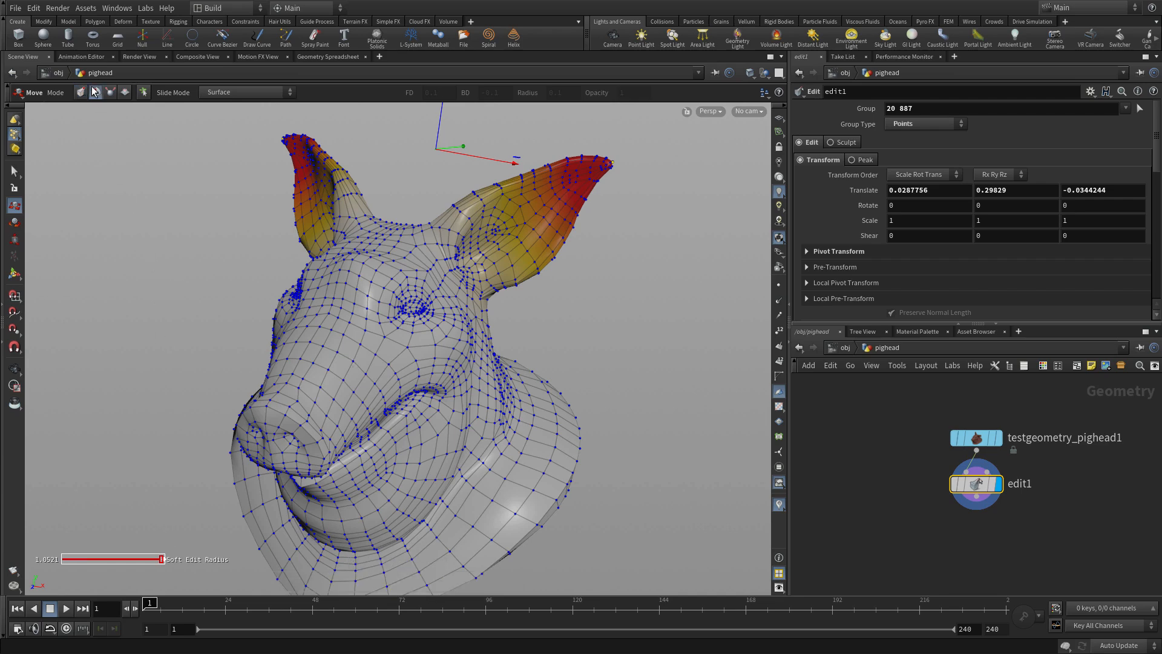
Step: Select an edge loop on the snout and set the edit's Slide Mode to Edge
{"action": "key", "text": "3"}
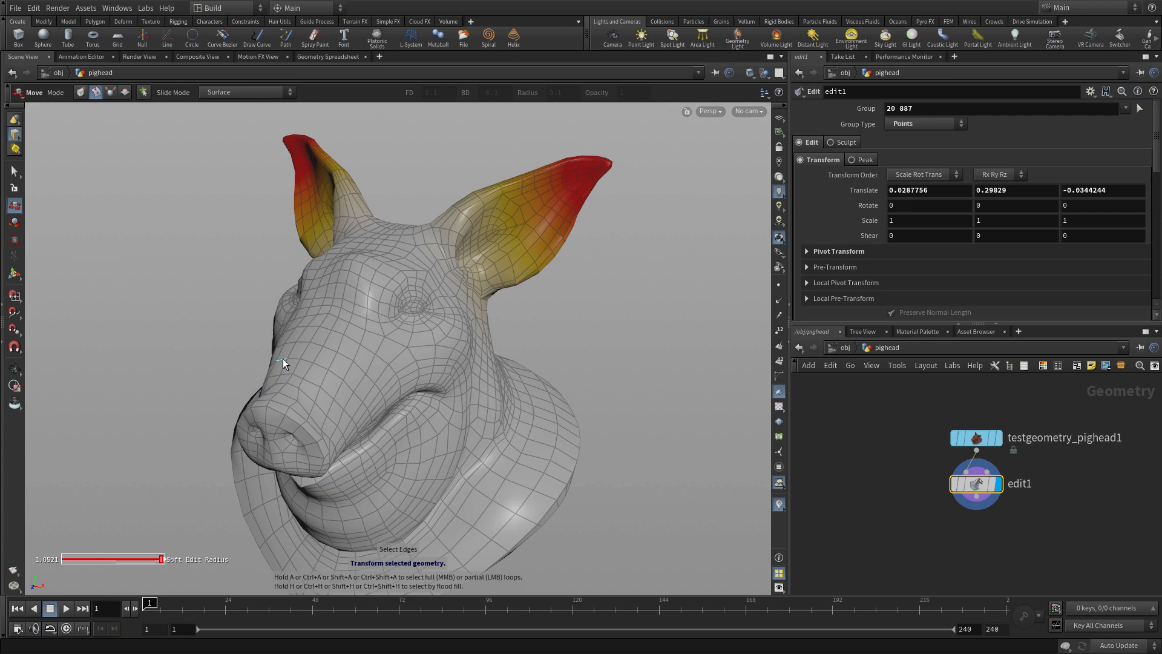
{"action": "key", "text": "a"}
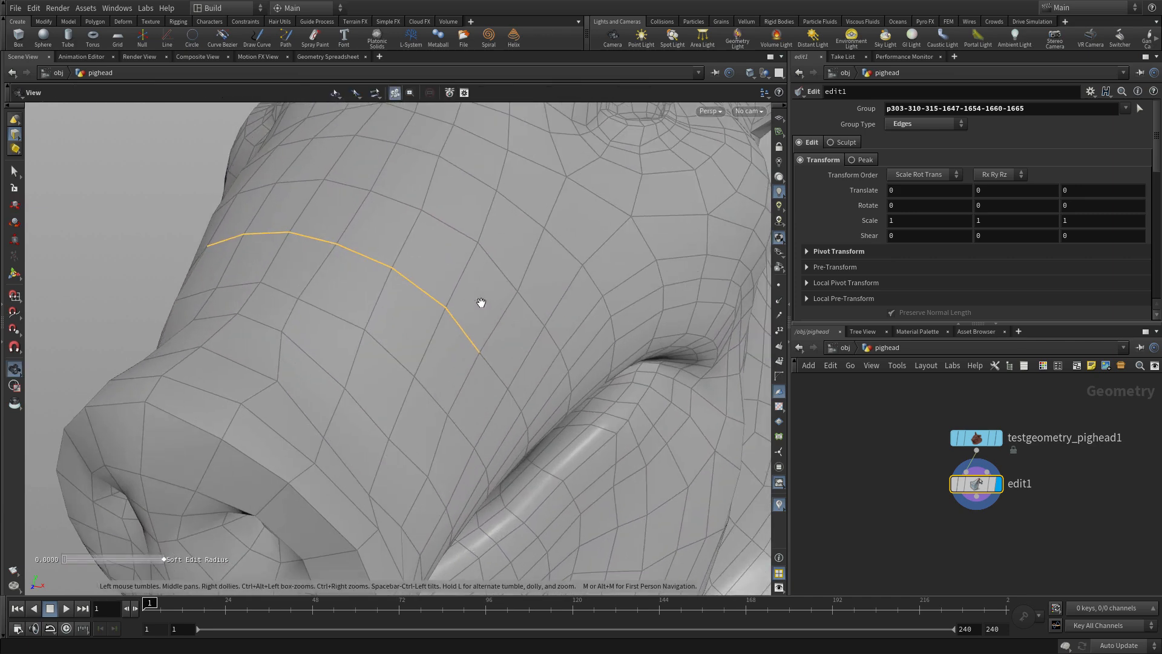
{"action": "left_click", "coordinate": [245, 92]}
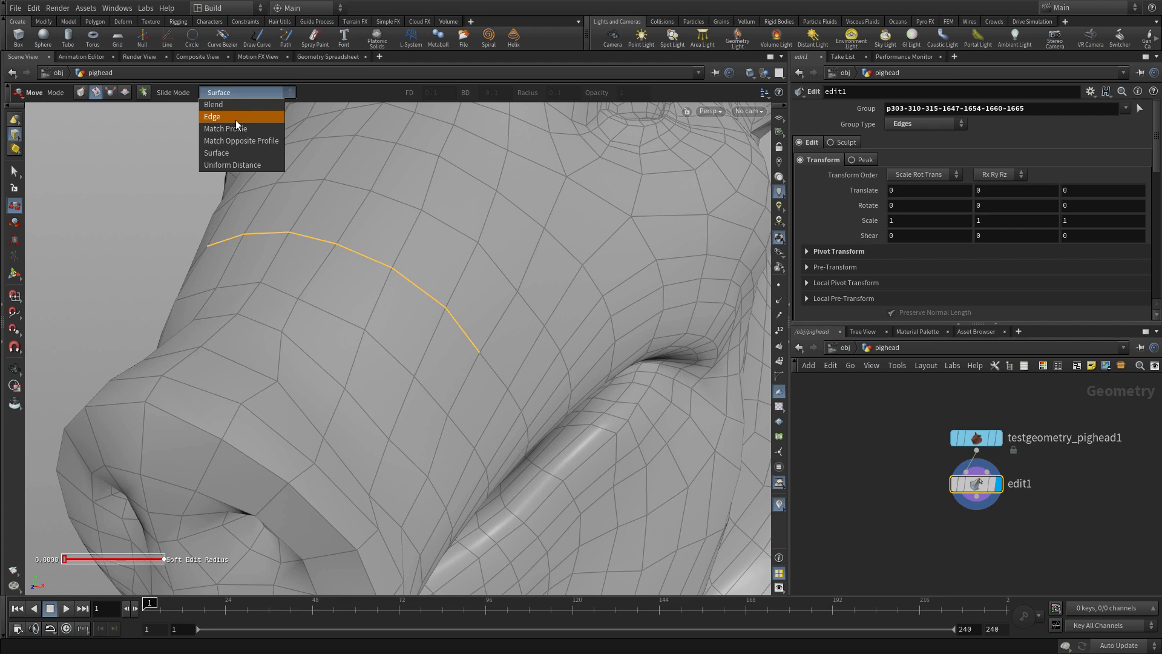
{"action": "left_click", "coordinate": [213, 117]}
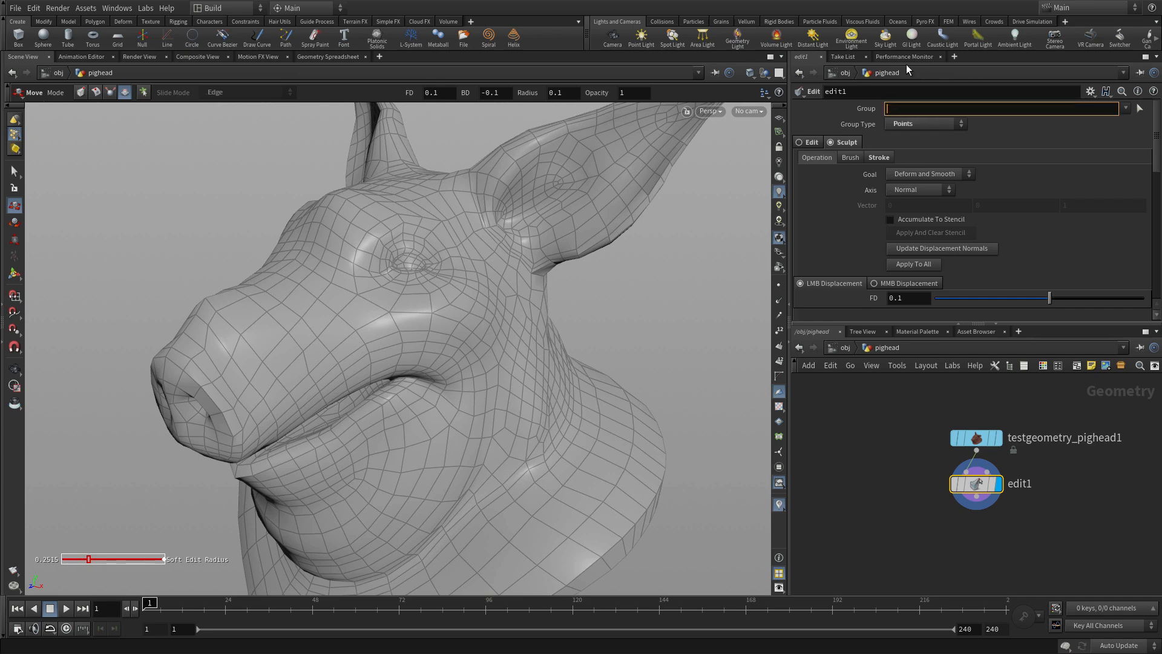
{"action": "mouse_move", "coordinate": [300, 437]}
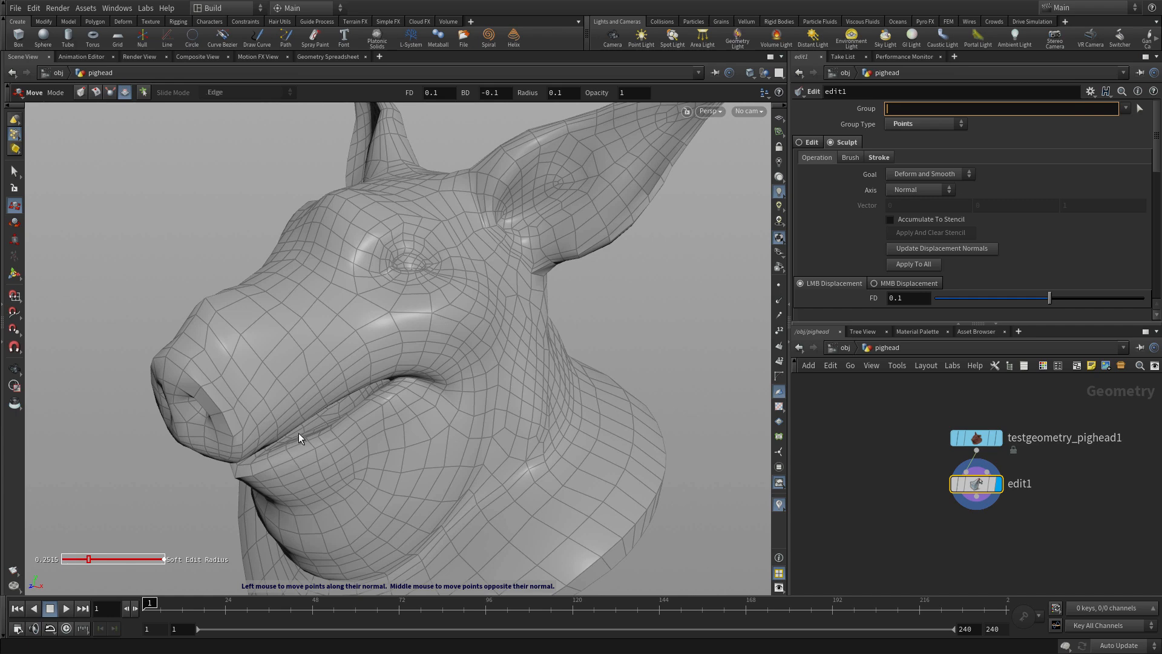
{"action": "mouse_move", "coordinate": [989, 170]}
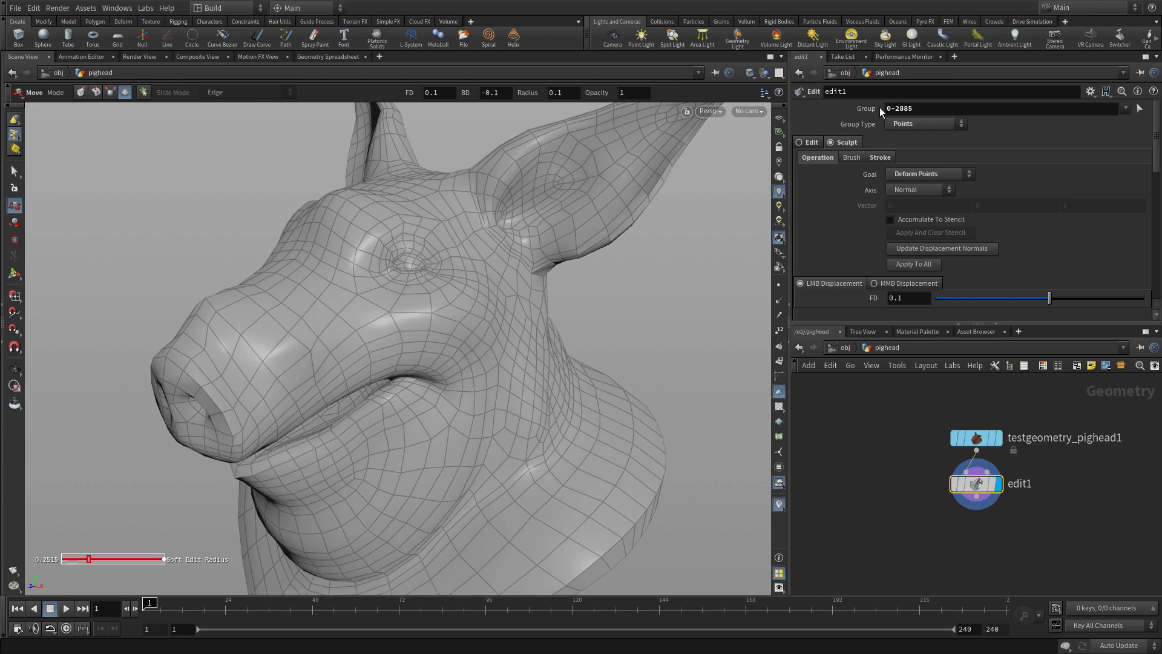
{"action": "mouse_move", "coordinate": [305, 349]}
{"action": "type", "text": ".1"}
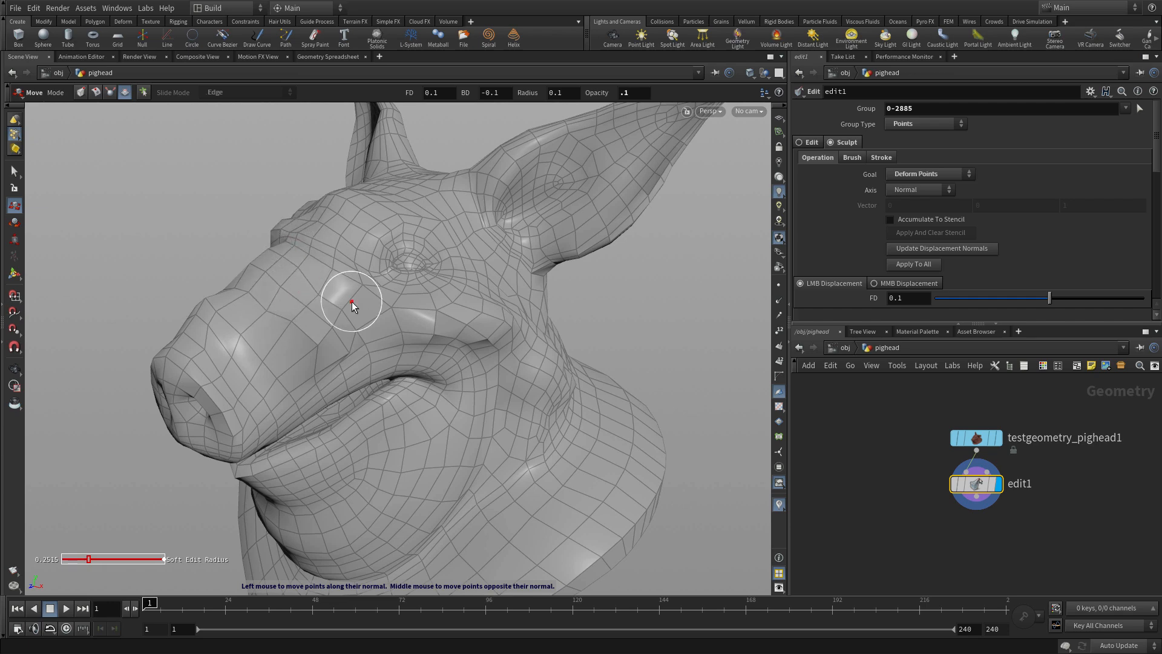
Step: Switch the sculpt brush operation from deforming to Smooth Points
{"action": "right_click", "coordinate": [354, 301]}
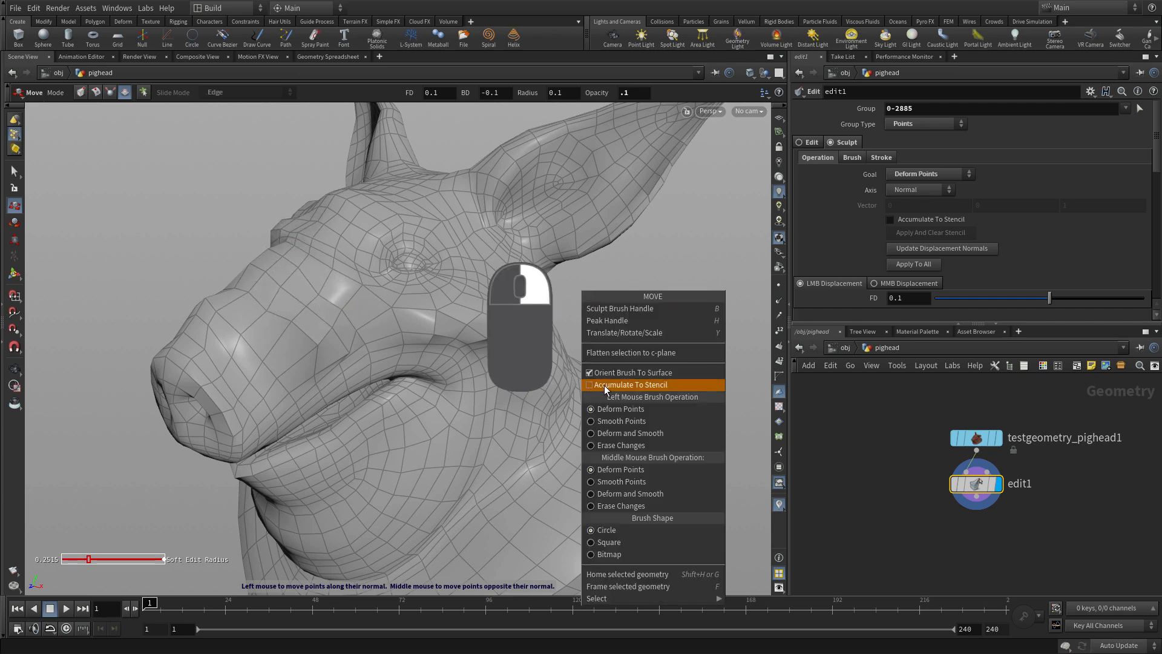
{"action": "left_click", "coordinate": [629, 383]}
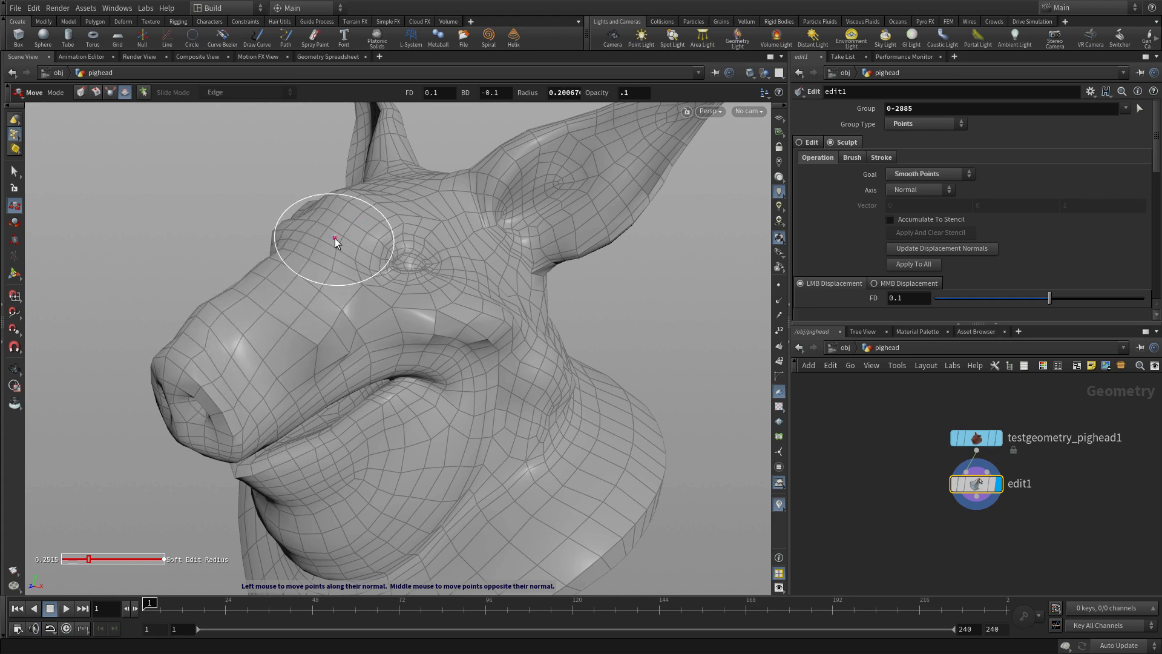
{"action": "mouse_move", "coordinate": [584, 445]}
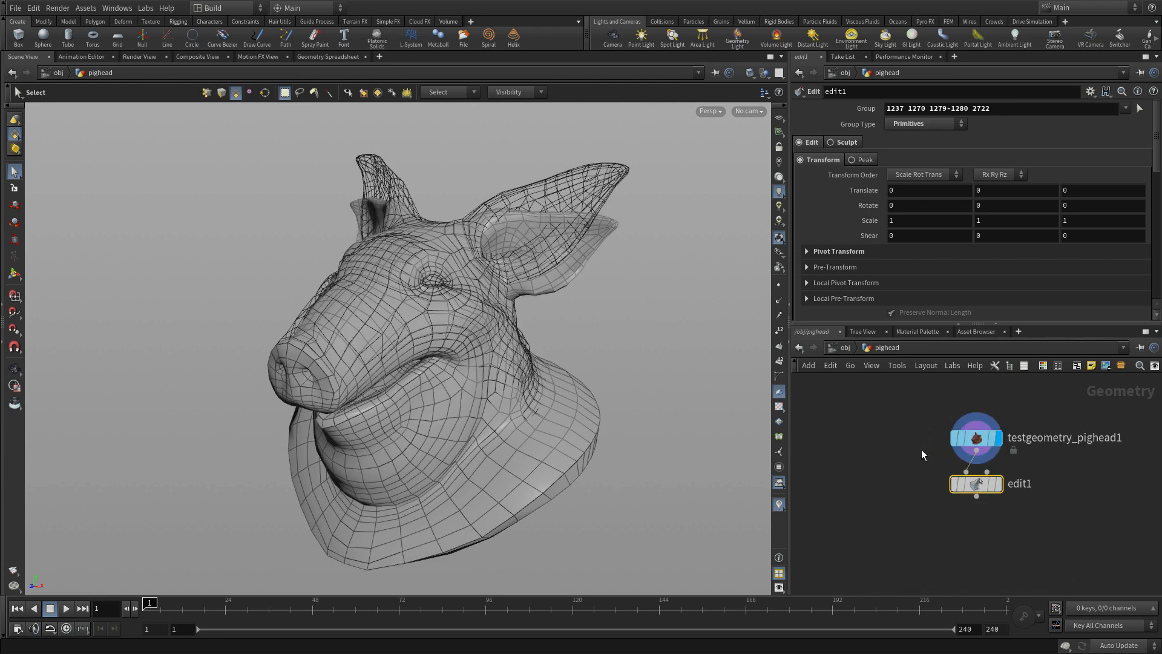
{"action": "left_click", "coordinate": [975, 437]}
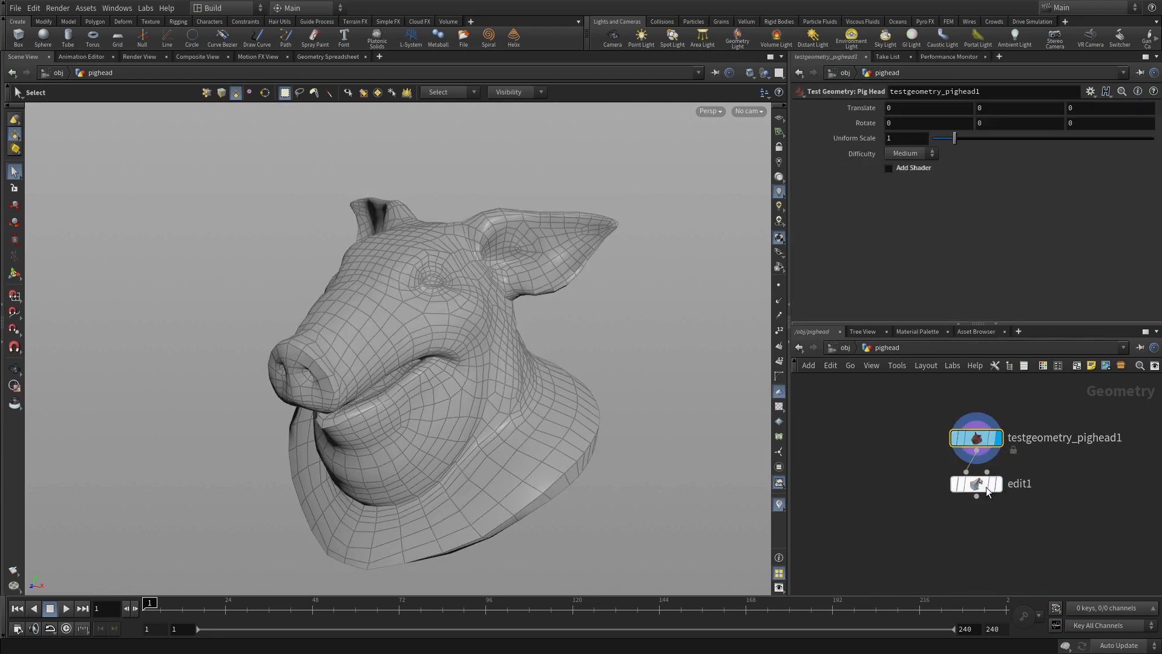
{"action": "left_click", "coordinate": [975, 483]}
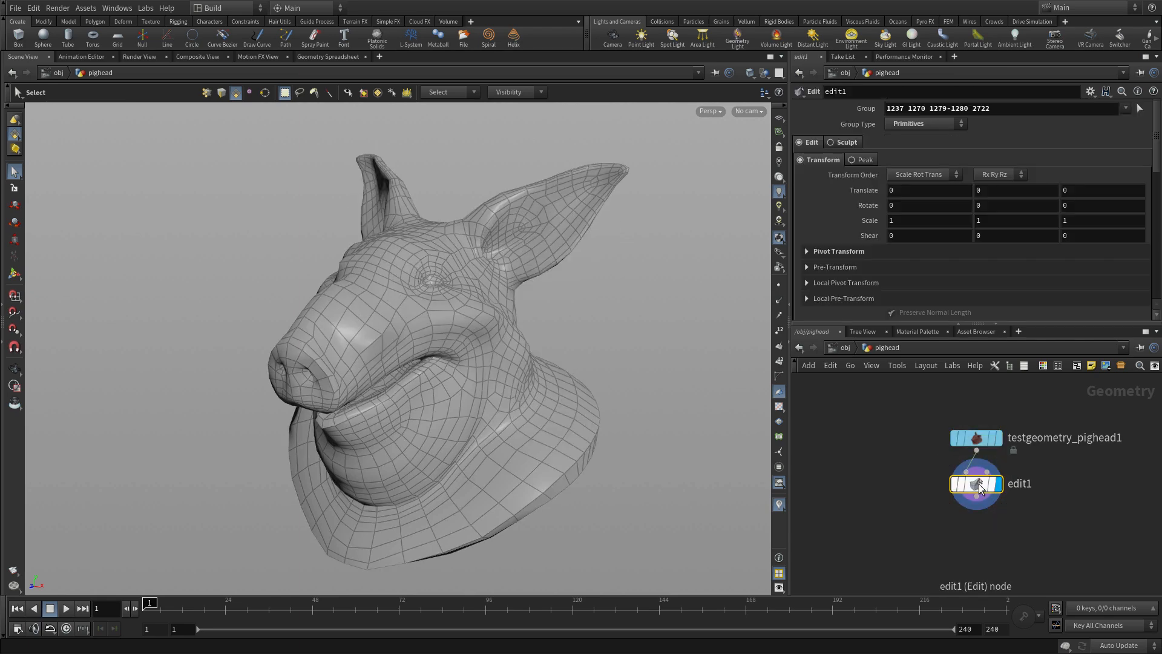
{"action": "mouse_move", "coordinate": [846, 432]}
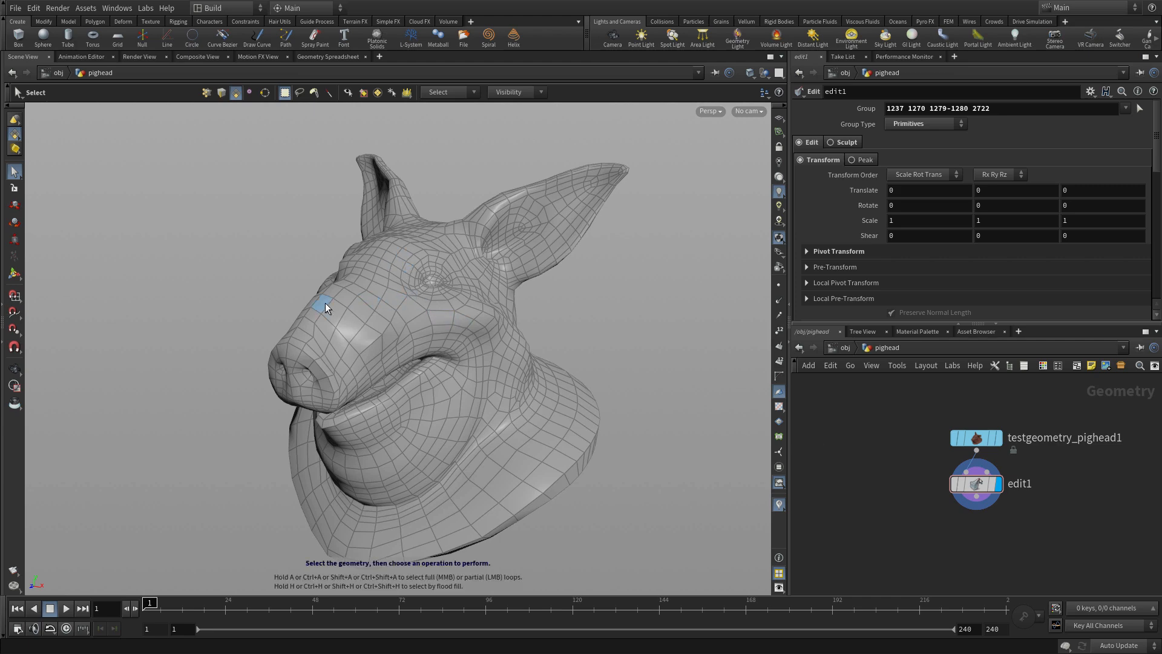
{"action": "key", "text": "2"}
{"action": "type", "text": "soft"}
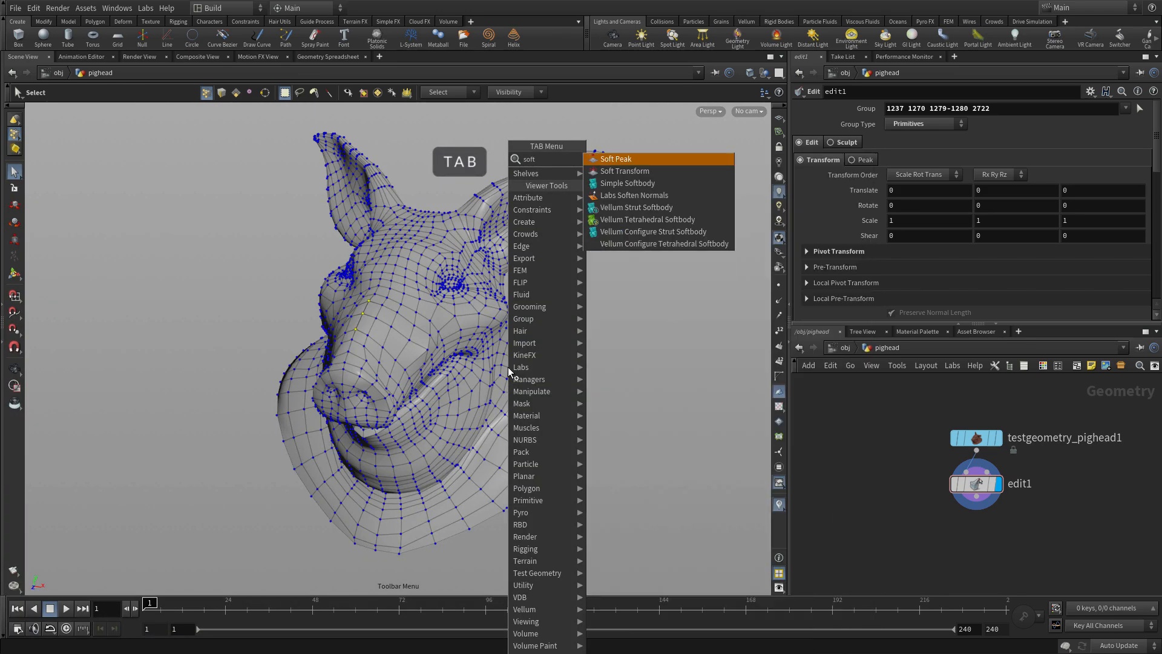
Step: Add a Soft Transform after the edit and compare the head before and after it
{"action": "left_click", "coordinate": [623, 171]}
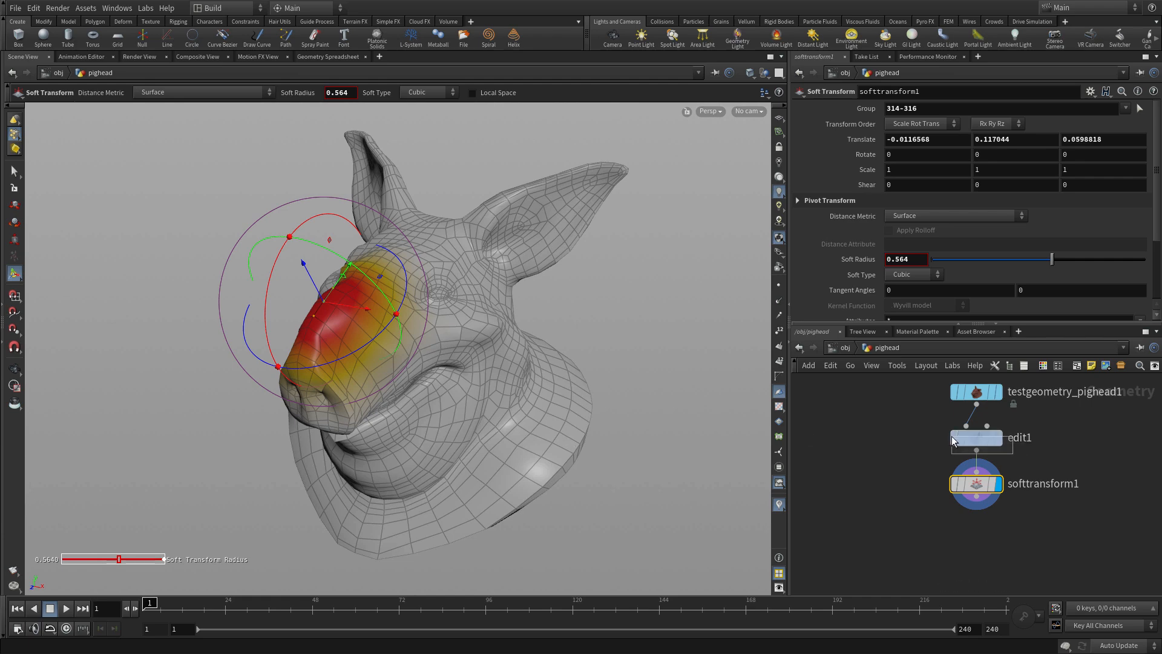
{"action": "left_click", "coordinate": [976, 437]}
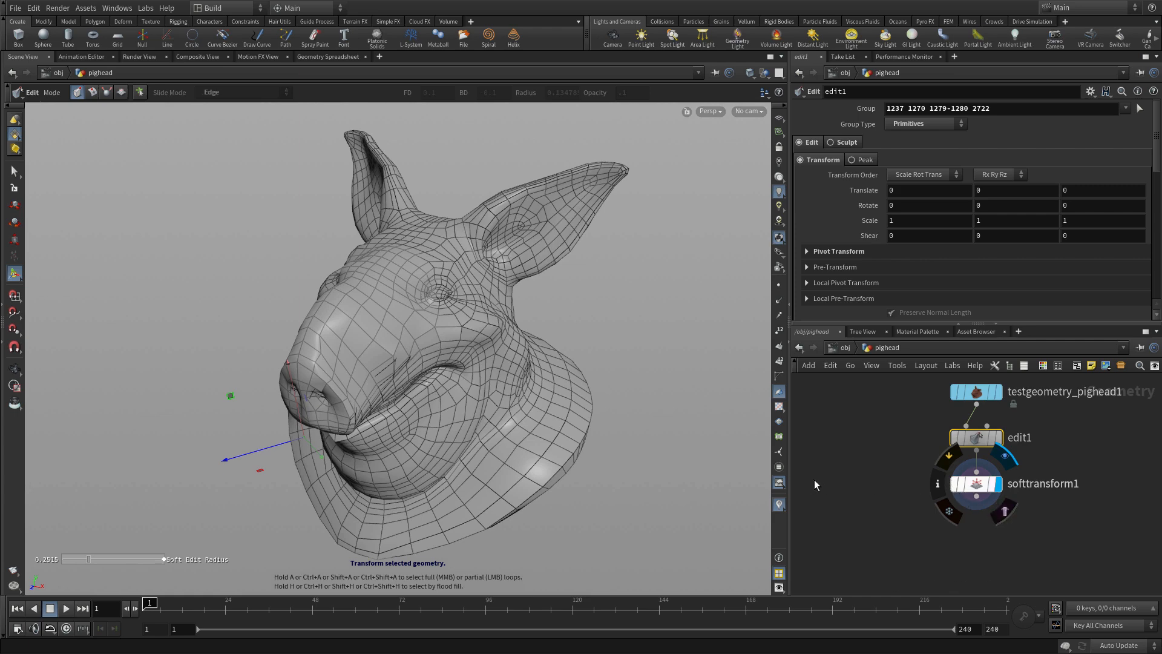
{"action": "left_click", "coordinate": [975, 483]}
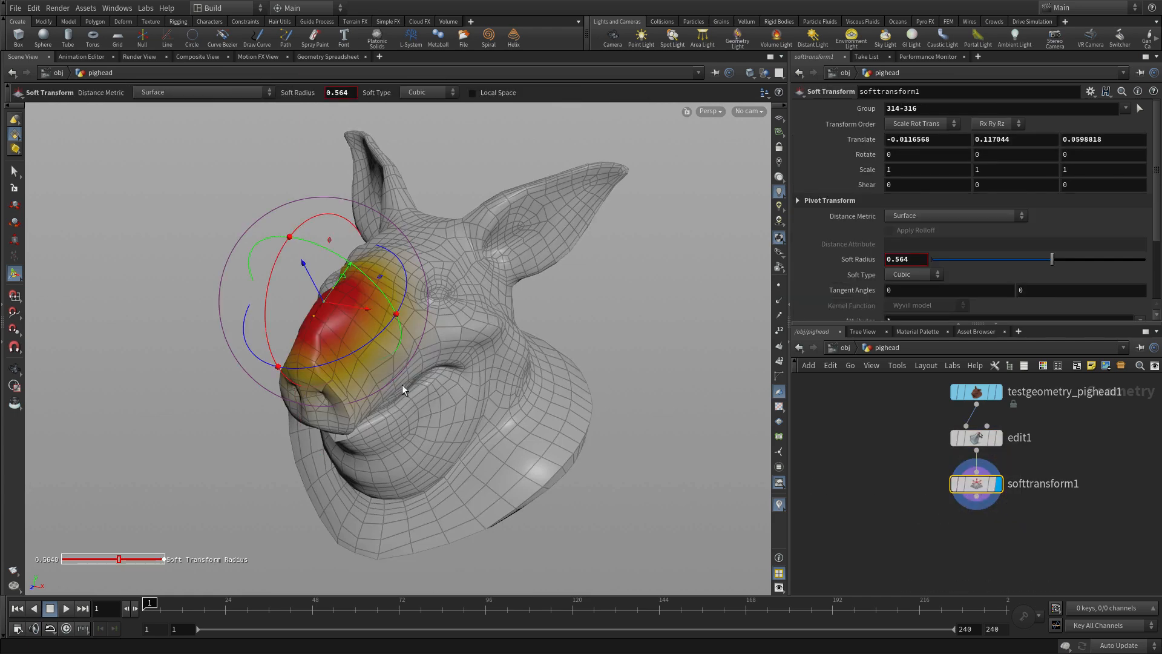
Step: Push snout points 314–316 into a new shape within a 0.564 surface radius and compare again
{"action": "left_click_drag", "start_coordinate": [349, 266], "coordinate": [319, 292]}
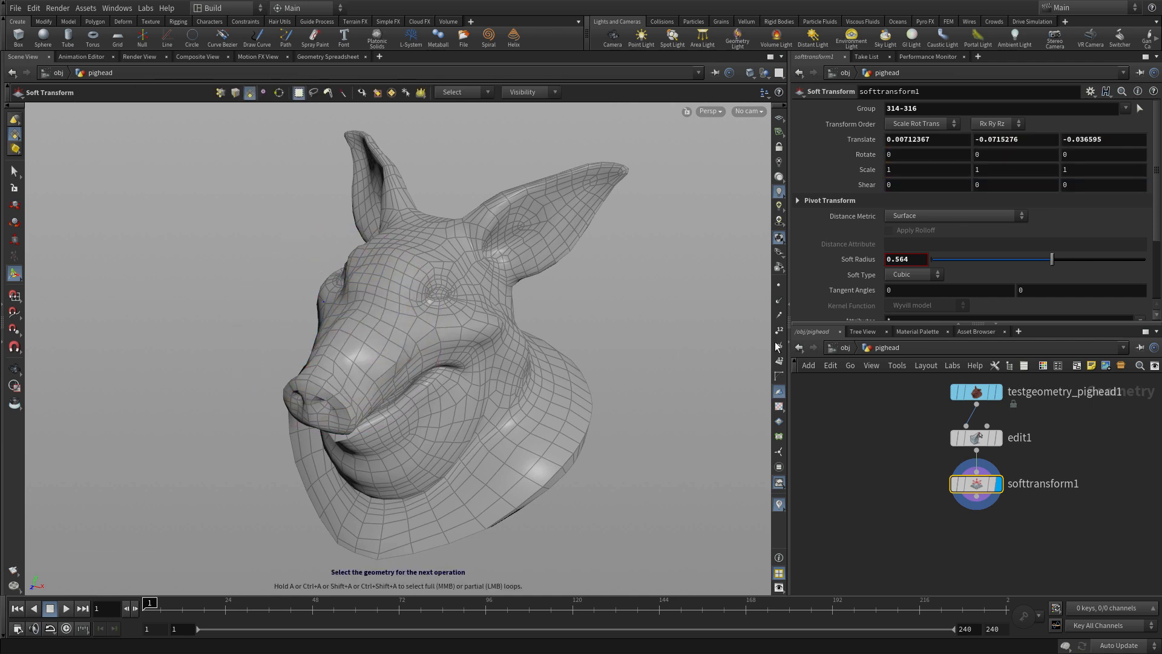
{"action": "left_click", "coordinate": [976, 437]}
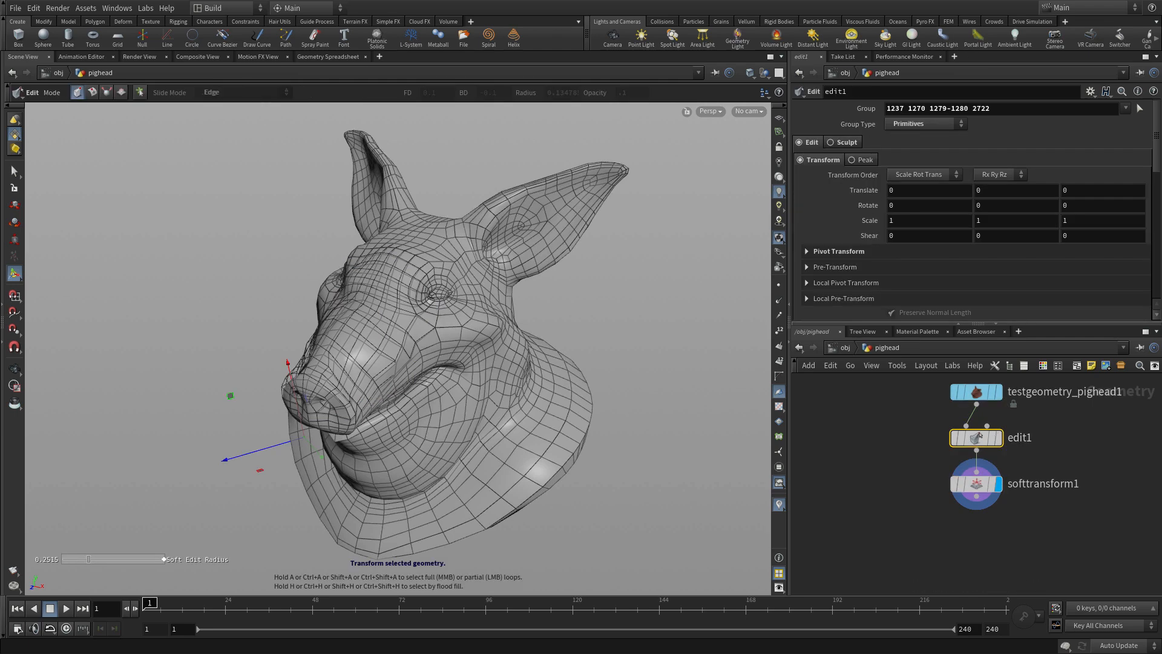
{"action": "left_click", "coordinate": [976, 482]}
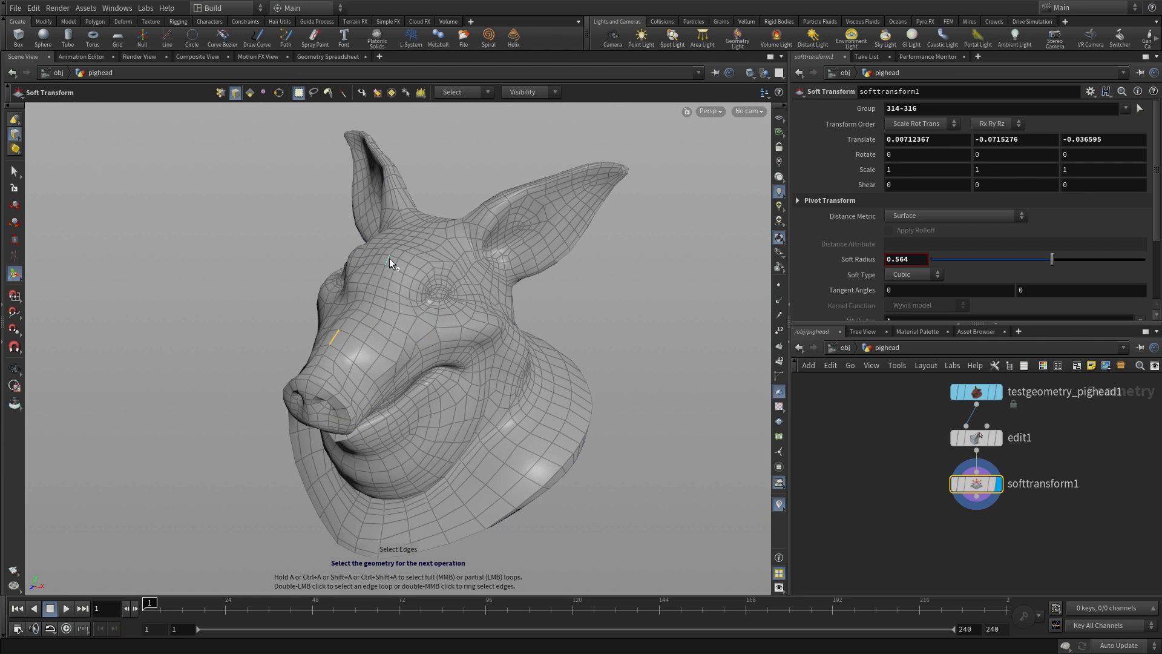
{"action": "mouse_move", "coordinate": [404, 244]}
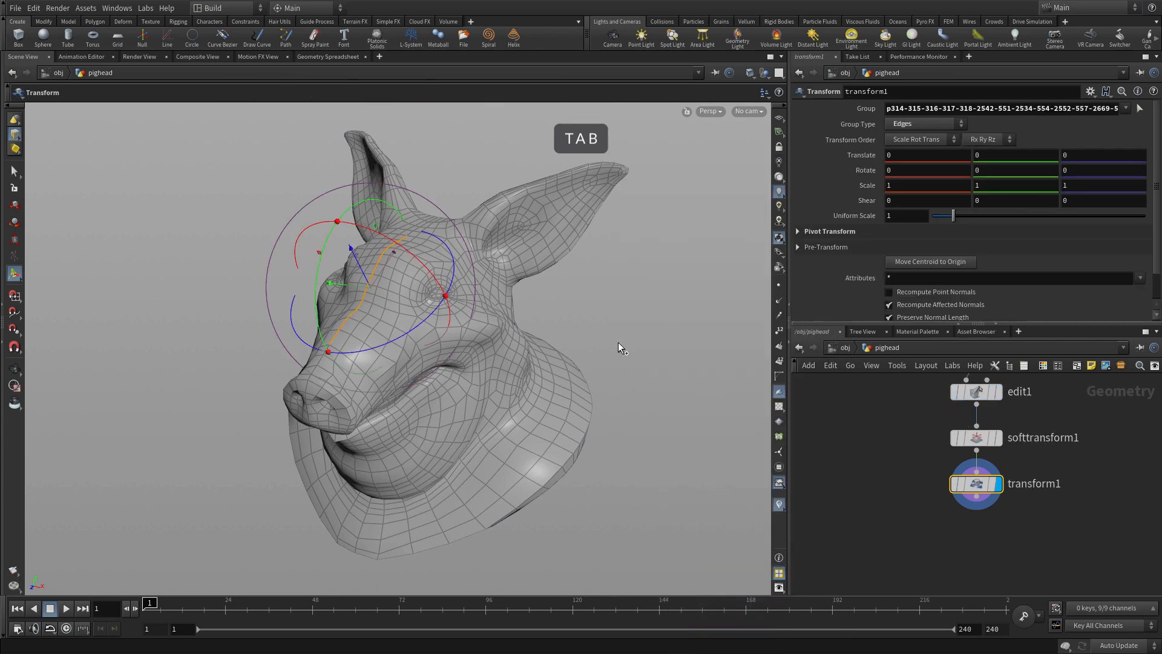
{"action": "mouse_move", "coordinate": [708, 355]}
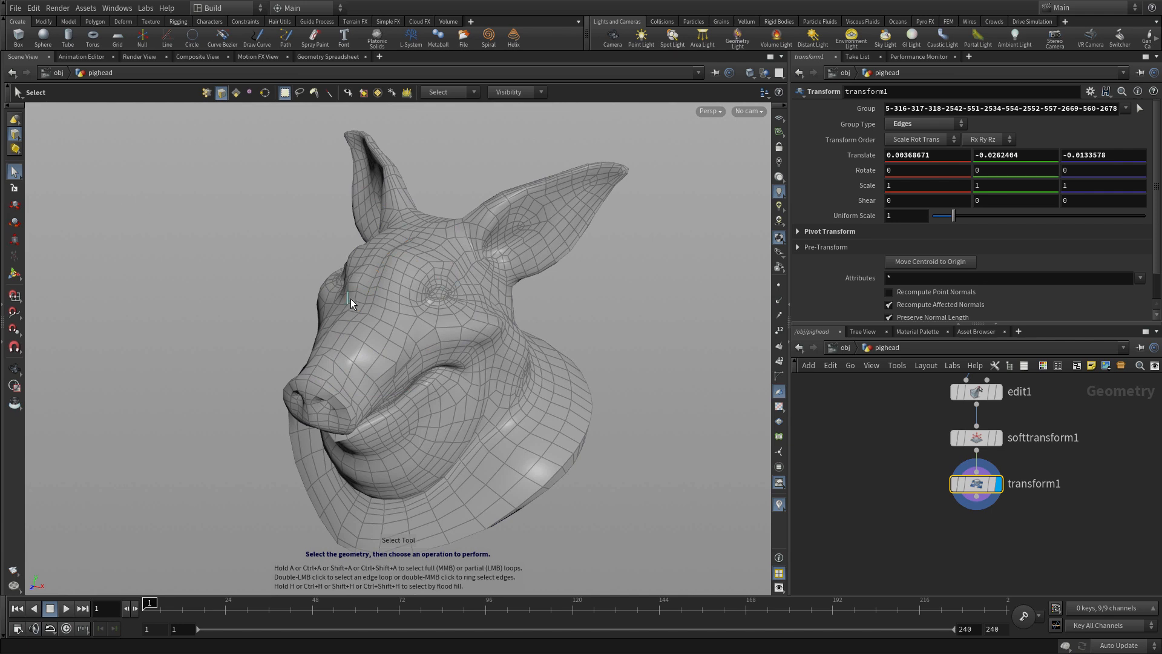
{"action": "mouse_move", "coordinate": [370, 299]}
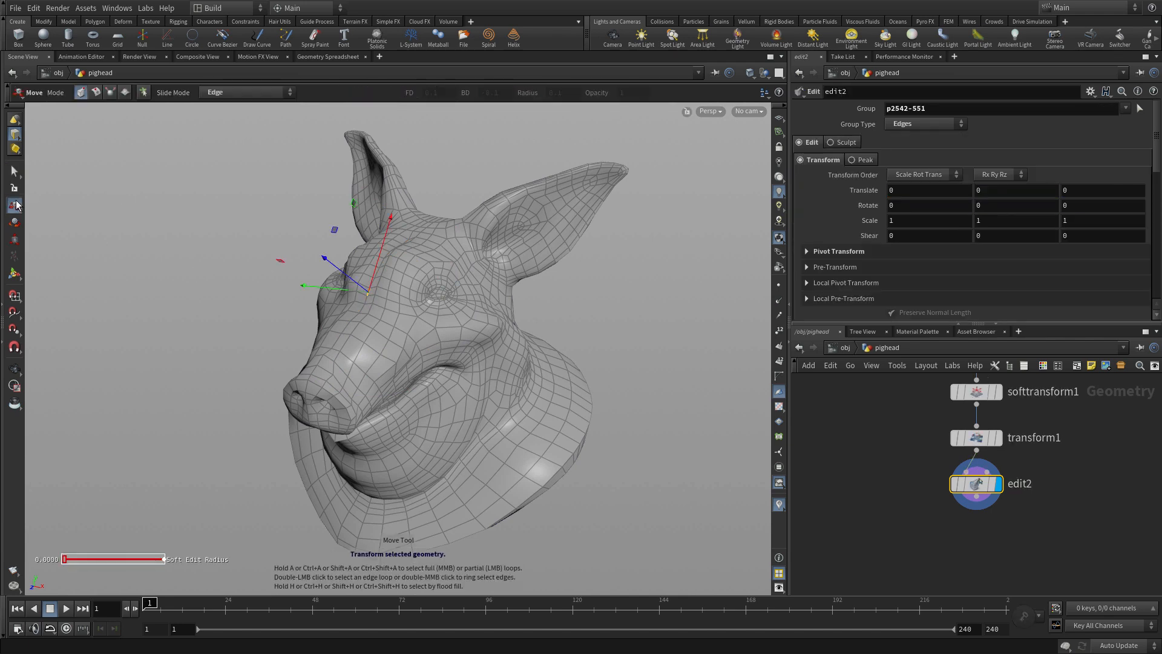
{"action": "mouse_move", "coordinate": [406, 247]}
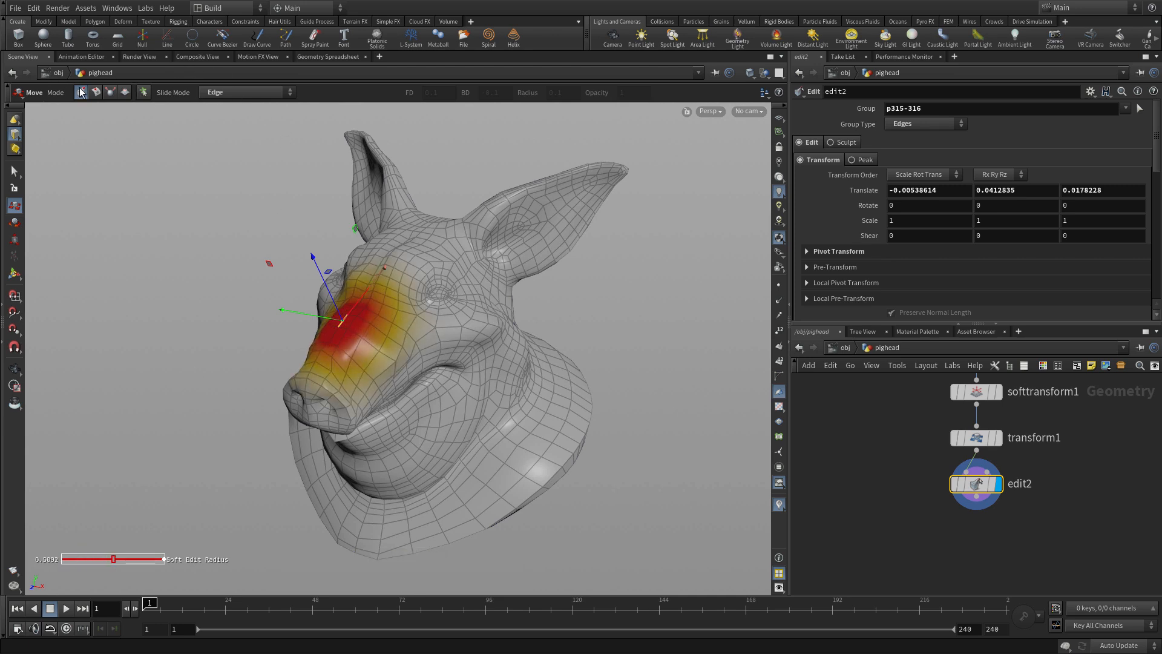
{"action": "mouse_move", "coordinate": [435, 330]}
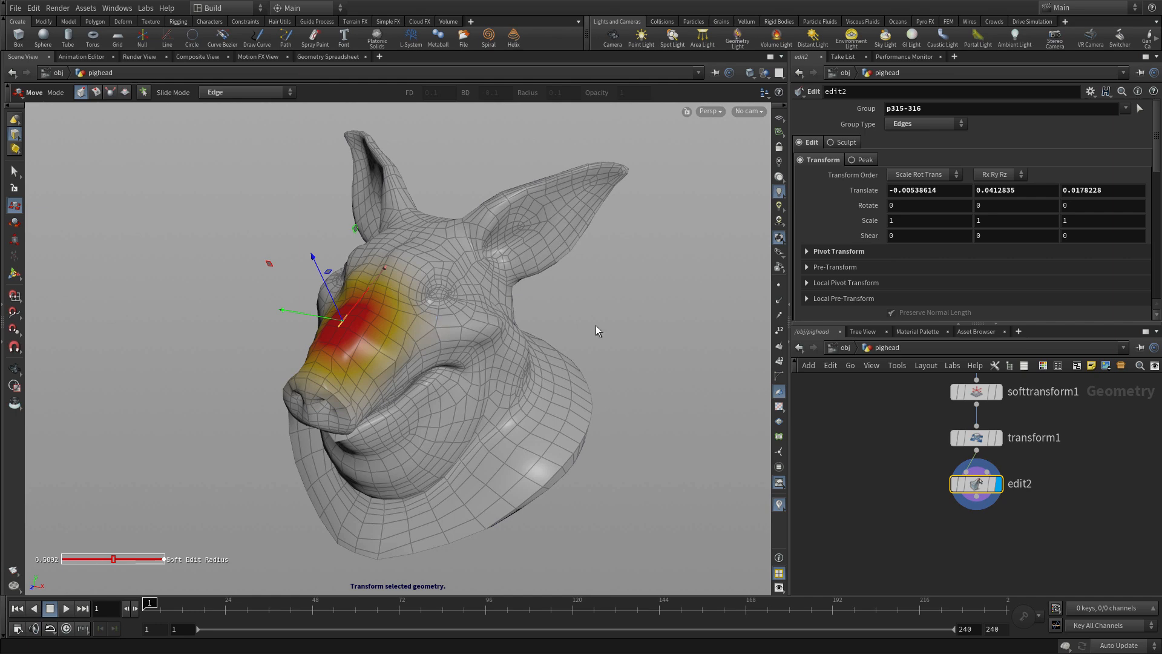
Step: Inspect the transform node before adding the second edit on the nose bridge
{"action": "left_click", "coordinate": [977, 437]}
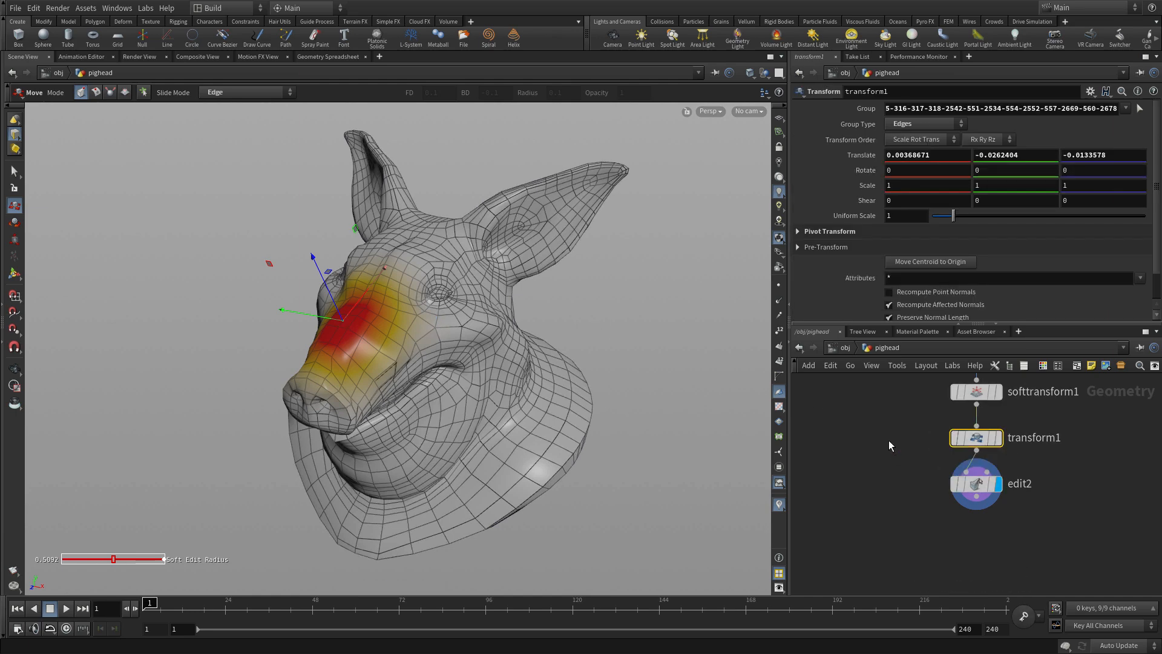
{"action": "mouse_move", "coordinate": [342, 289]}
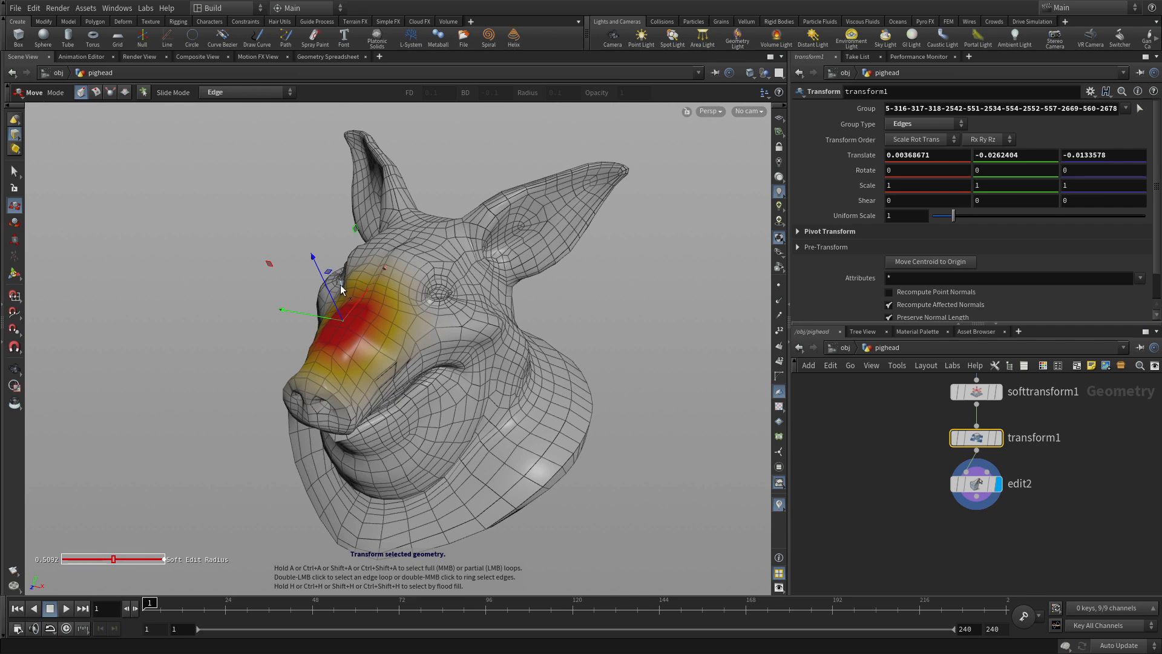